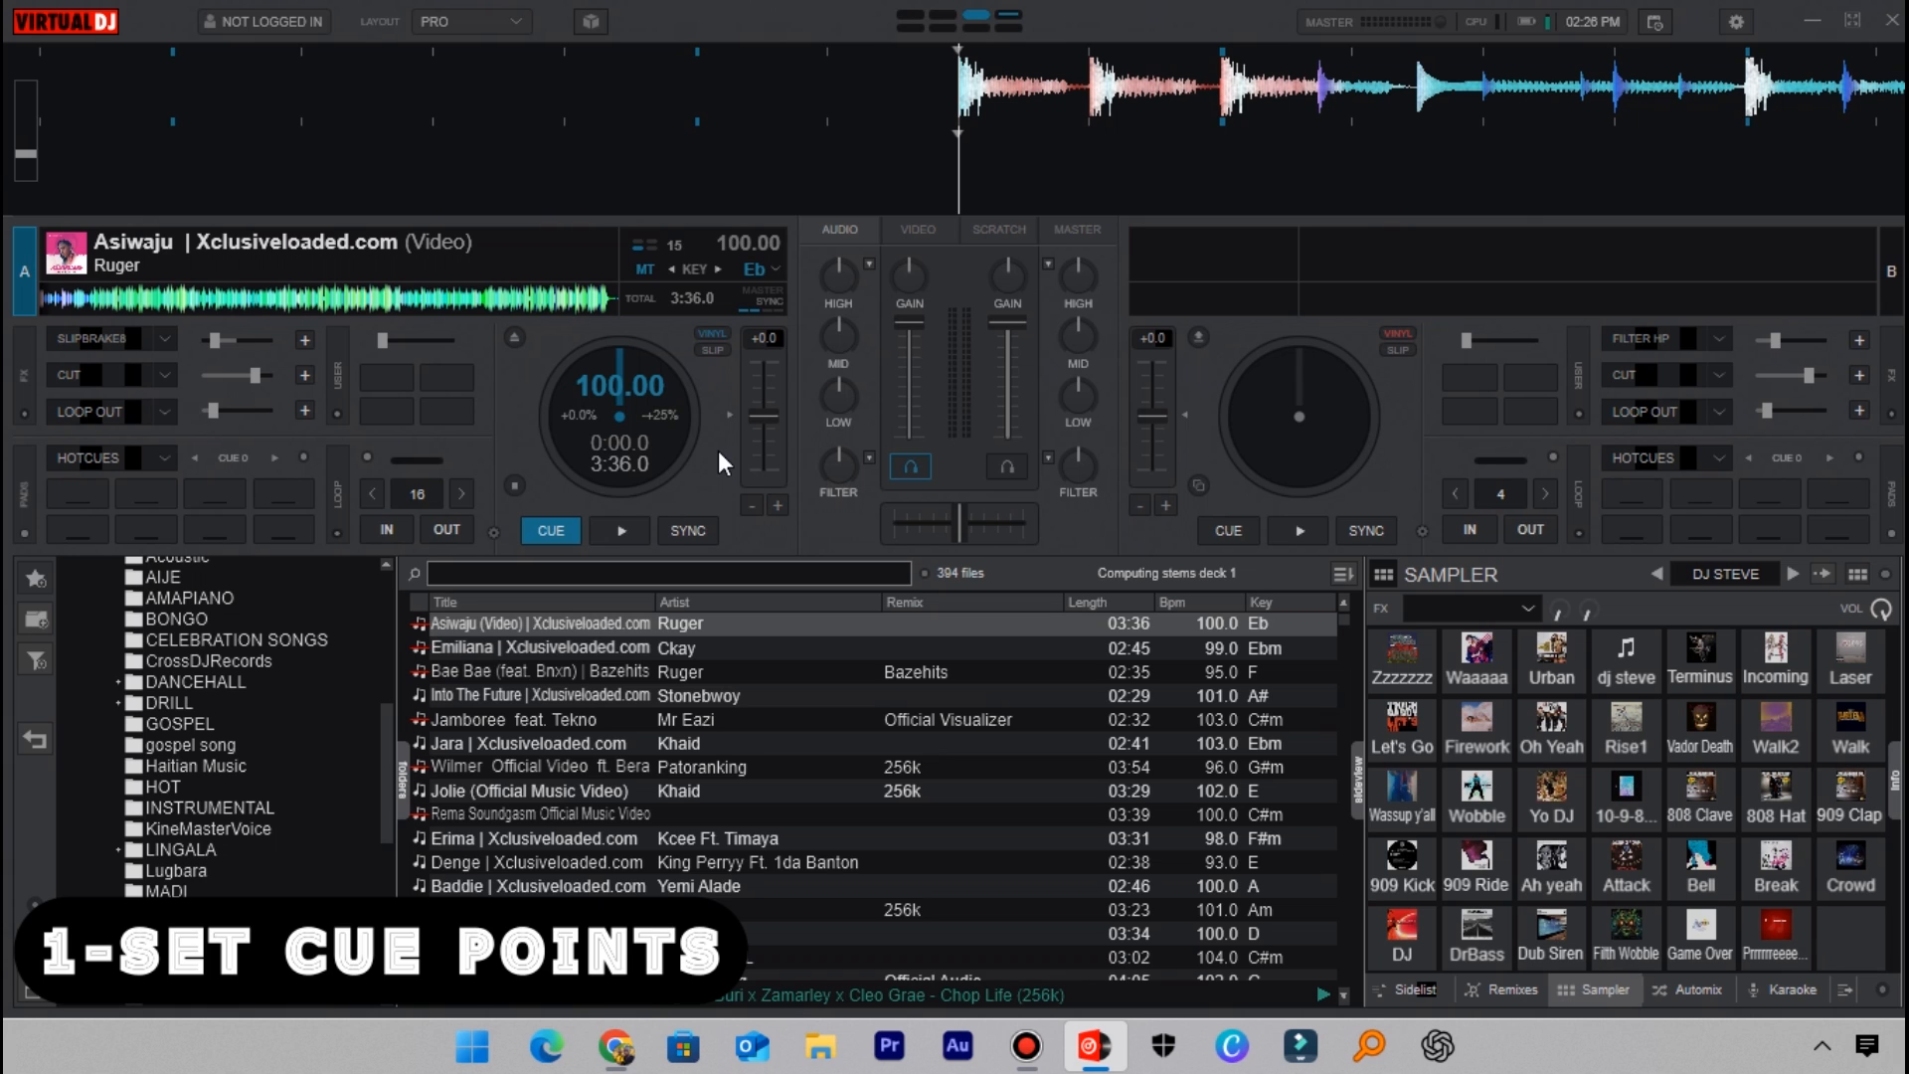
Step: Play Asiwaju briefly on deck A and return it to its start at 0:00
{"action": "left_click", "coordinate": [619, 529]}
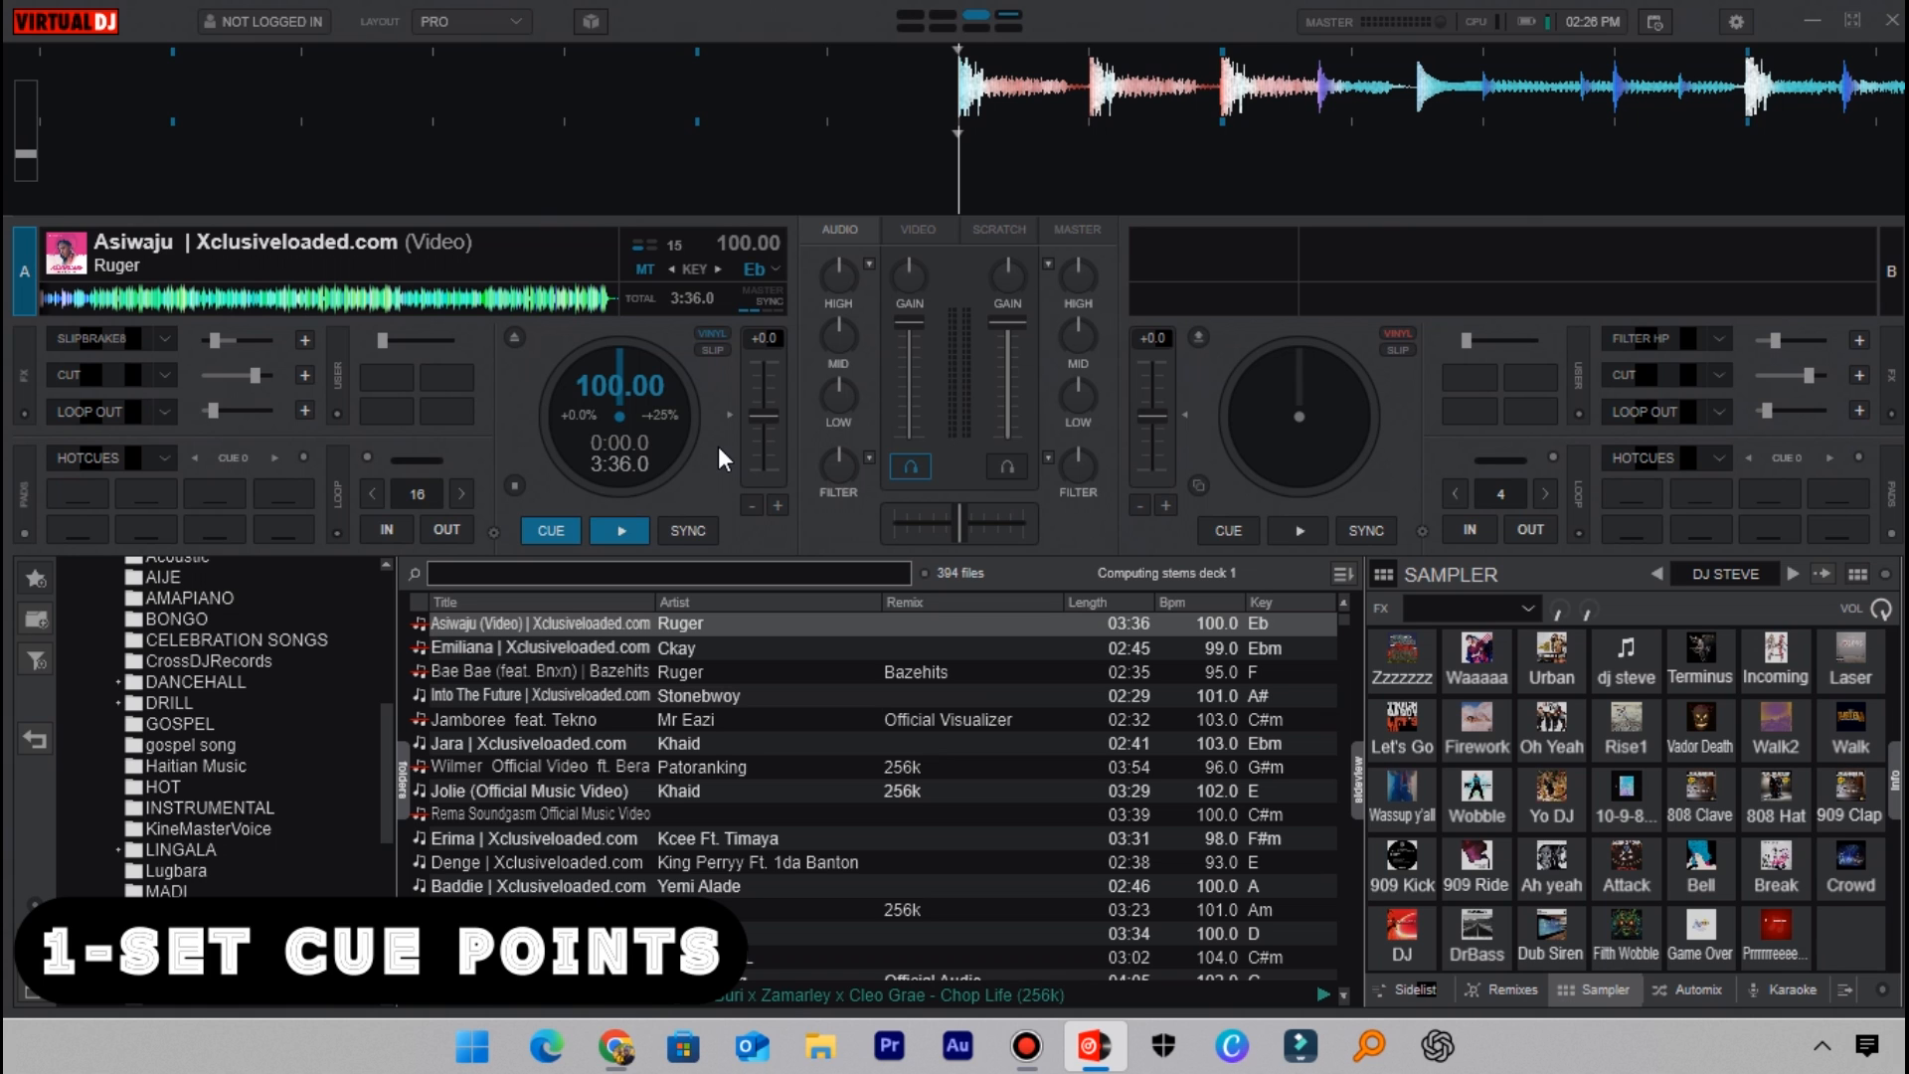
{"action": "left_click", "coordinate": [618, 529]}
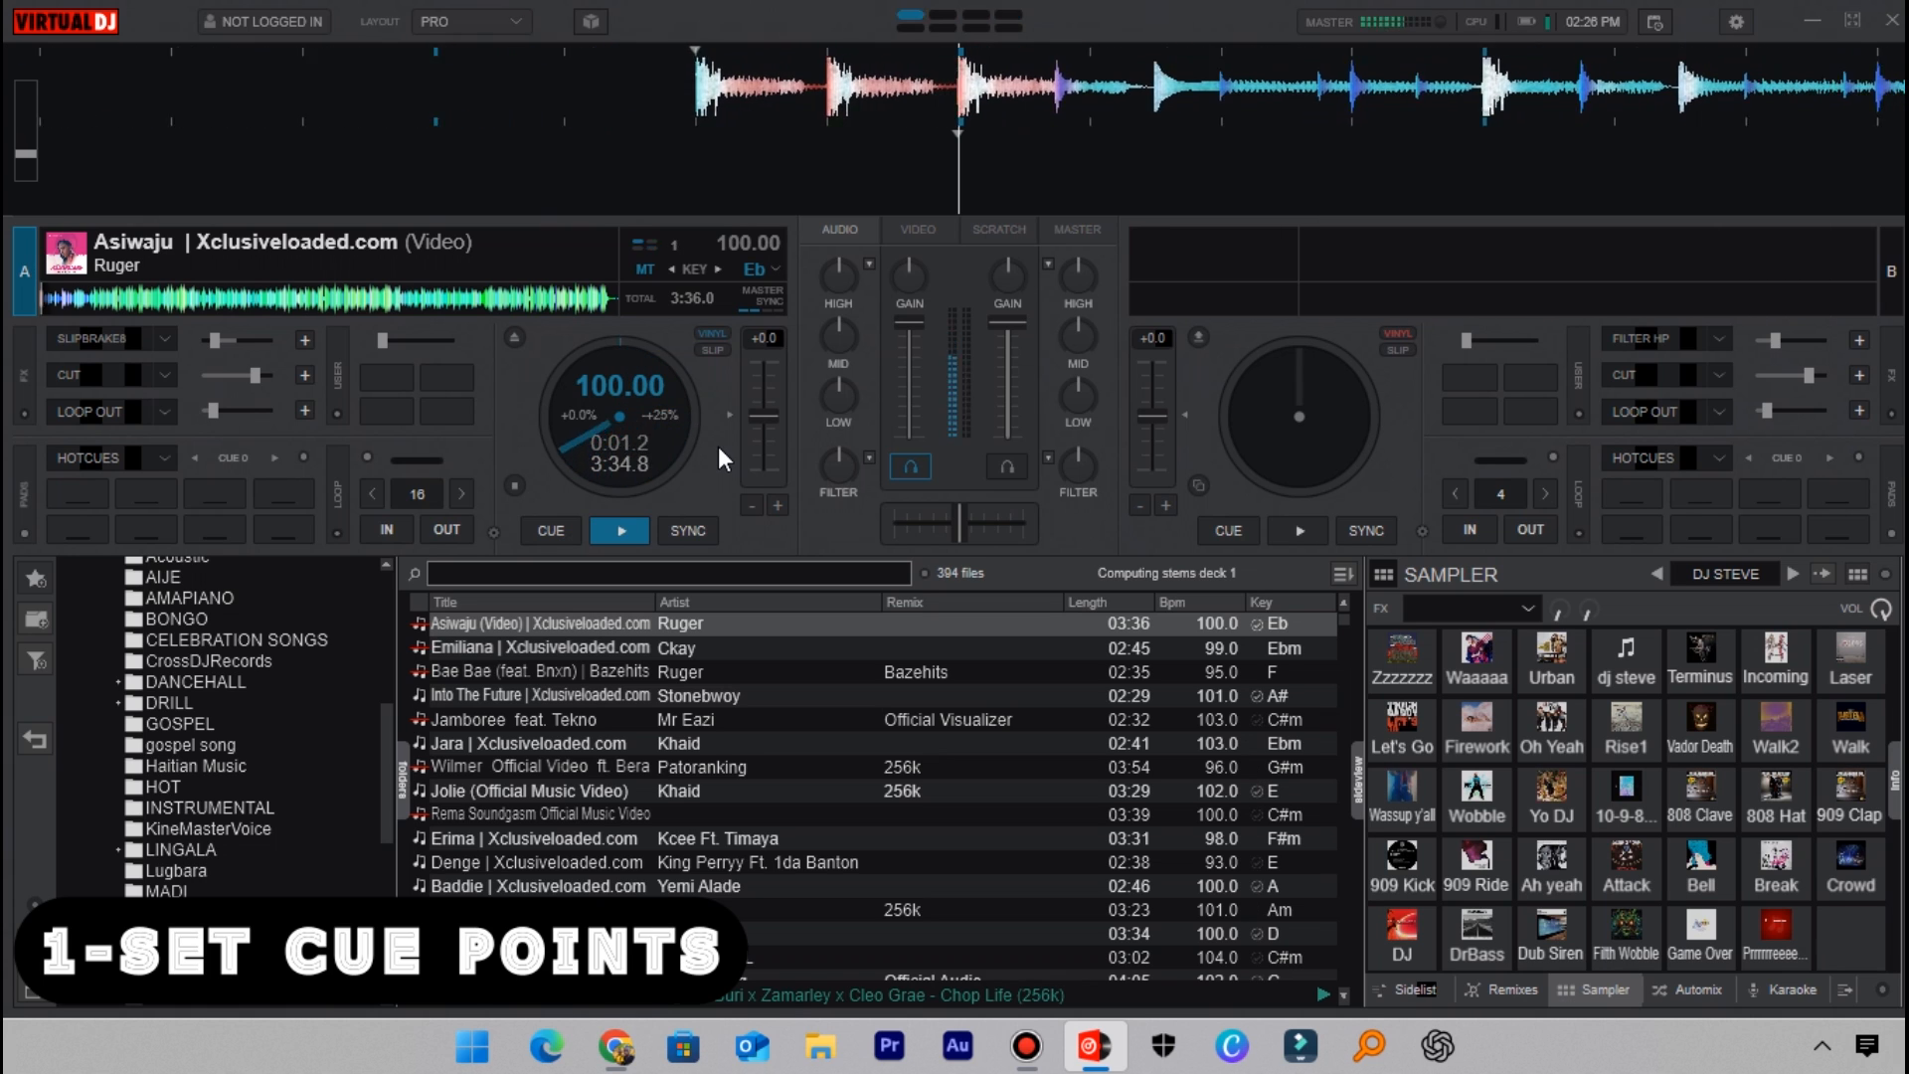
{"action": "left_click", "coordinate": [549, 529]}
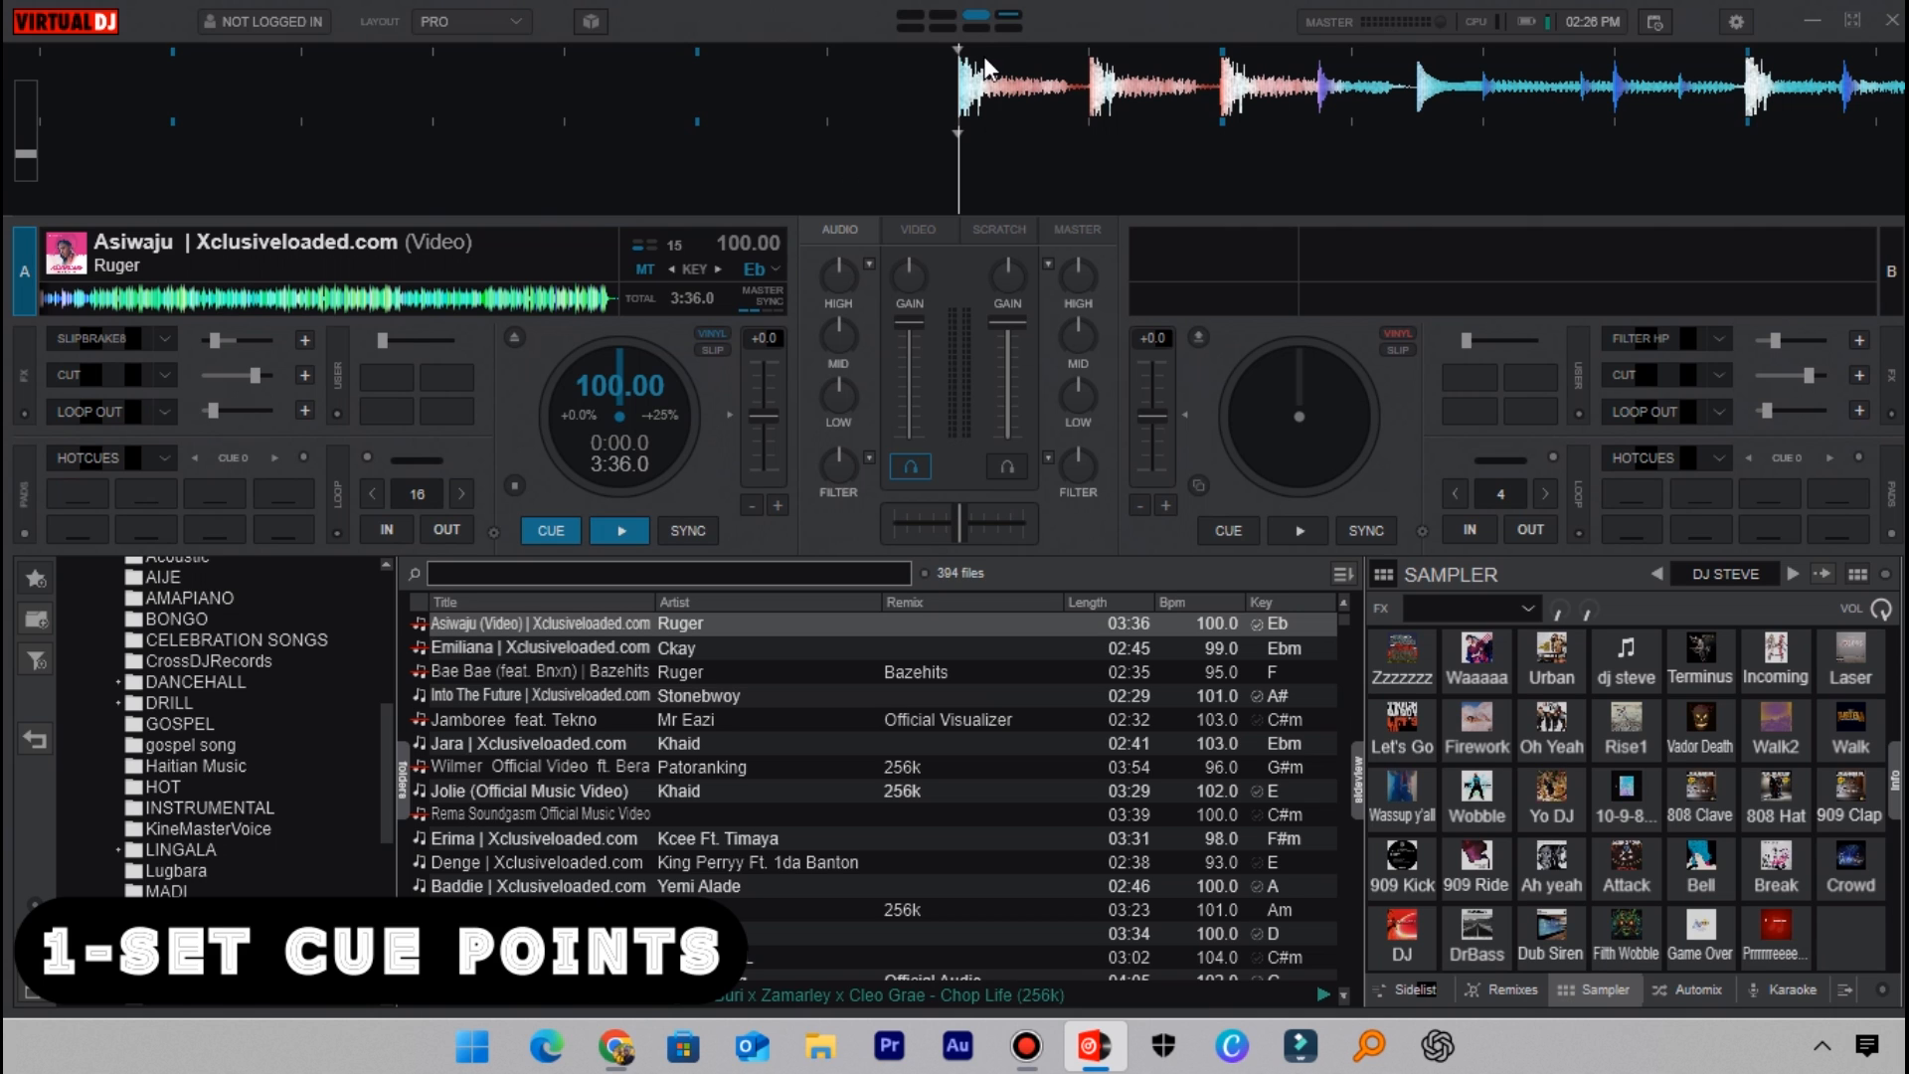
{"action": "mouse_move", "coordinate": [1025, 137]}
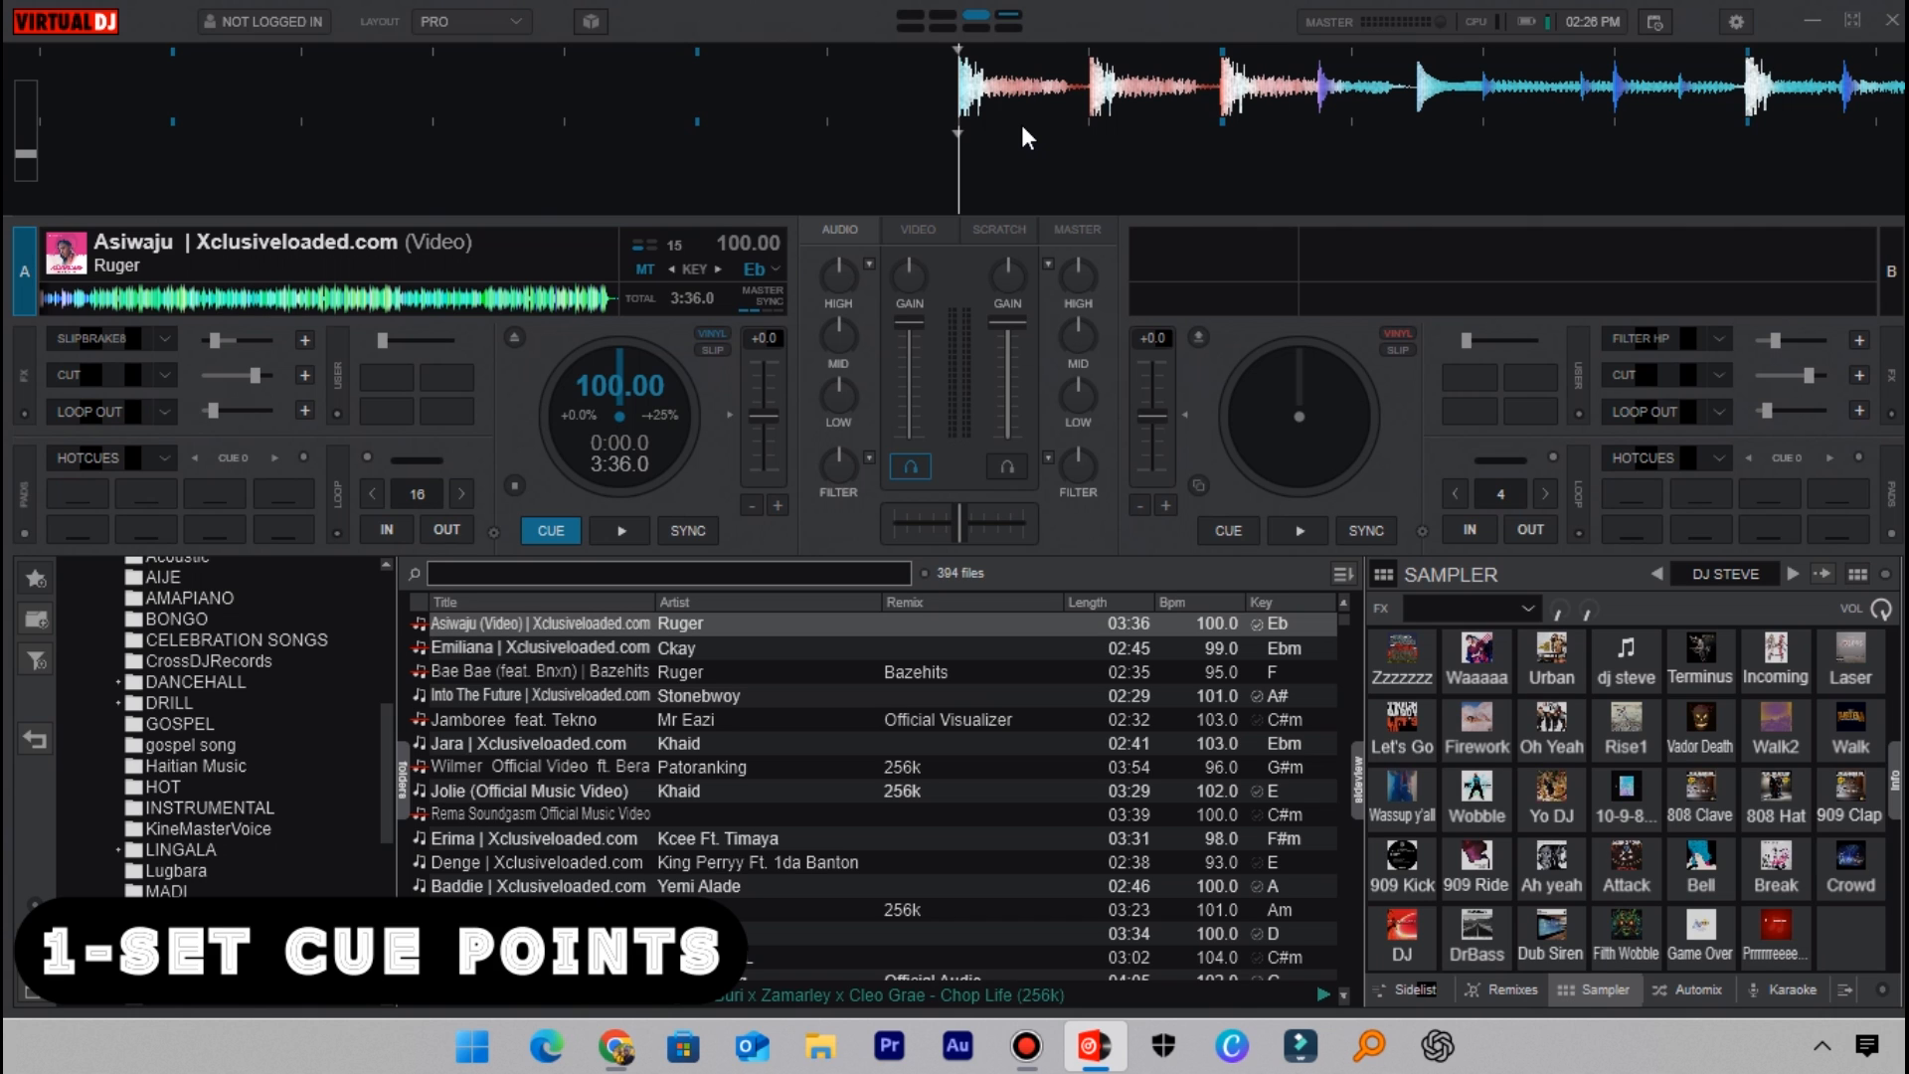
{"action": "left_click", "coordinate": [618, 531]}
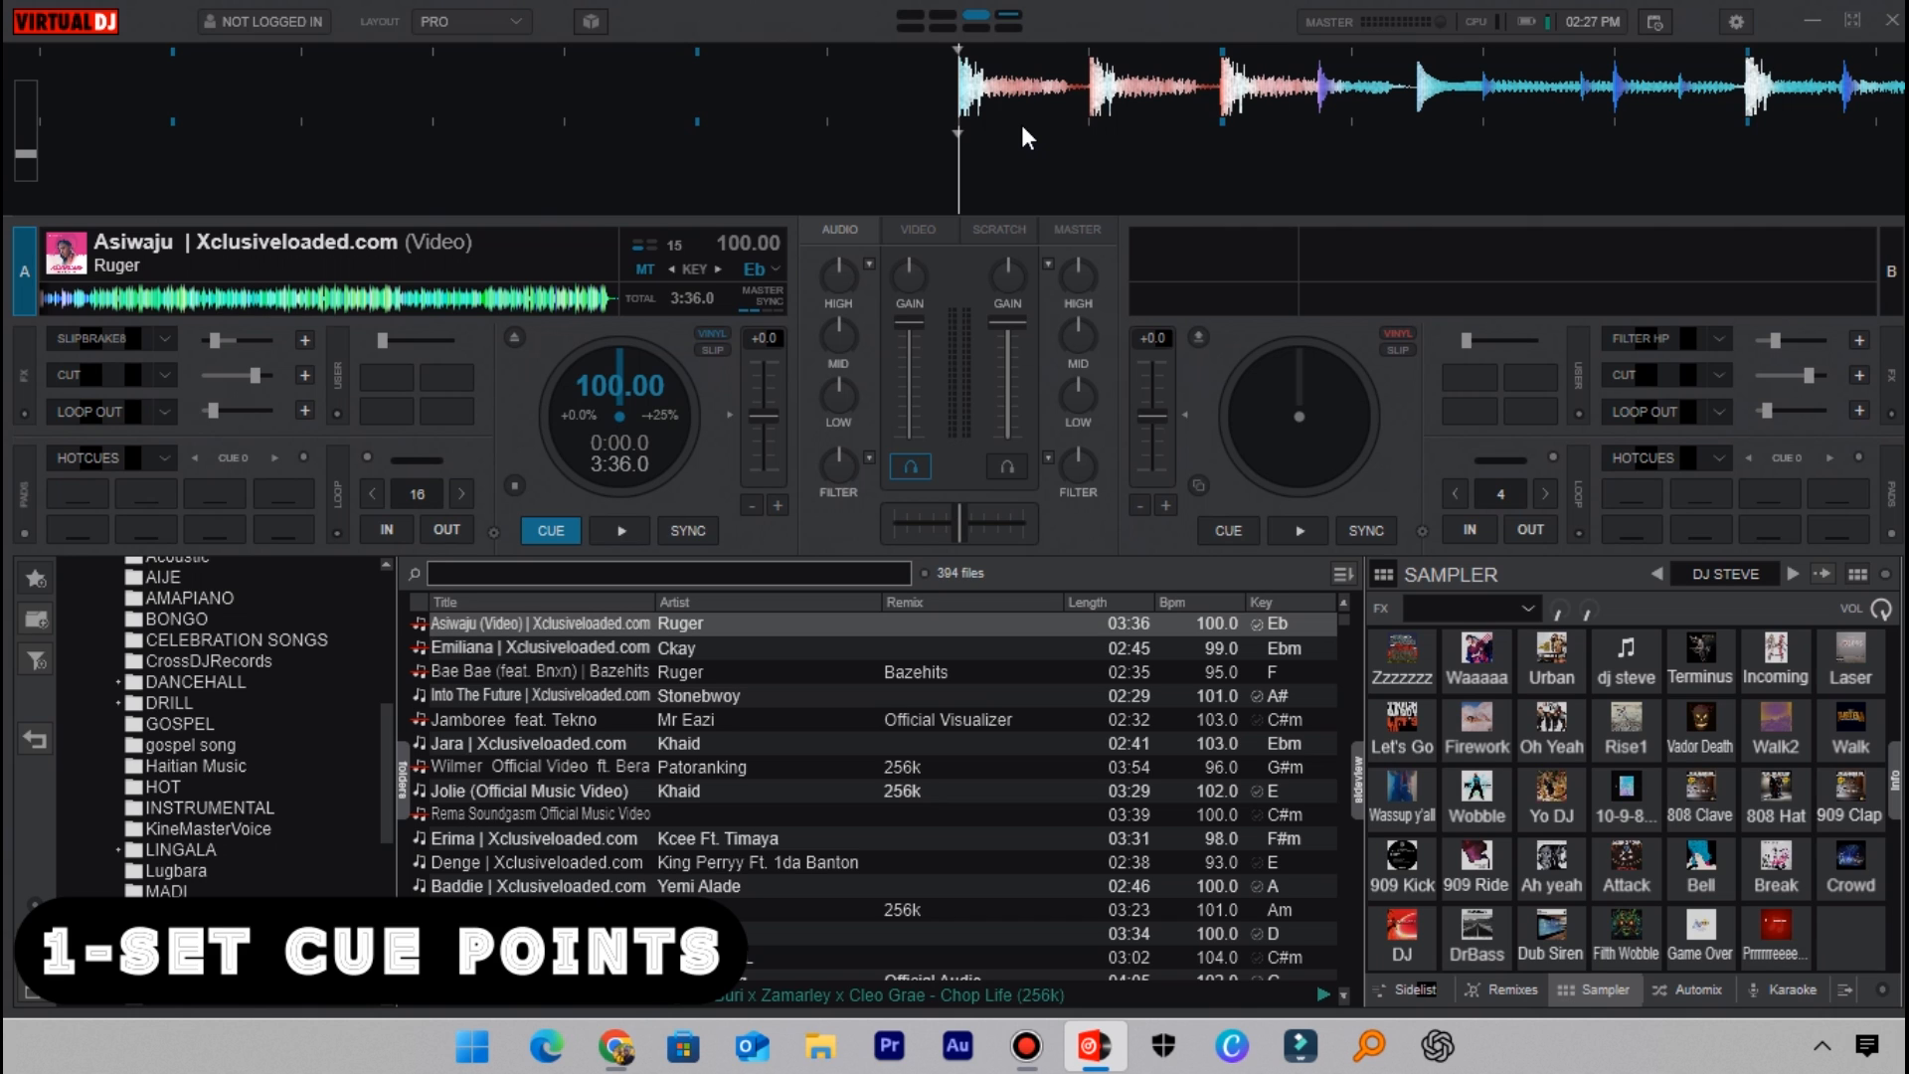
{"action": "left_click", "coordinate": [621, 529]}
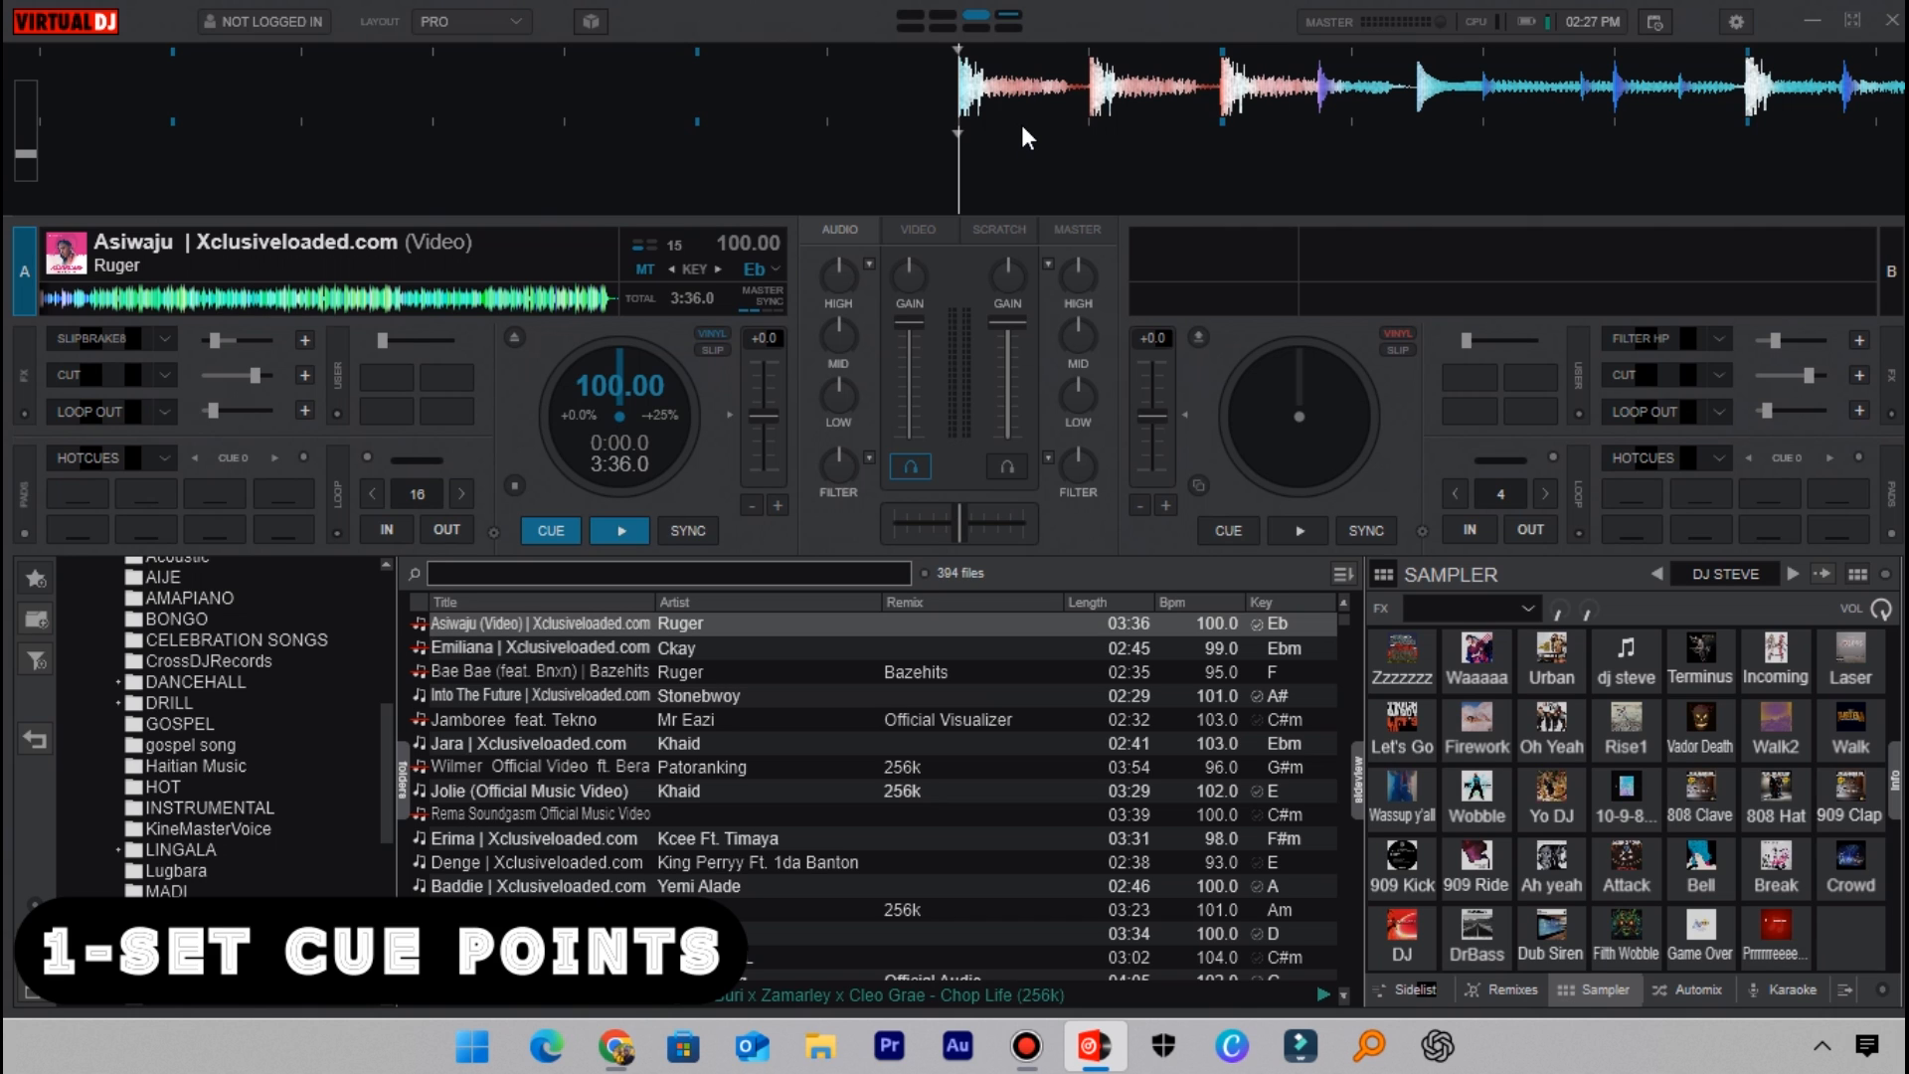
Step: Set hot cue Cue 1 at the start of Asiwaju, checking the pad mode list
{"action": "left_click", "coordinate": [619, 529]}
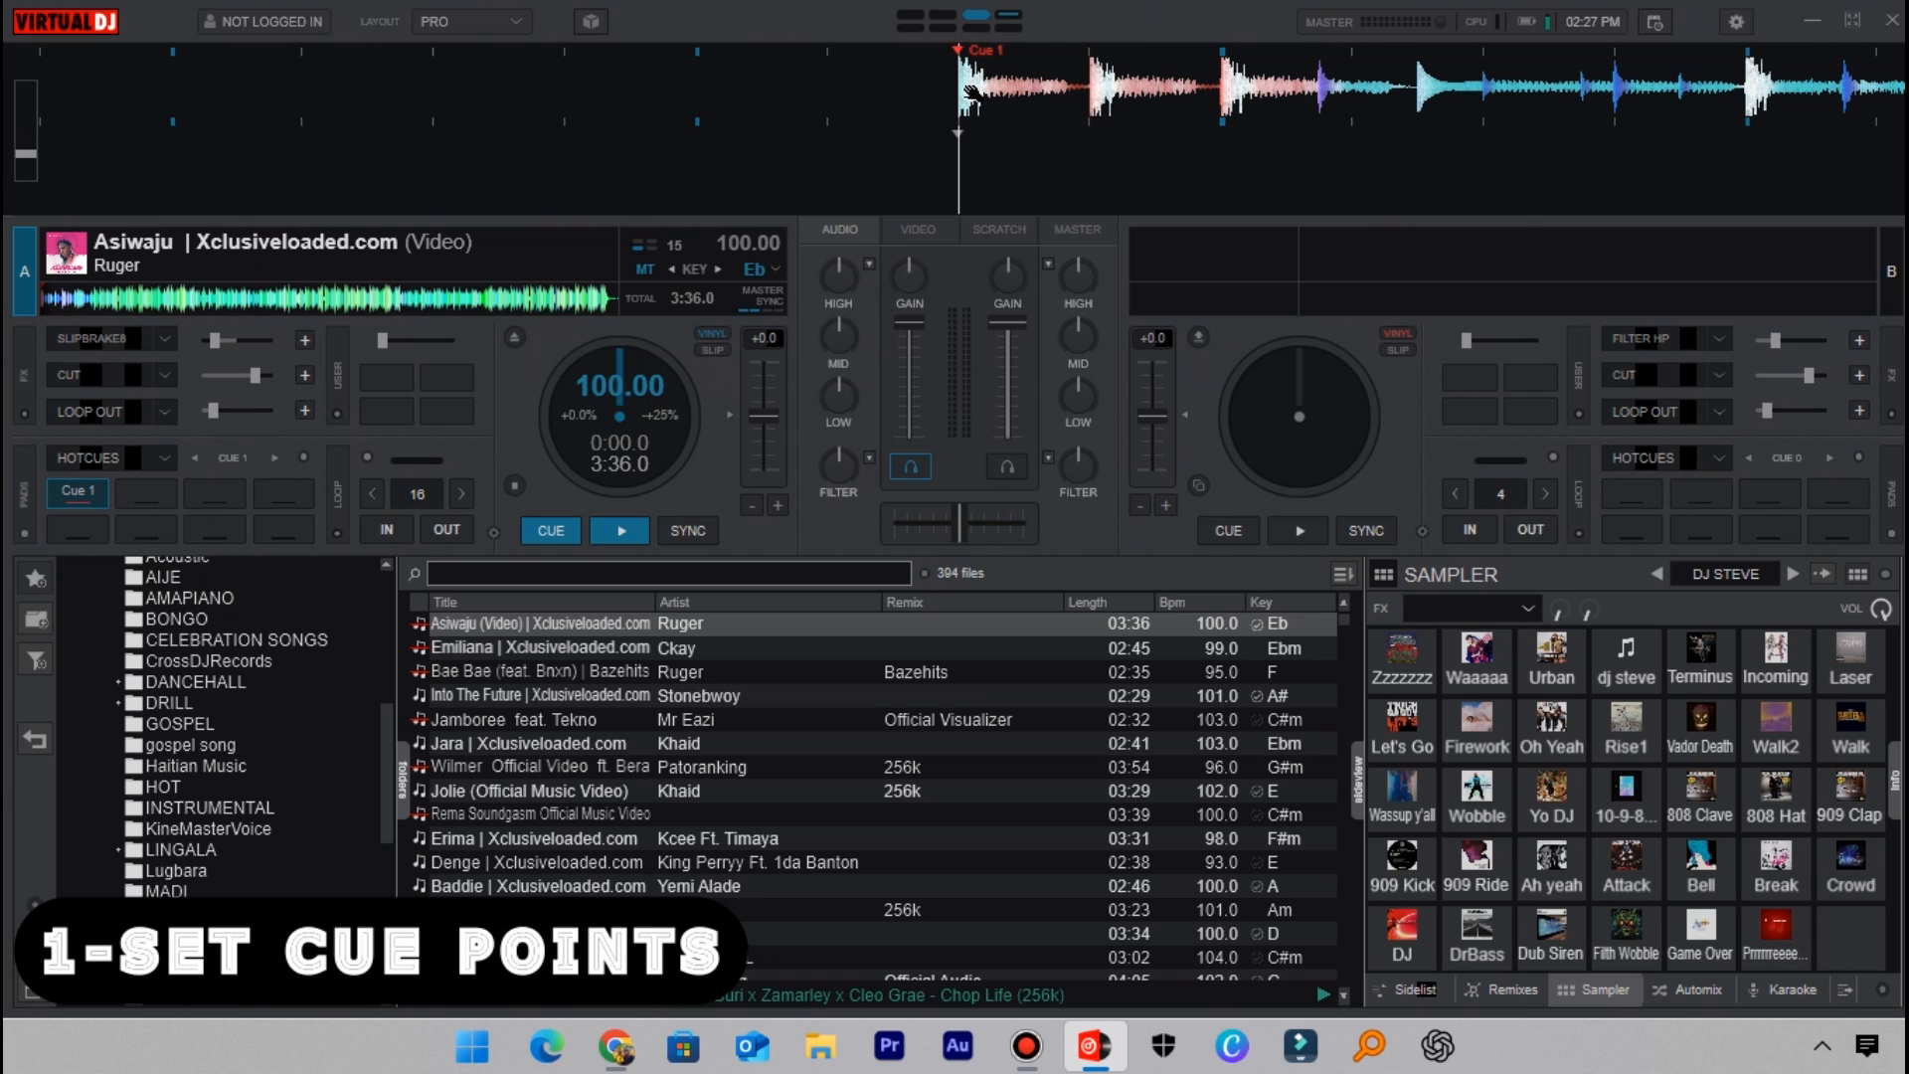
{"action": "mouse_move", "coordinate": [656, 183]}
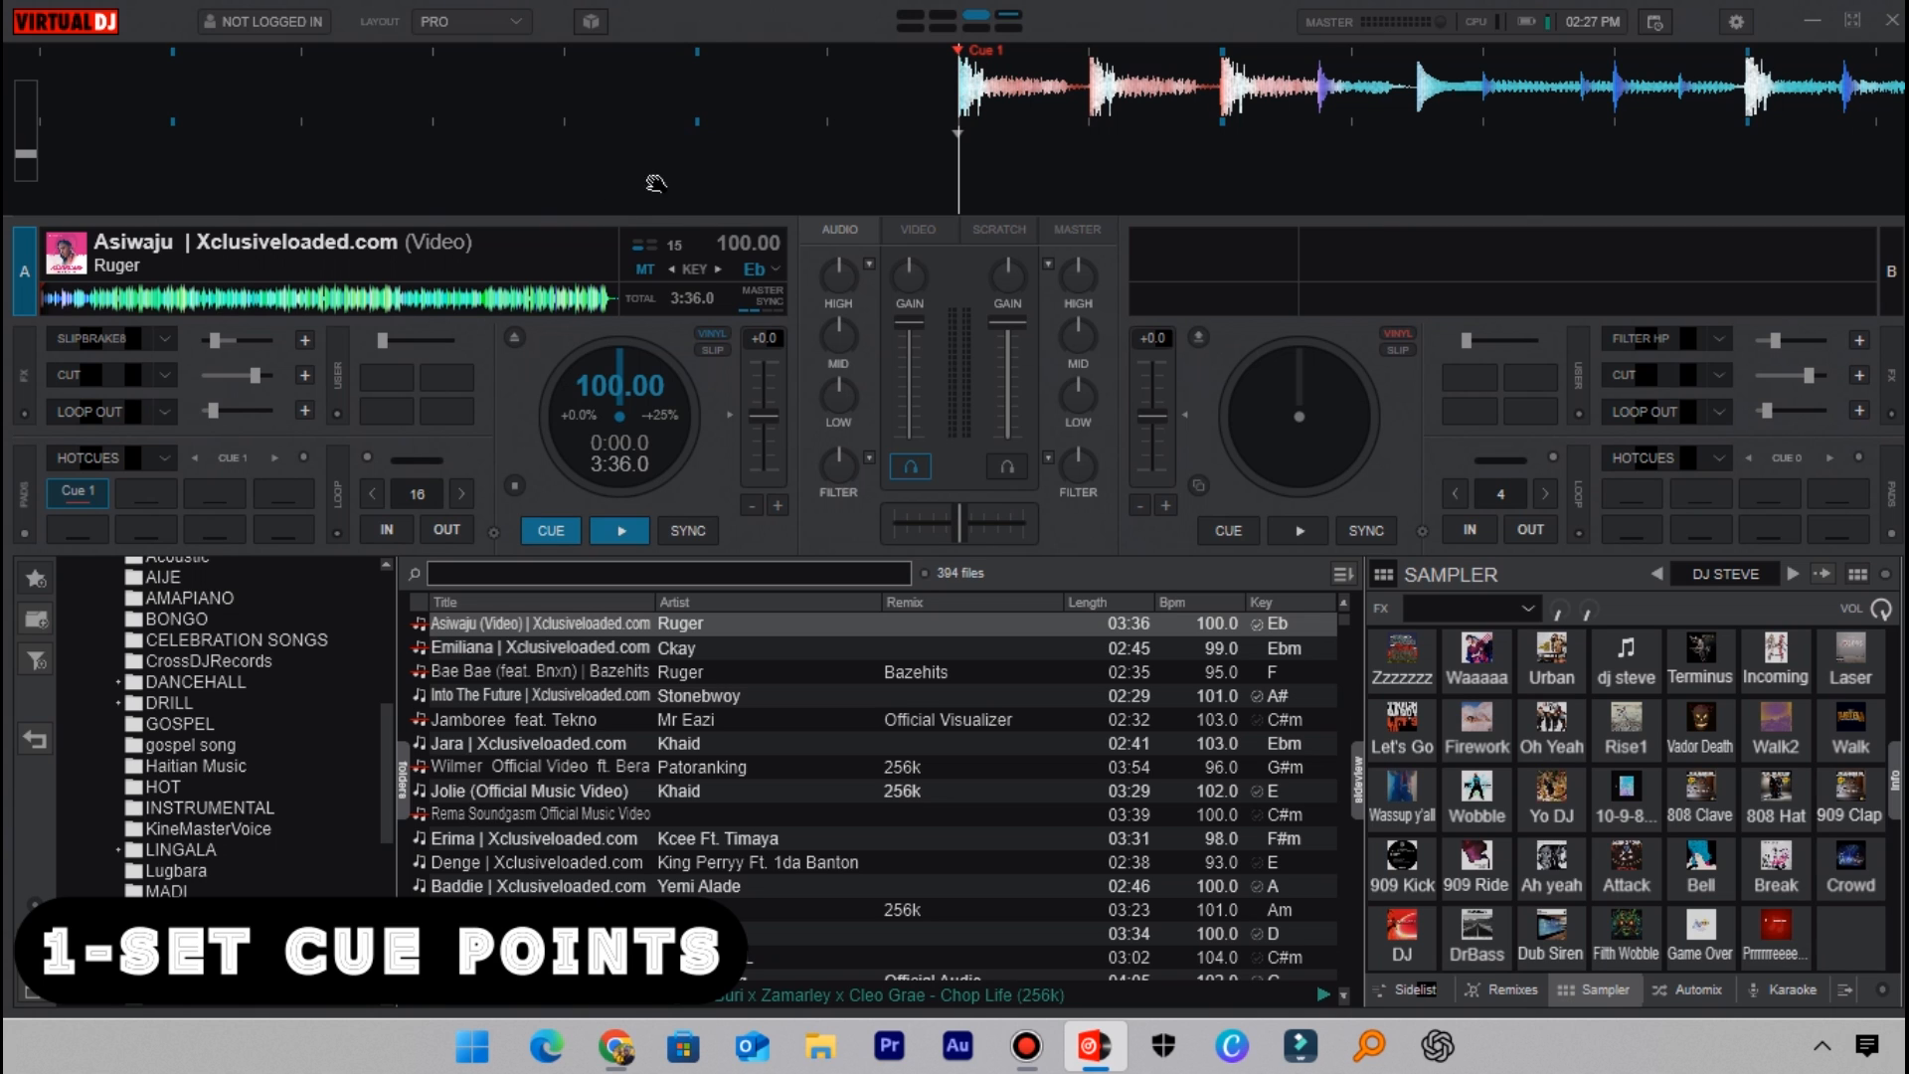
{"action": "left_click", "coordinate": [171, 457]}
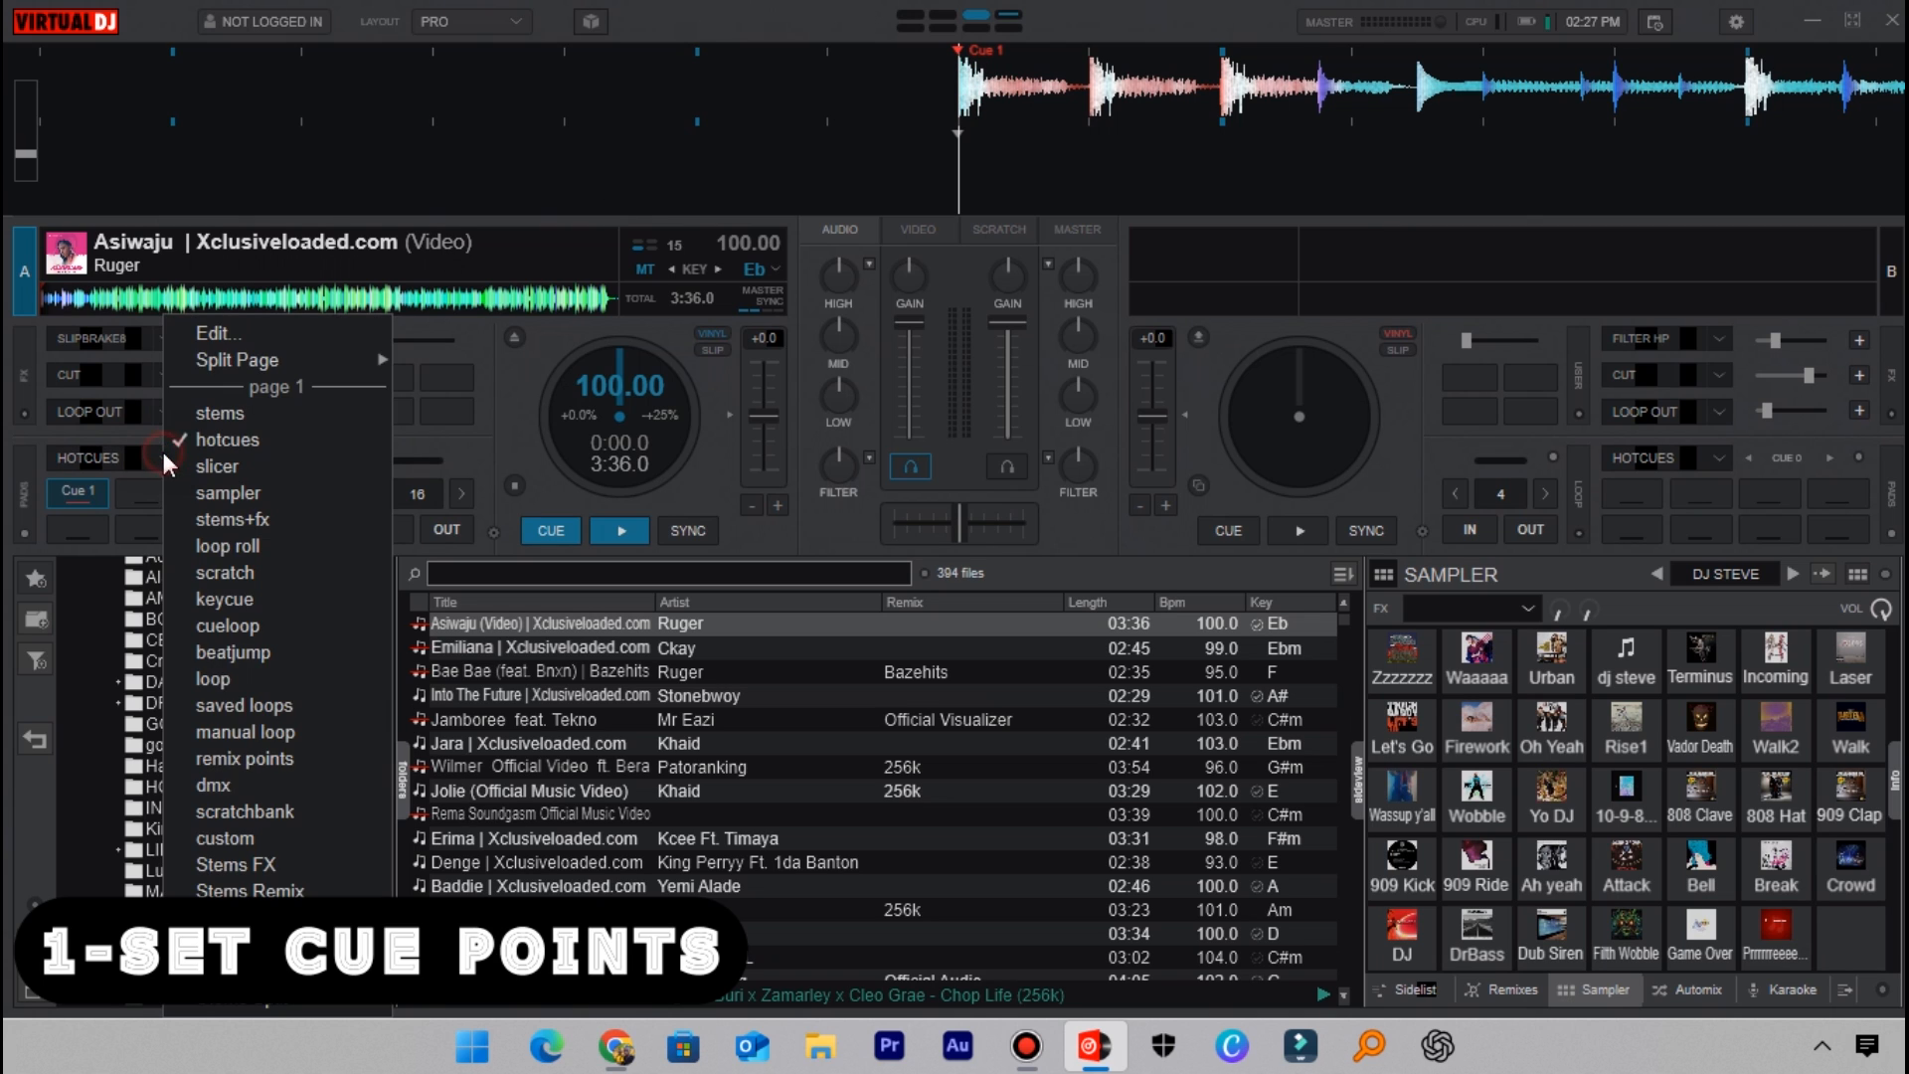
{"action": "mouse_move", "coordinate": [218, 413]}
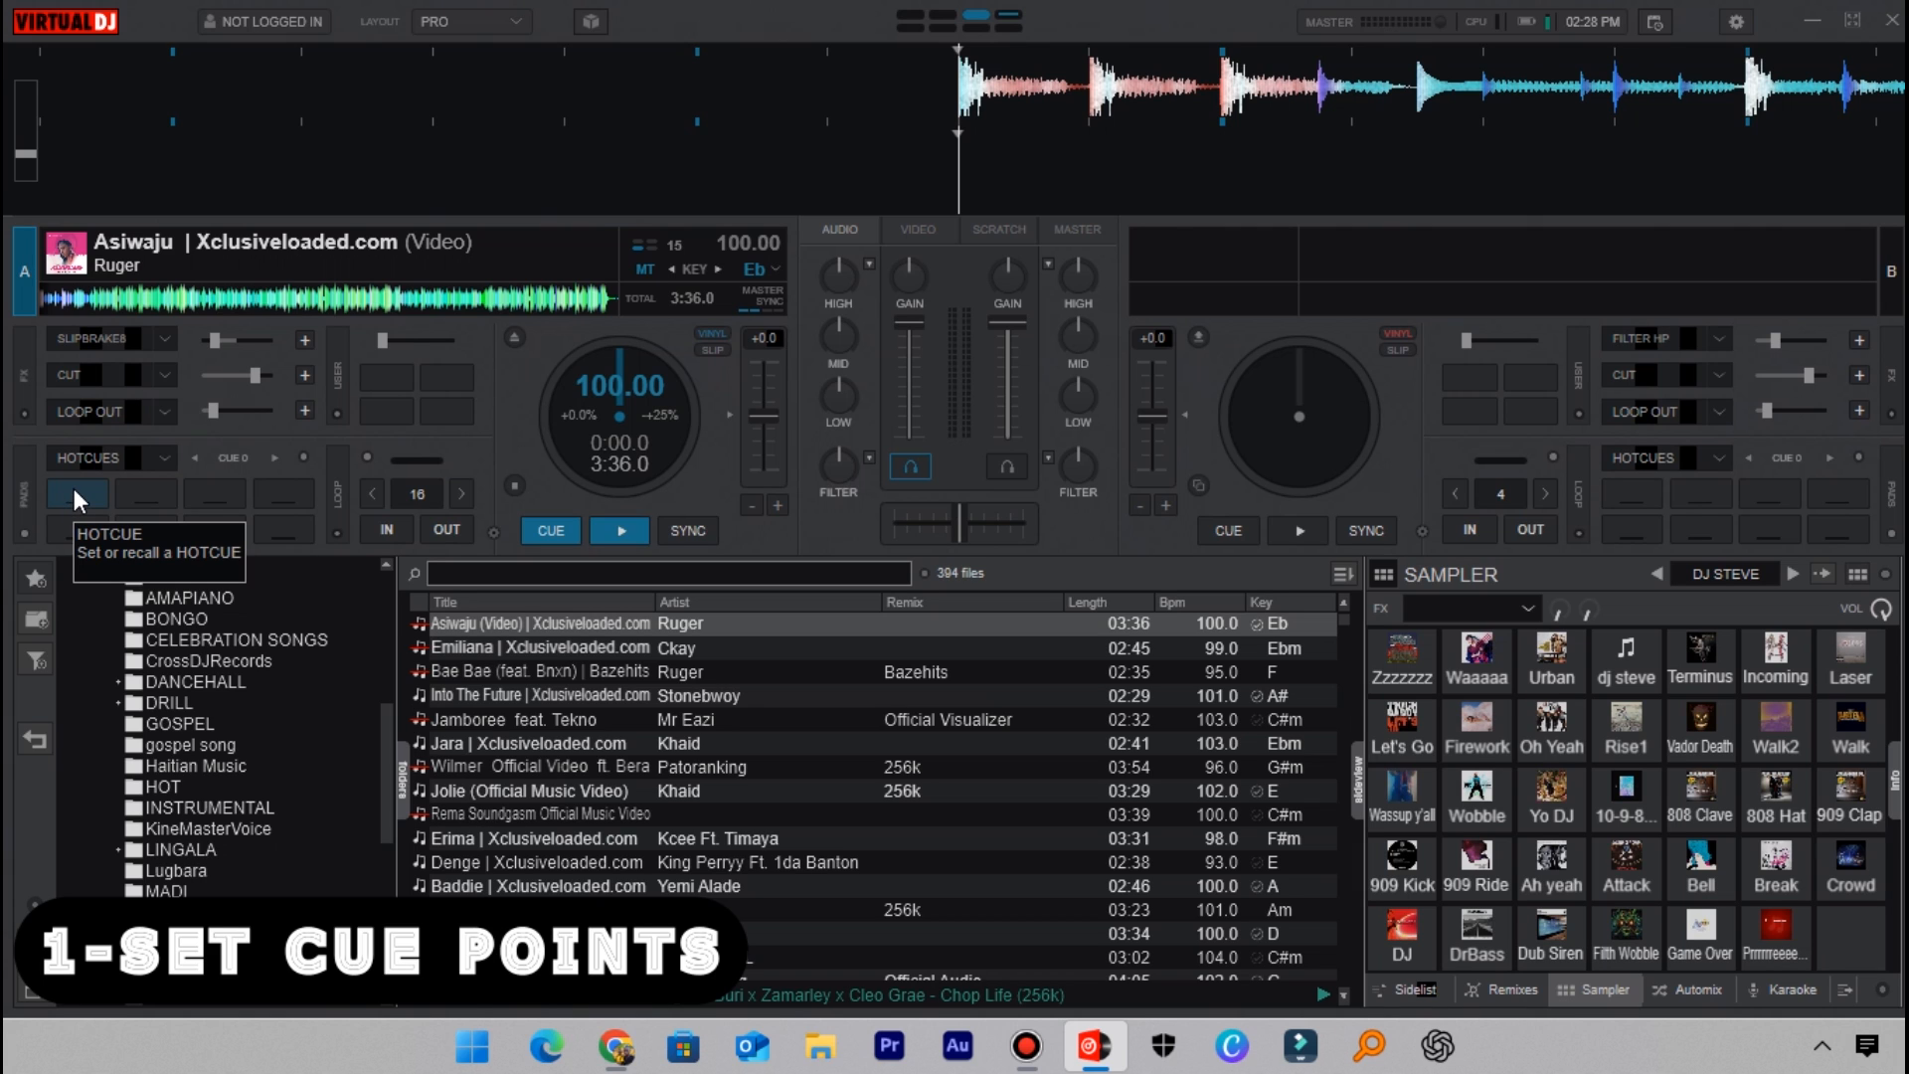
{"action": "left_click", "coordinate": [78, 493]}
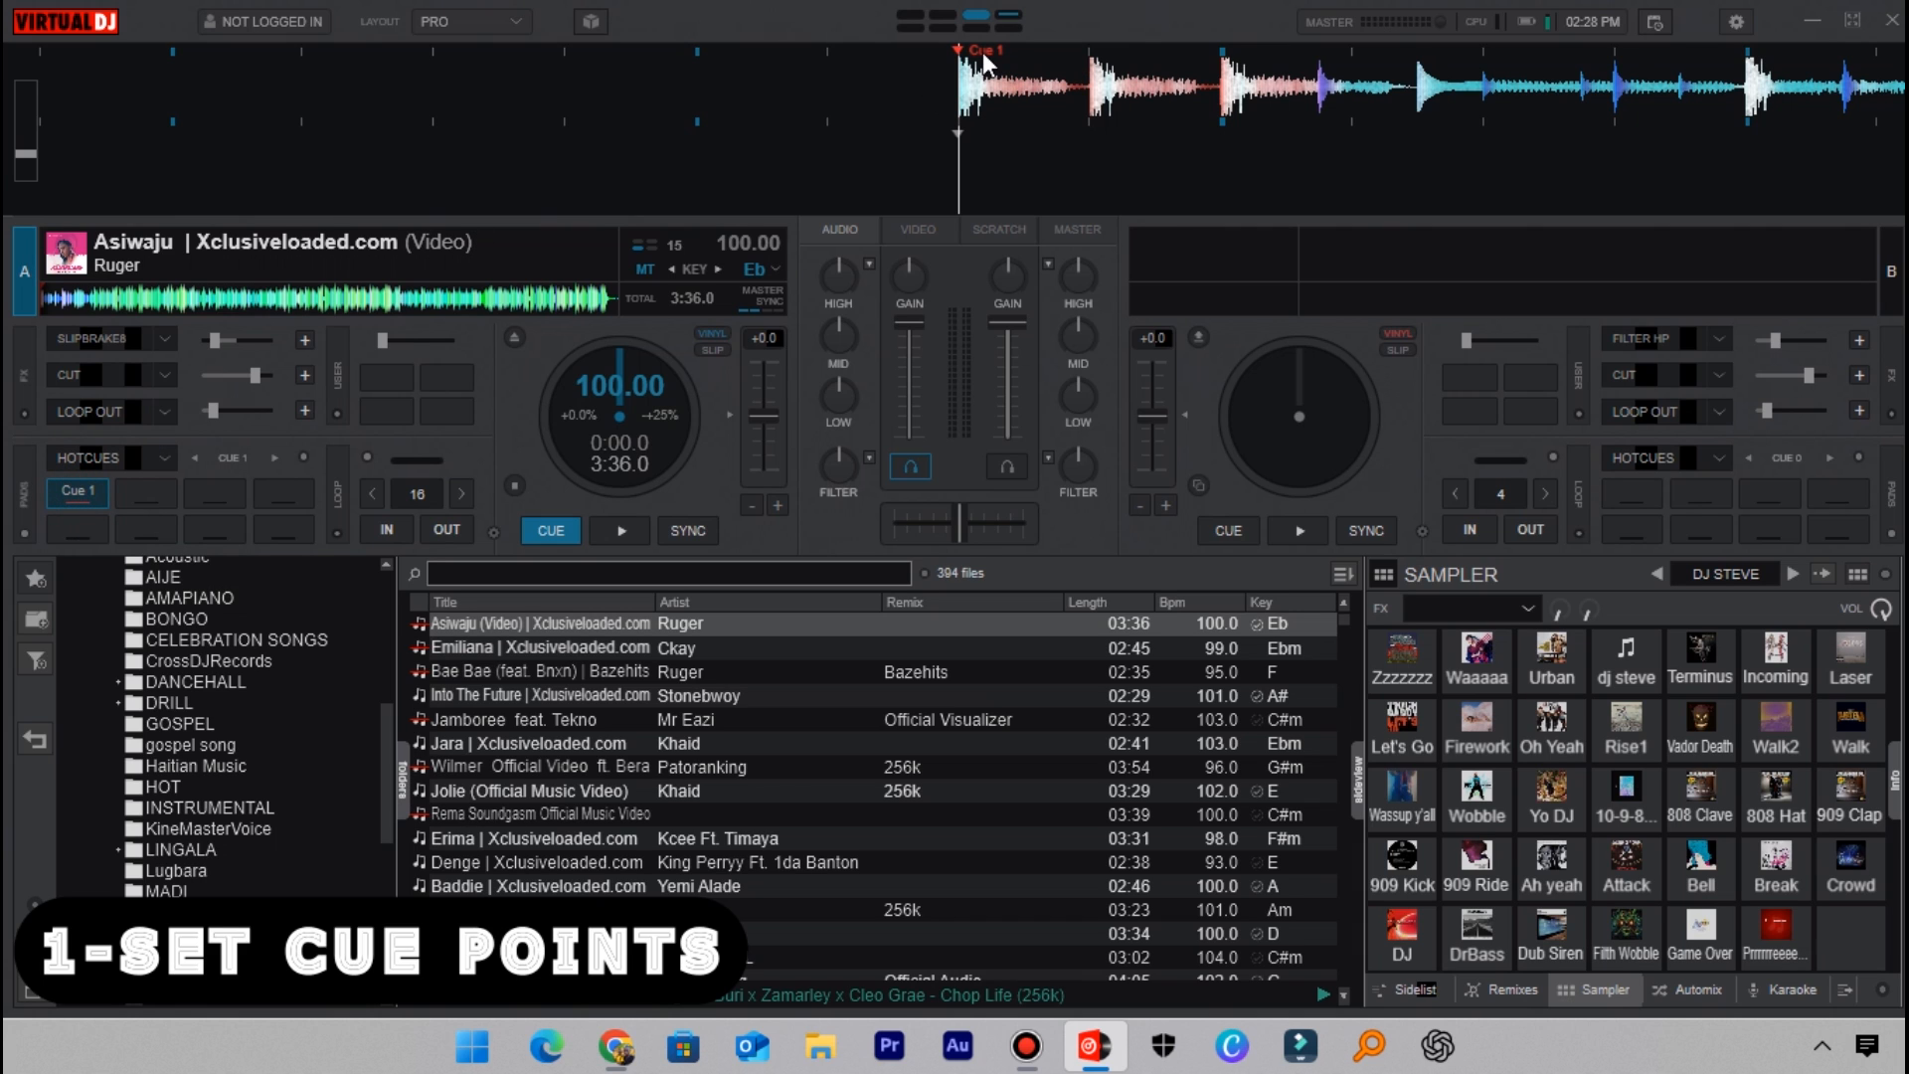
Step: Play Asiwaju from the start and mark Cue 2 a few beats in
{"action": "left_click", "coordinate": [621, 529]}
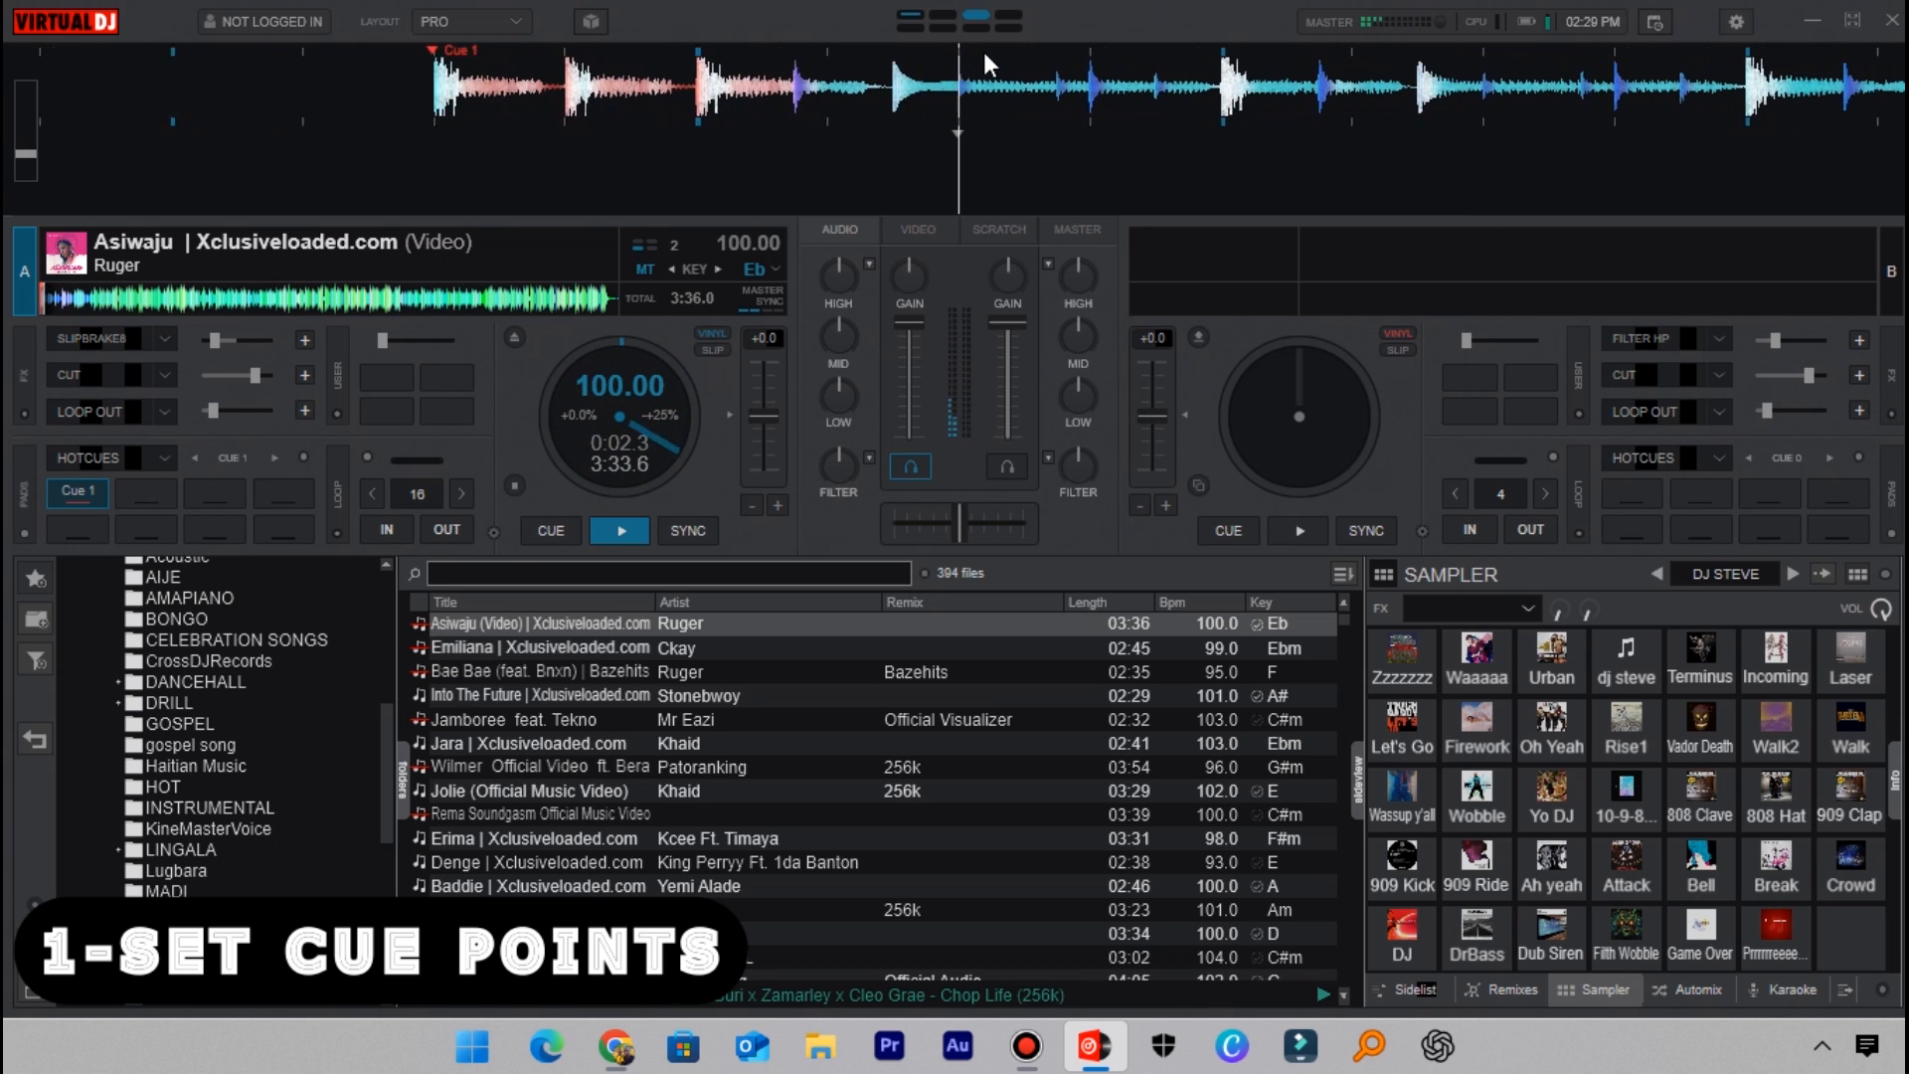
{"action": "left_click", "coordinate": [548, 529]}
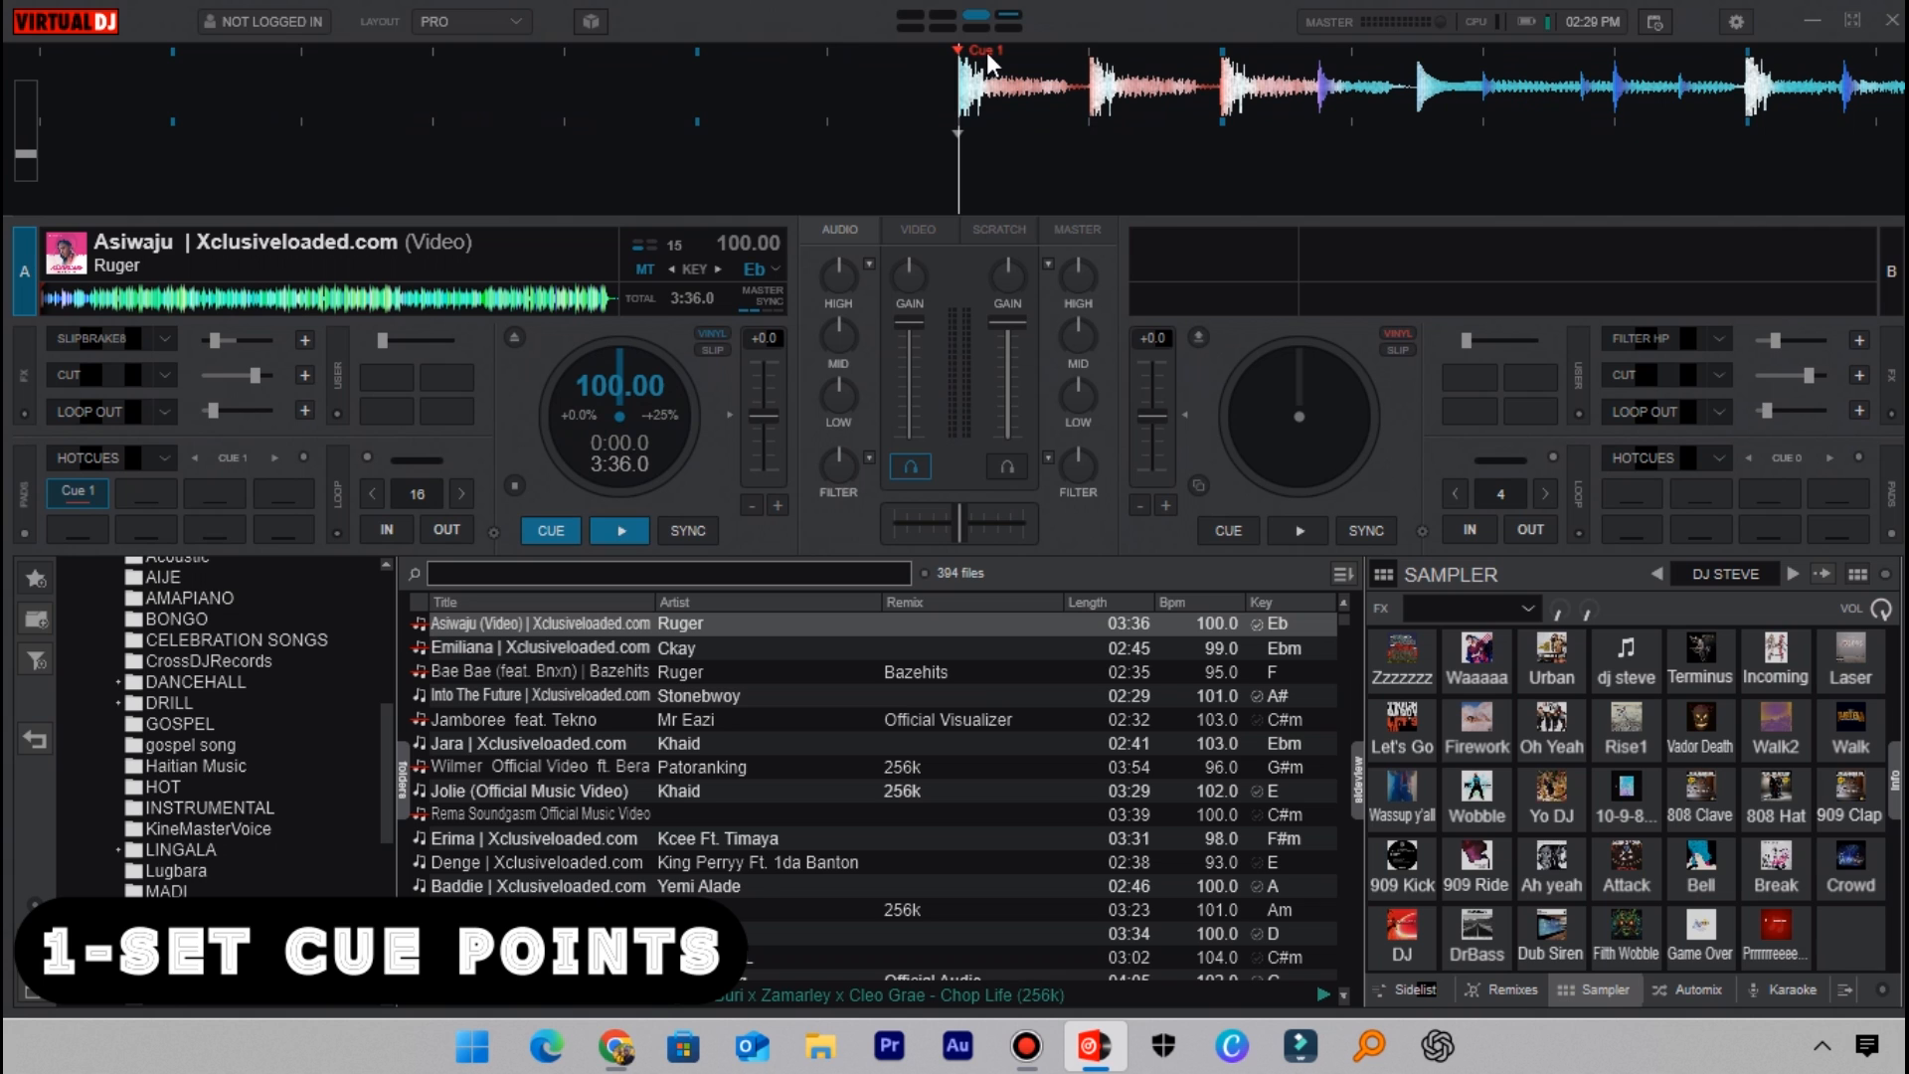
{"action": "mouse_move", "coordinate": [1308, 96]}
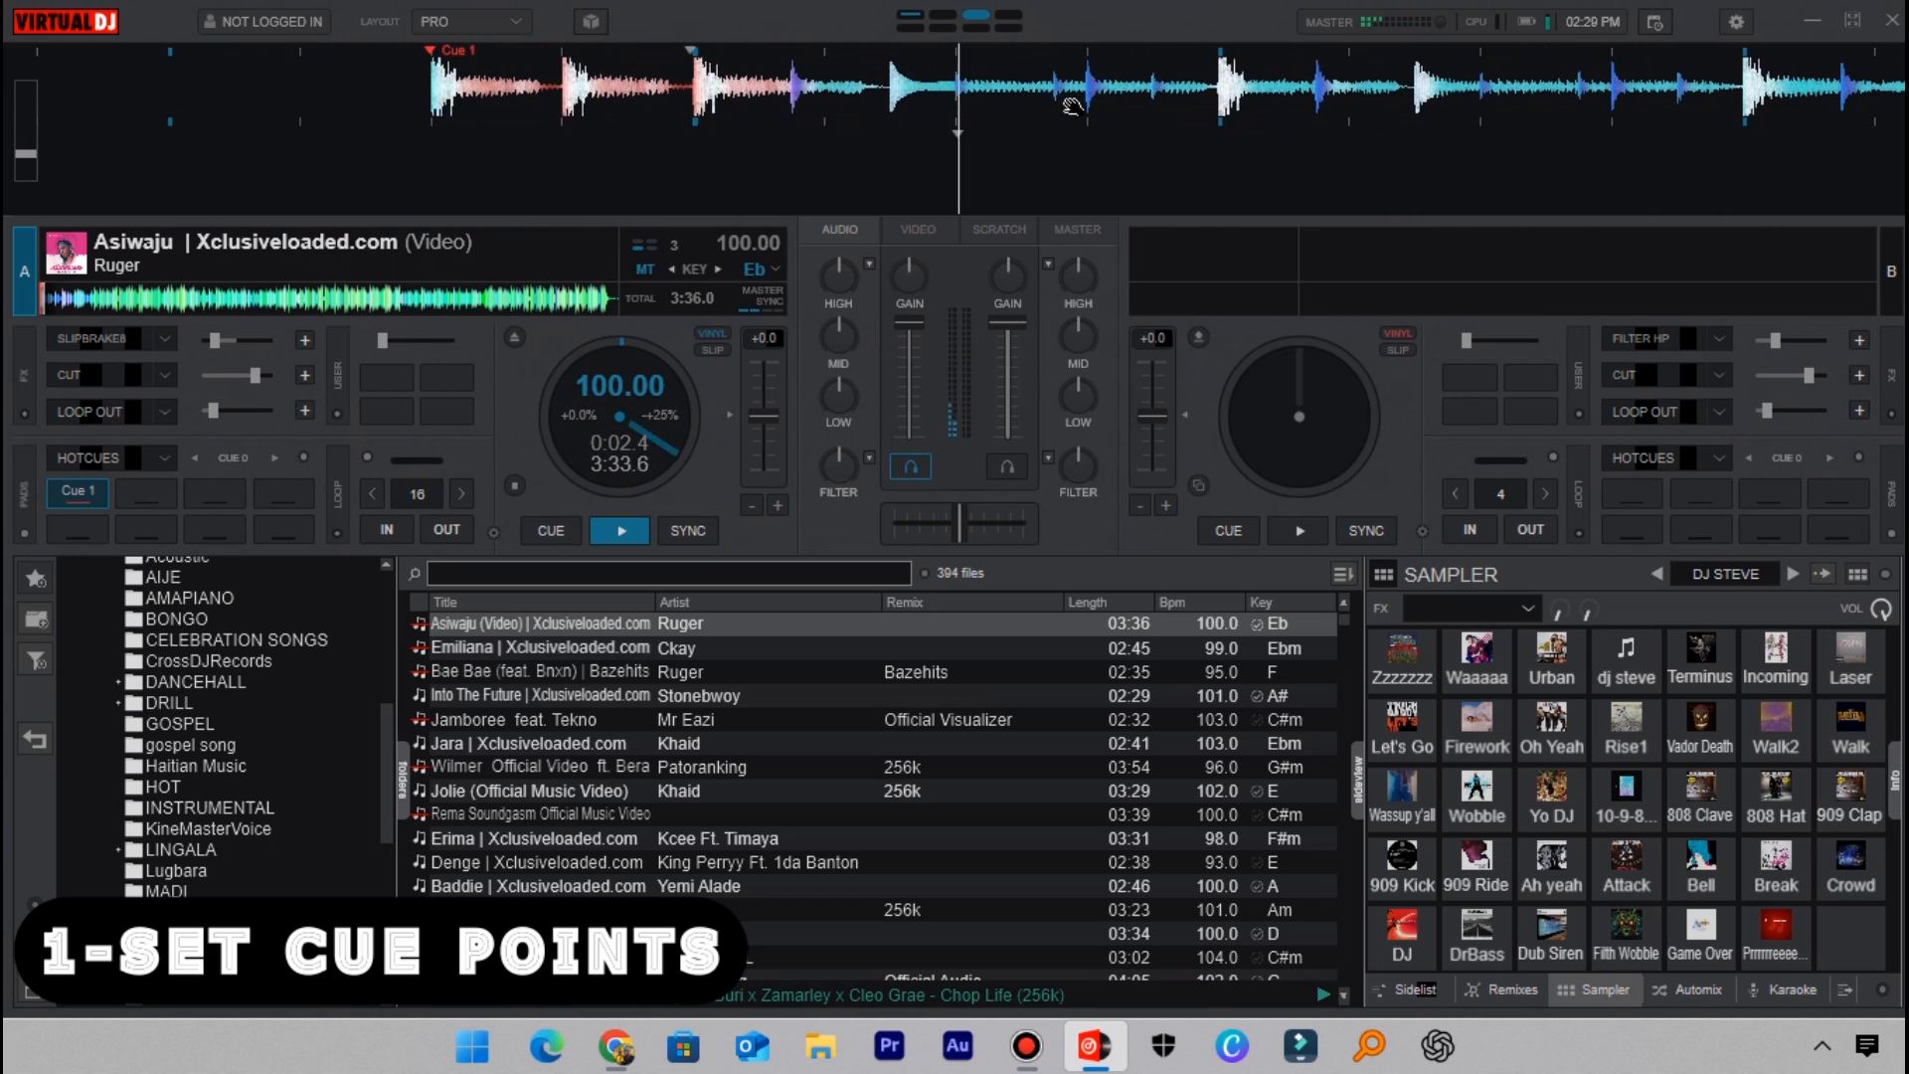
{"action": "left_click", "coordinate": [549, 529]}
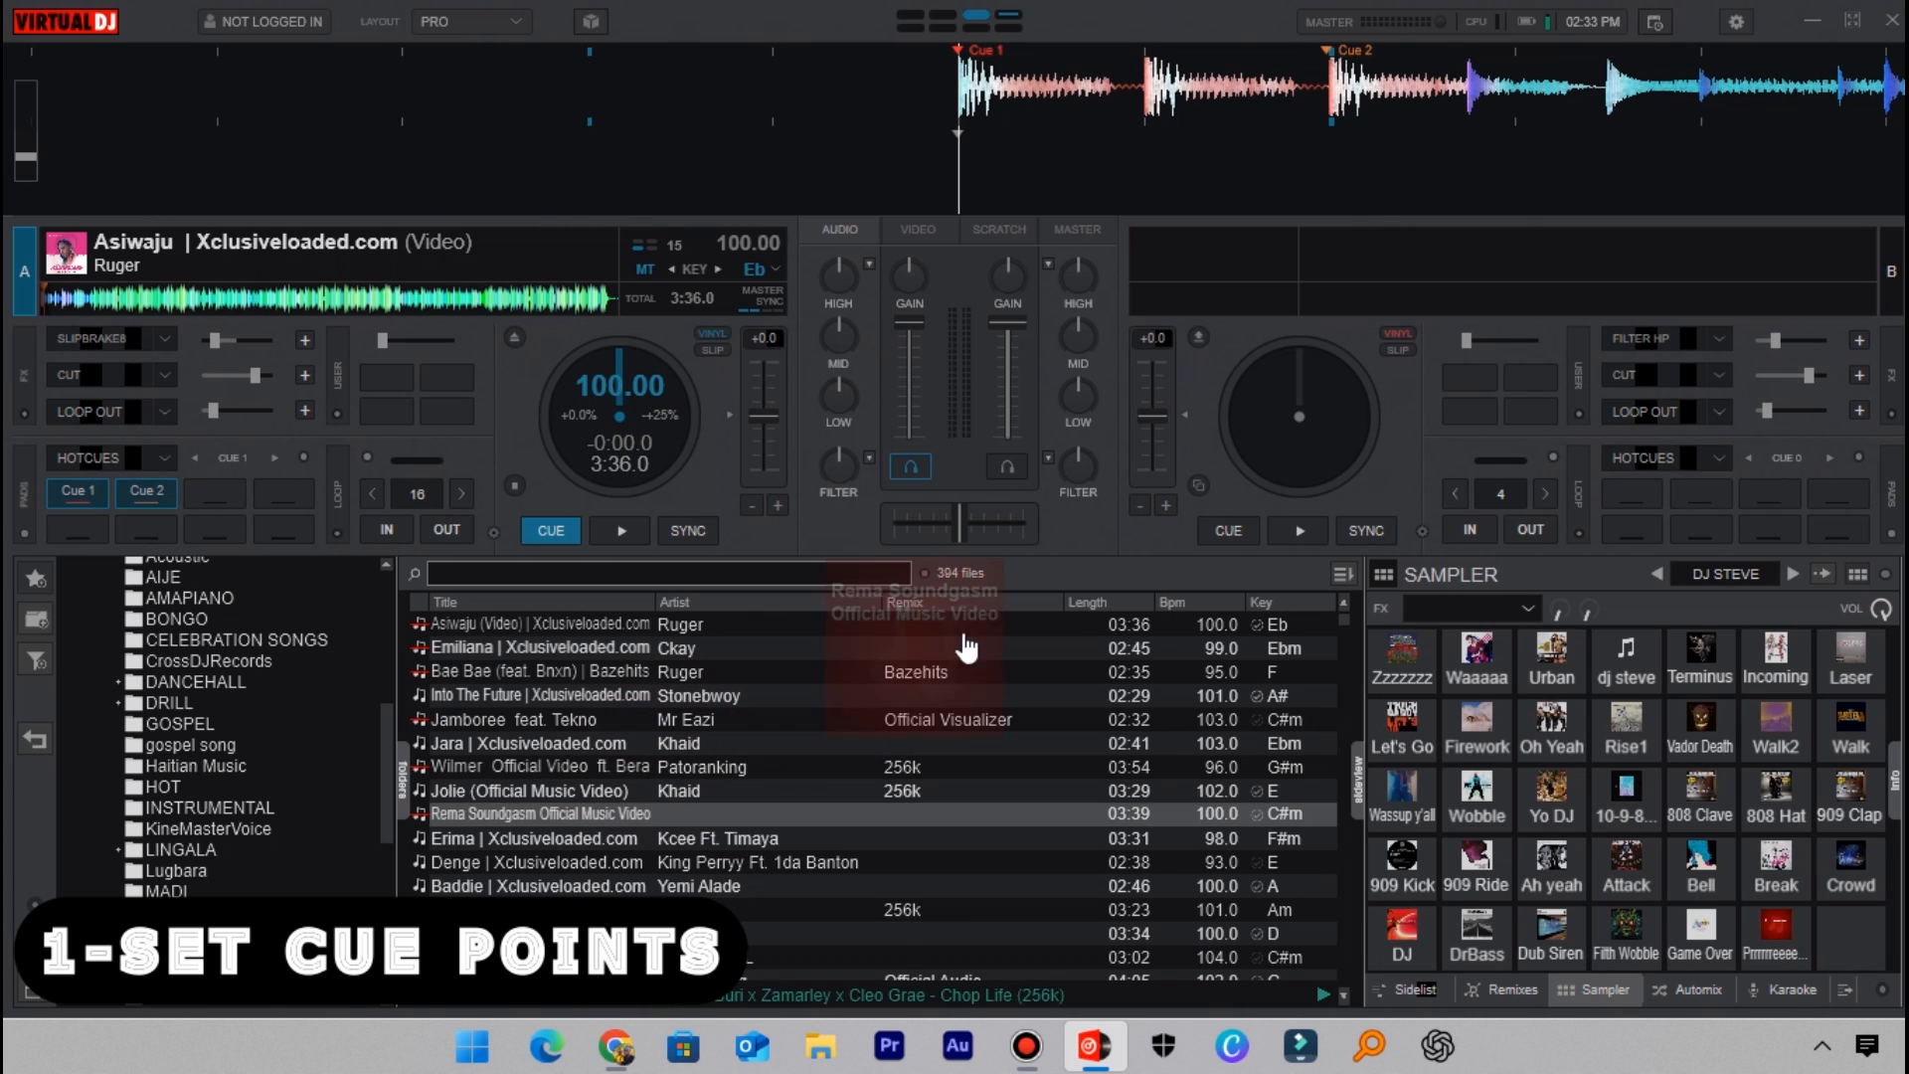
Step: Load Rema's Soundgasm on deck B and set Cue 1 and Cue 5, plus Cue 5 on Asiwaju
{"action": "double_click", "coordinate": [538, 813]}
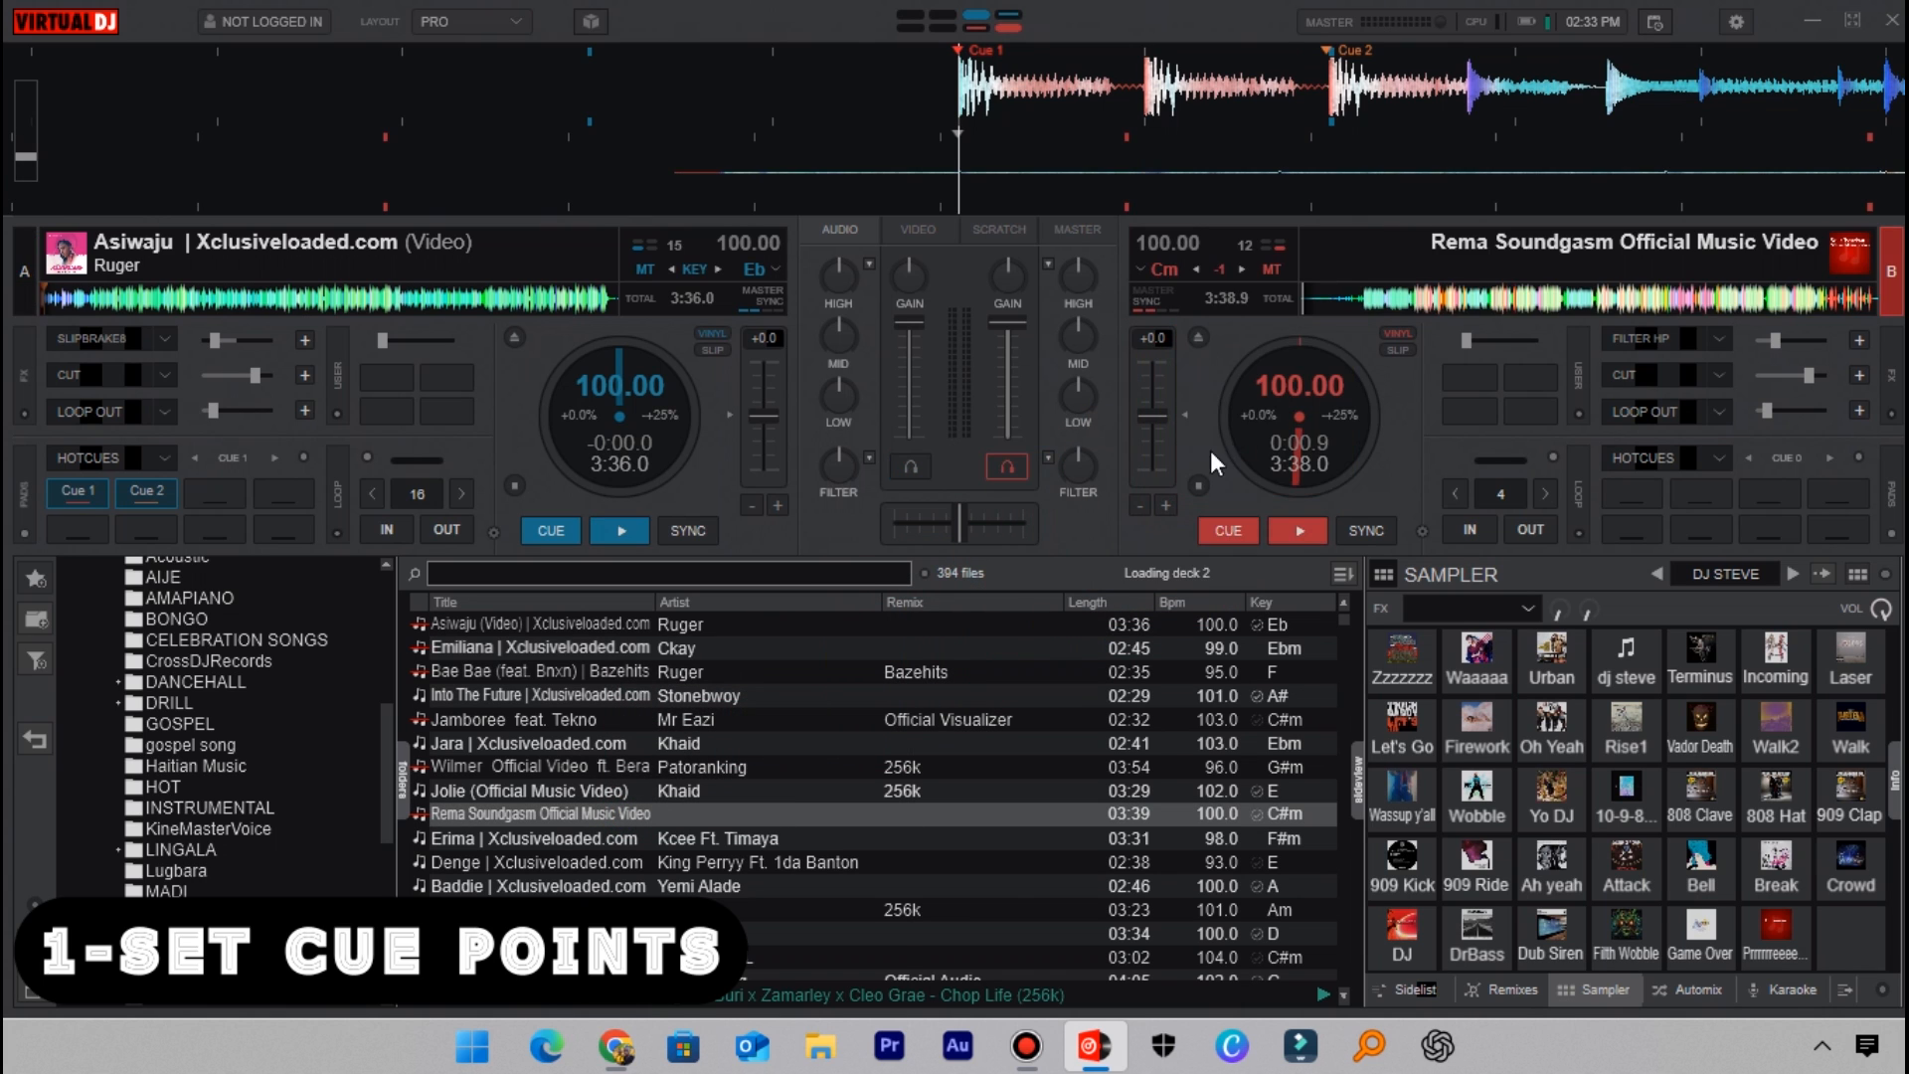
{"action": "left_click", "coordinate": [1296, 529]}
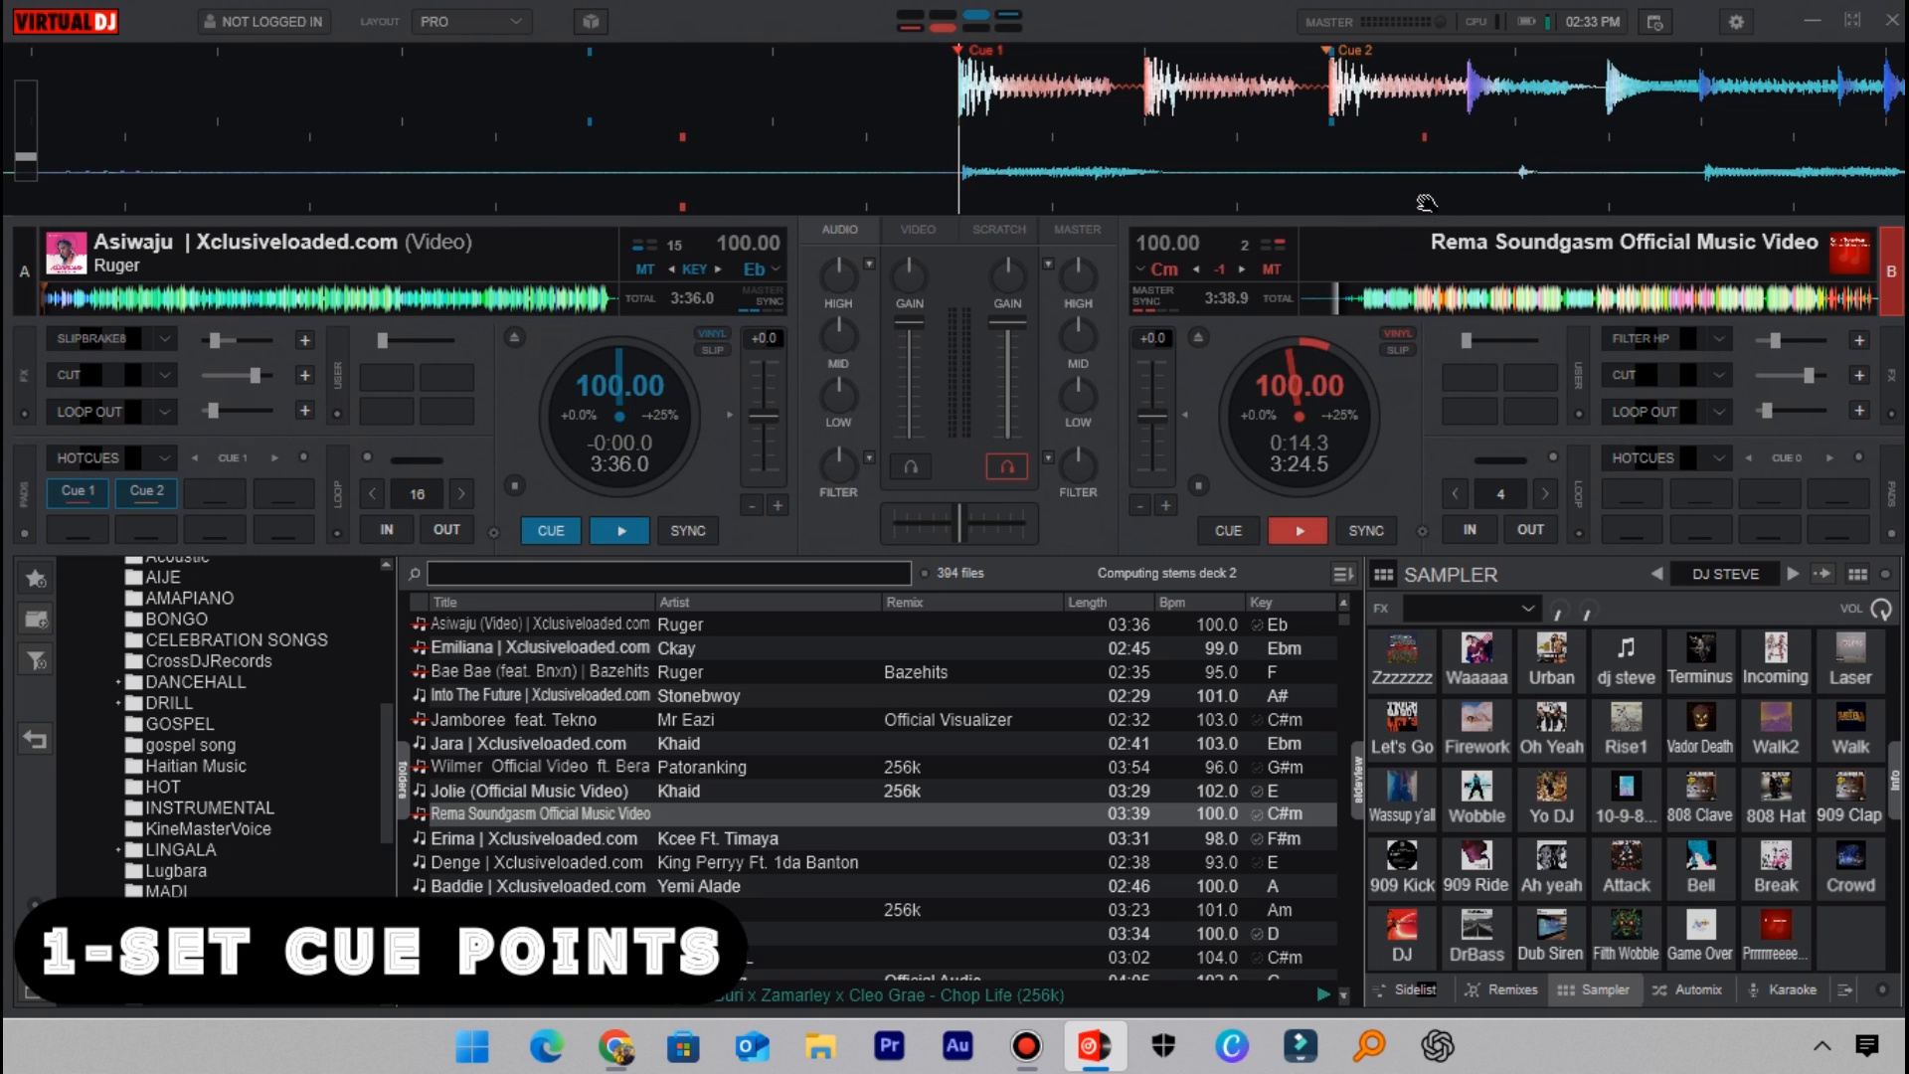
{"action": "left_click", "coordinate": [1227, 529]}
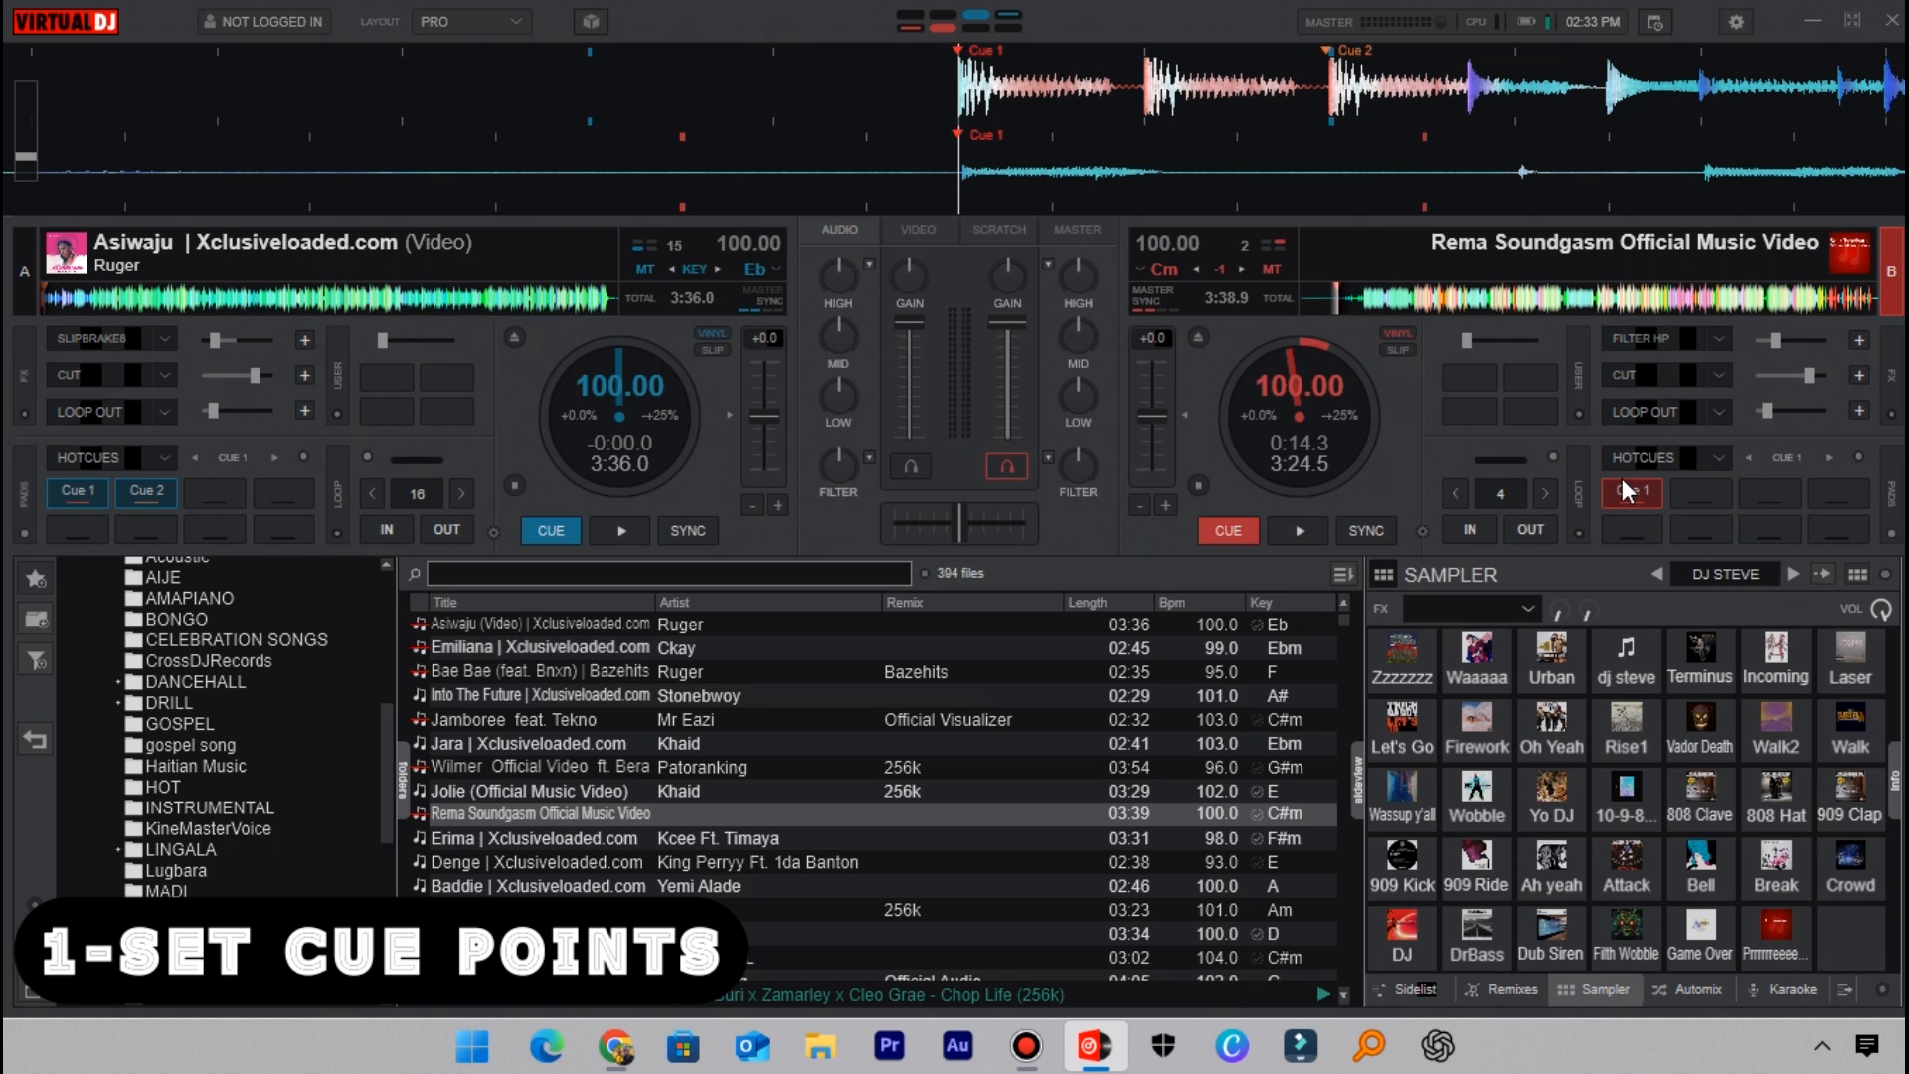
{"action": "mouse_move", "coordinate": [1221, 368]}
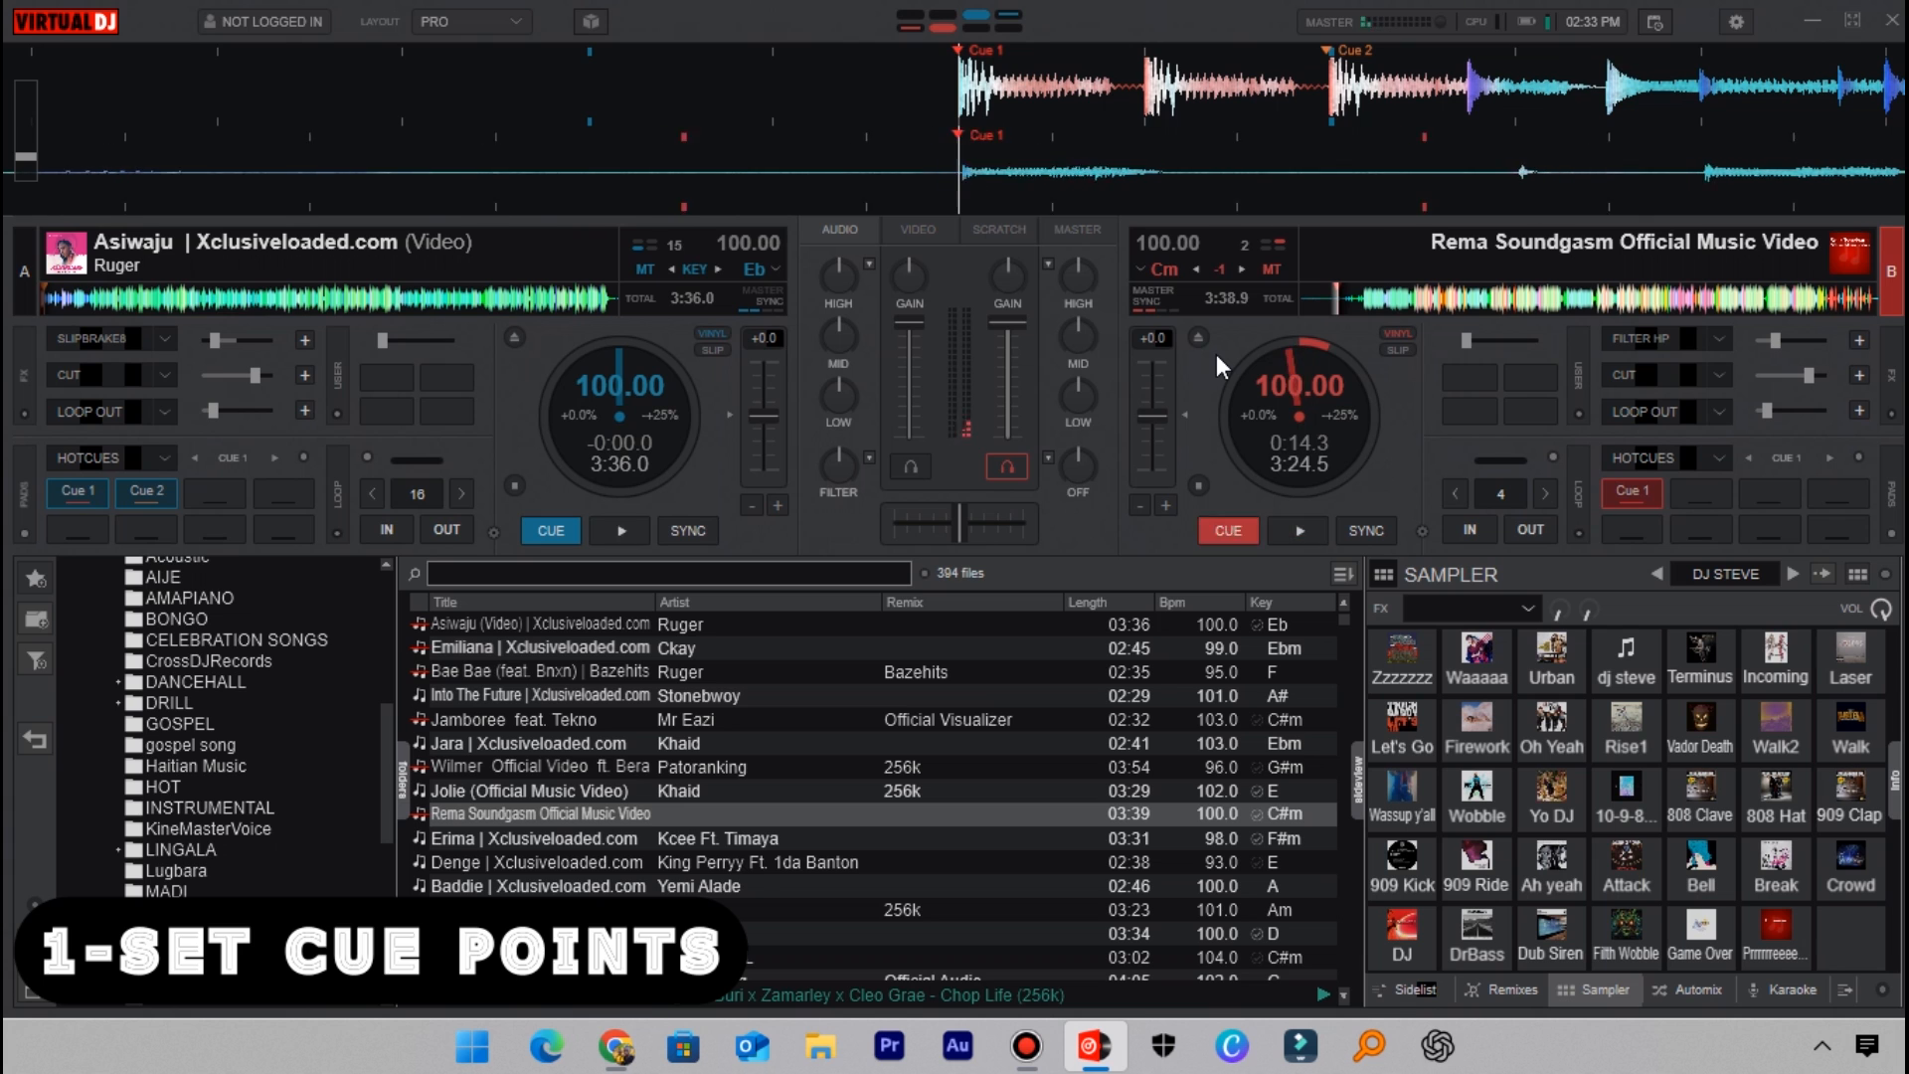
{"action": "left_click", "coordinate": [1294, 528]}
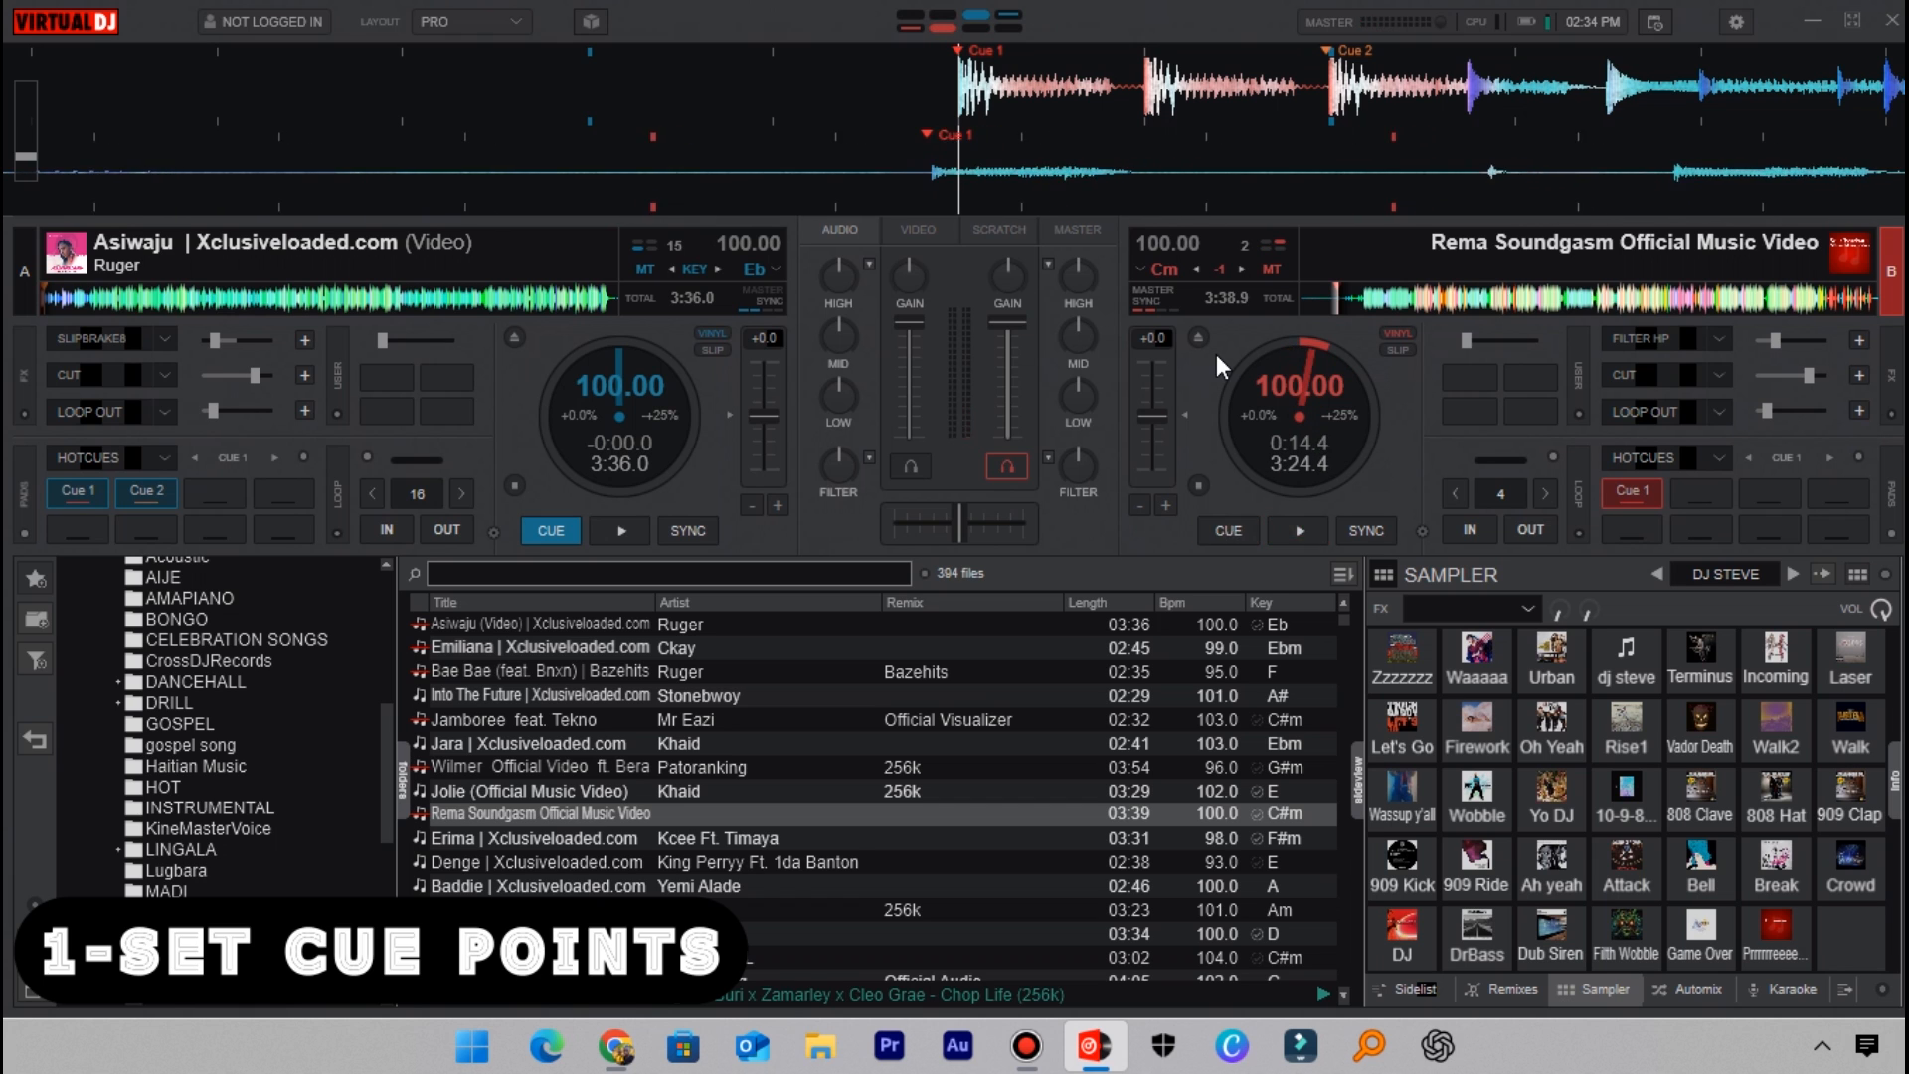
{"action": "left_click", "coordinate": [1294, 531]}
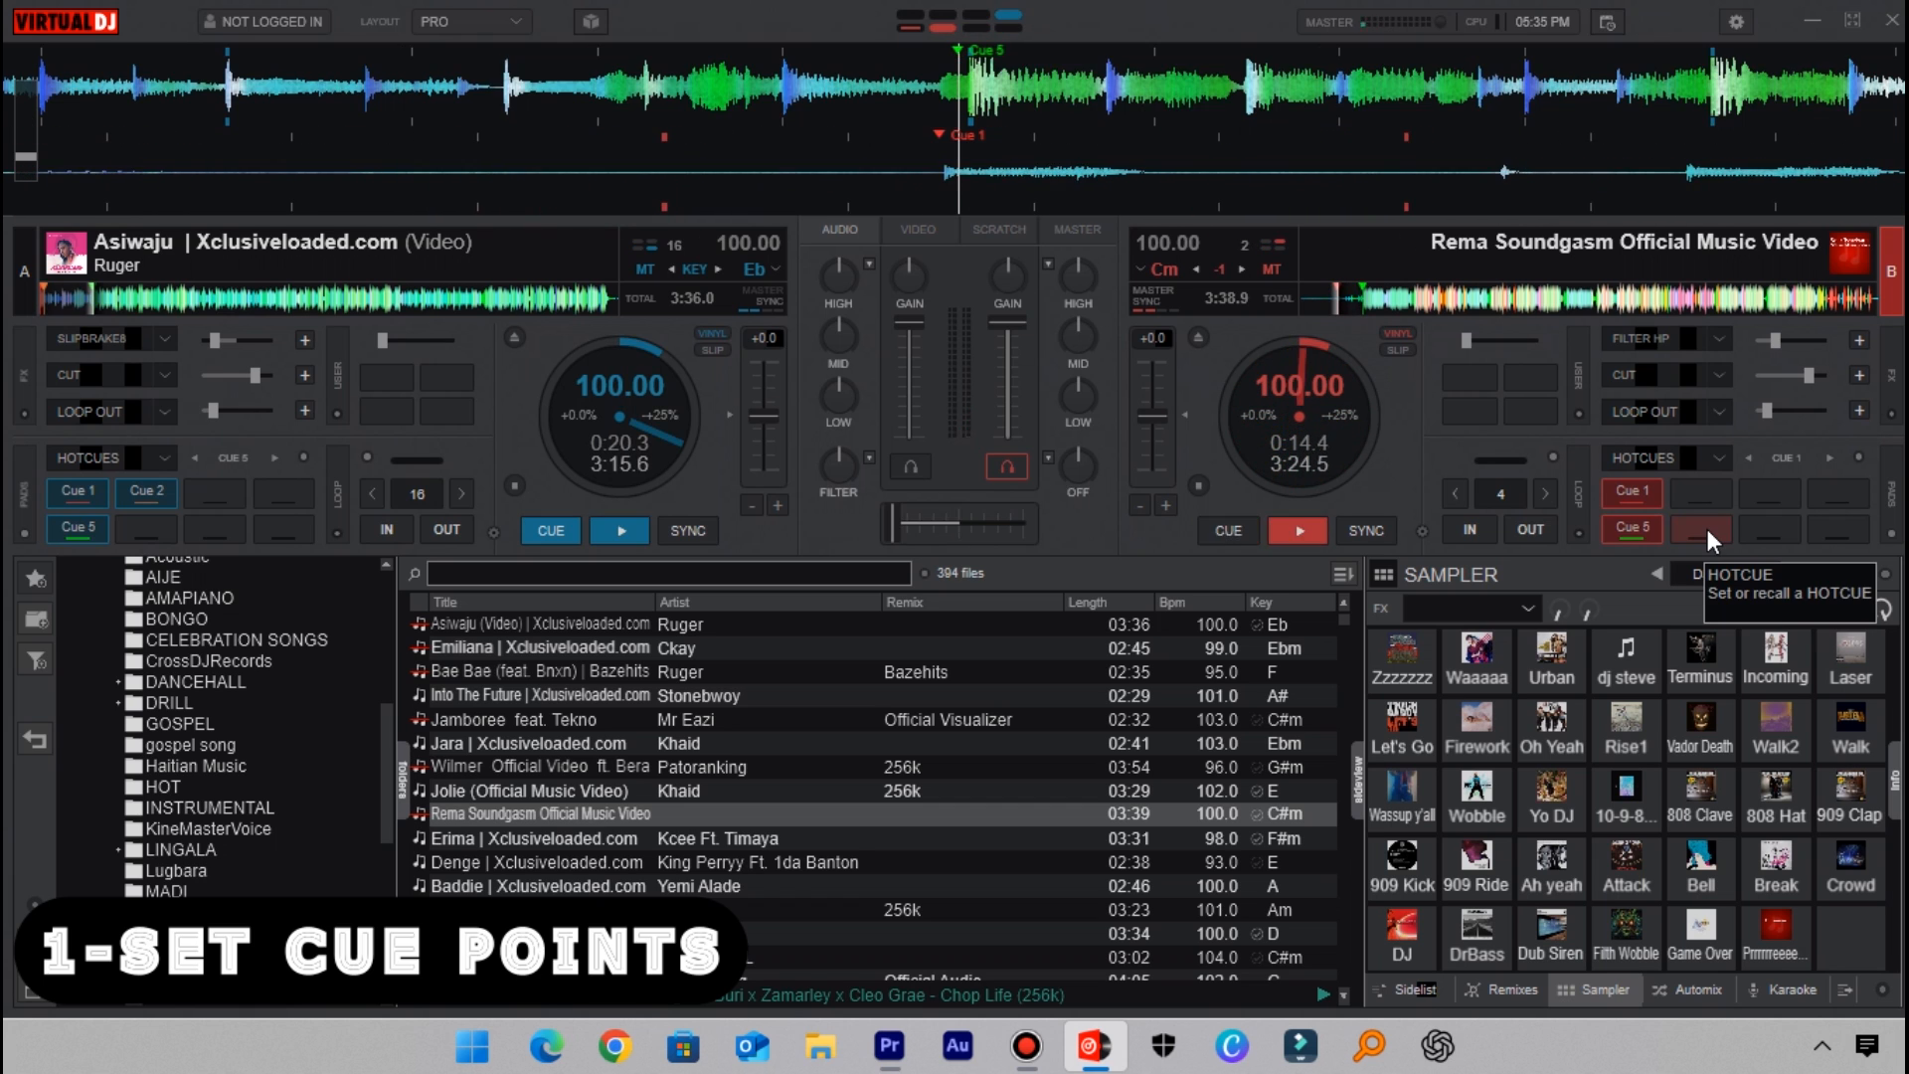
Step: Cue deck B's Soundgasm ahead of opening the Settings window
{"action": "left_click", "coordinate": [1226, 528]}
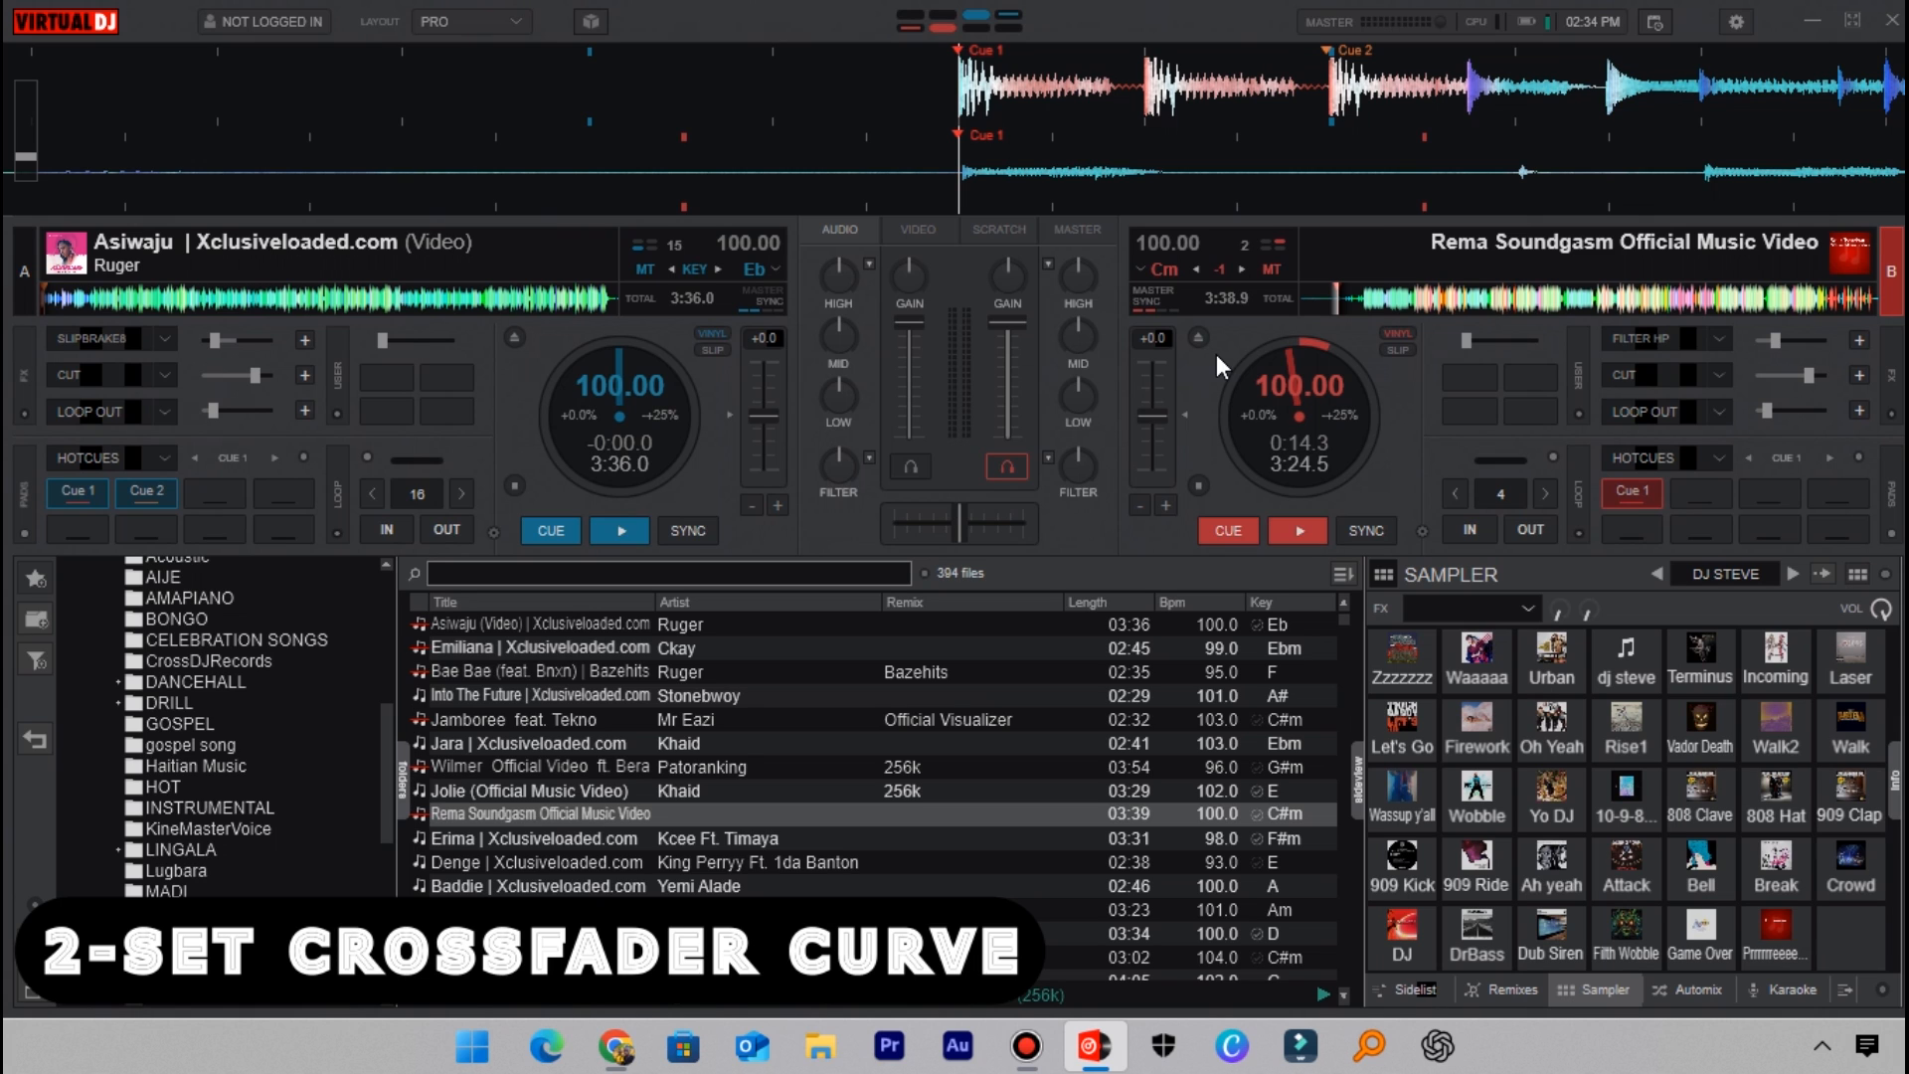
{"action": "mouse_move", "coordinate": [1547, 184]}
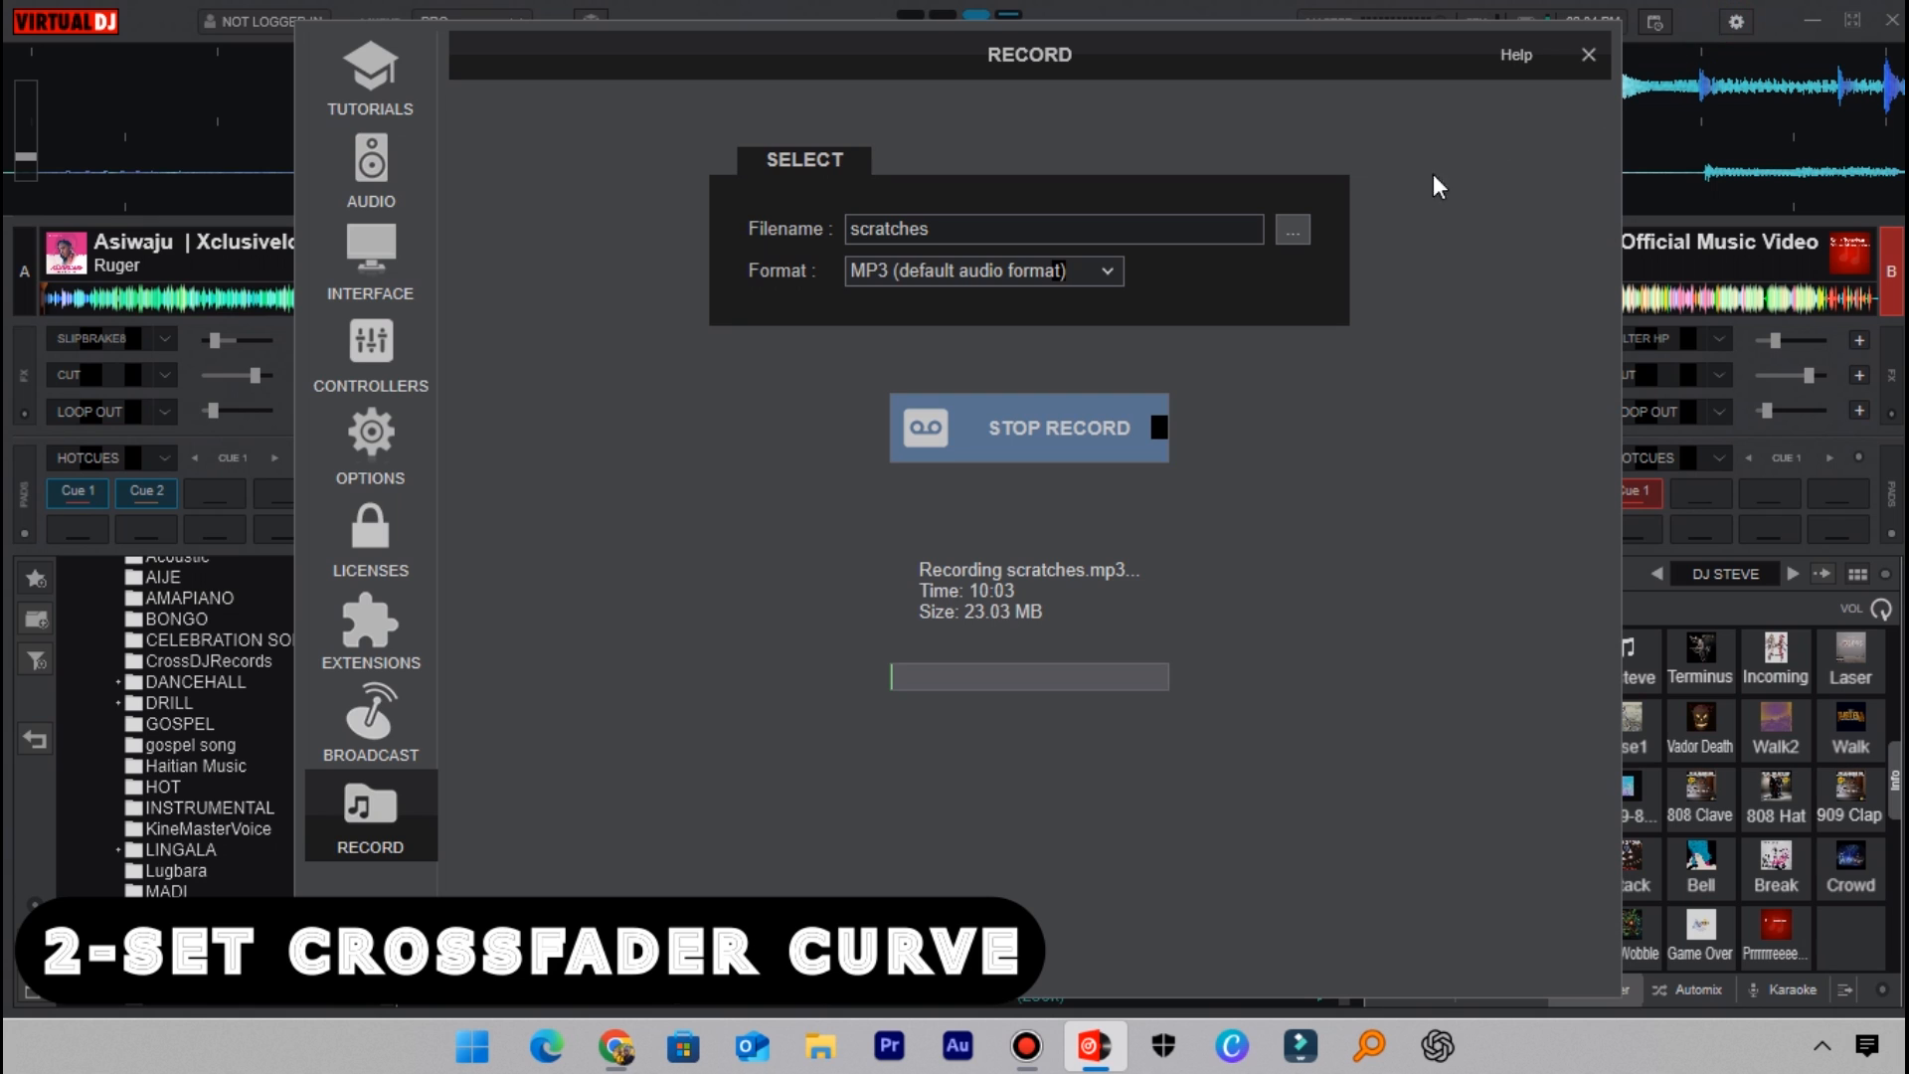
Step: Search 'cur' in Options & Tweaks, set crossfaderCurve to Scratch and close settings
{"action": "left_click", "coordinate": [370, 443]}
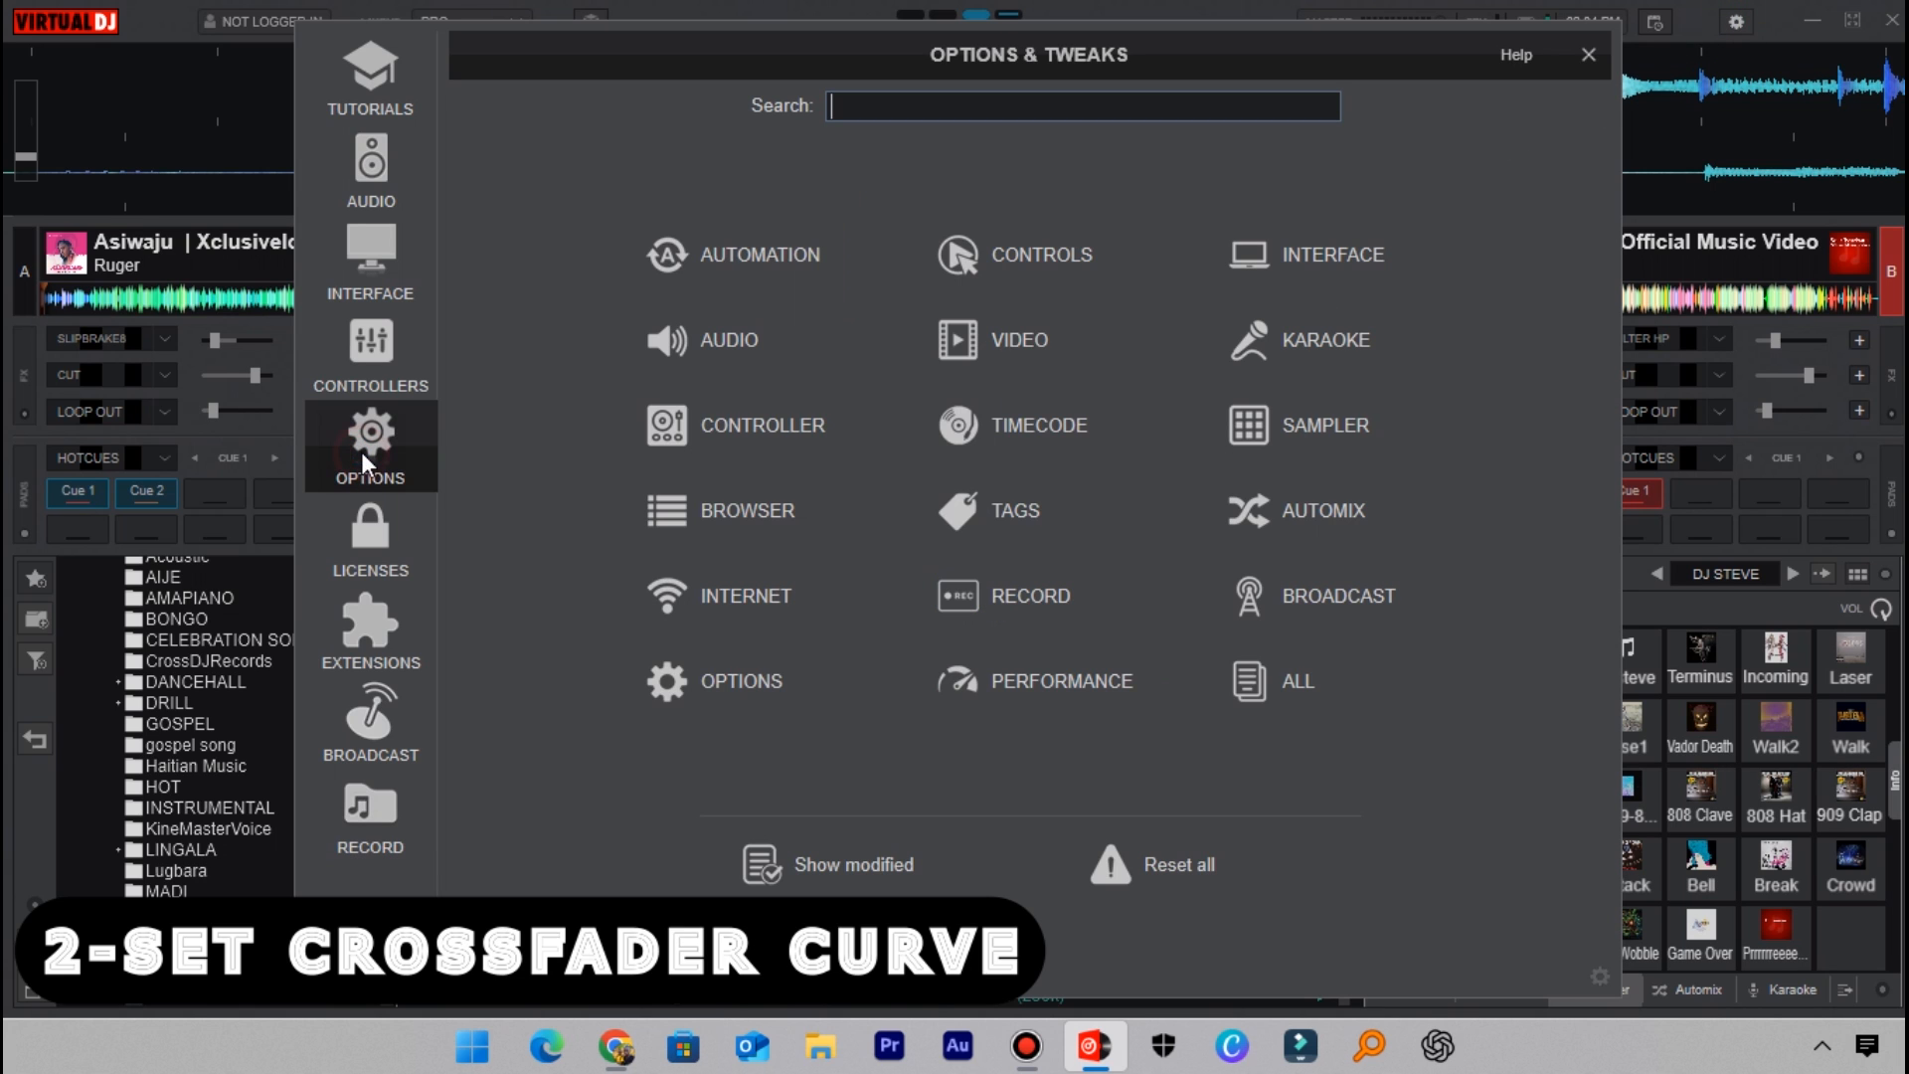
{"action": "mouse_move", "coordinate": [1075, 167]}
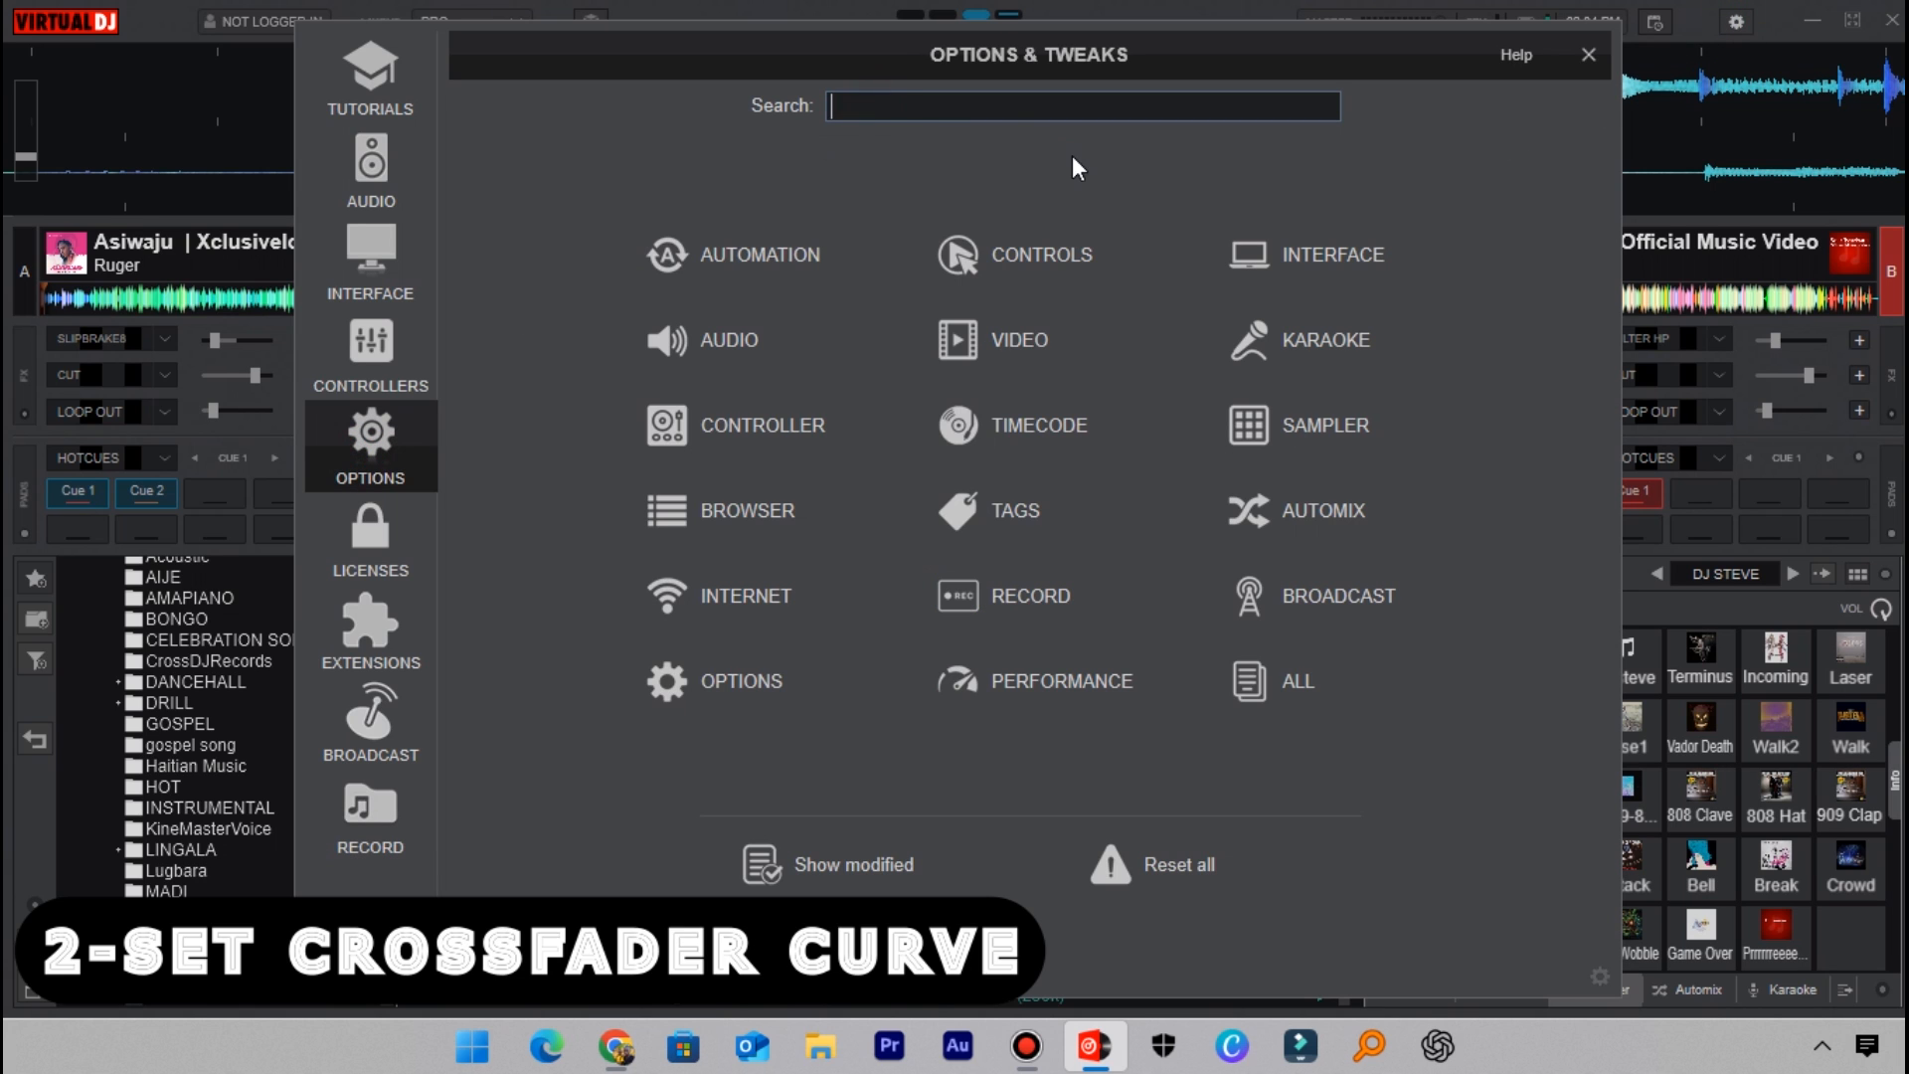
{"action": "type", "text": "curve"}
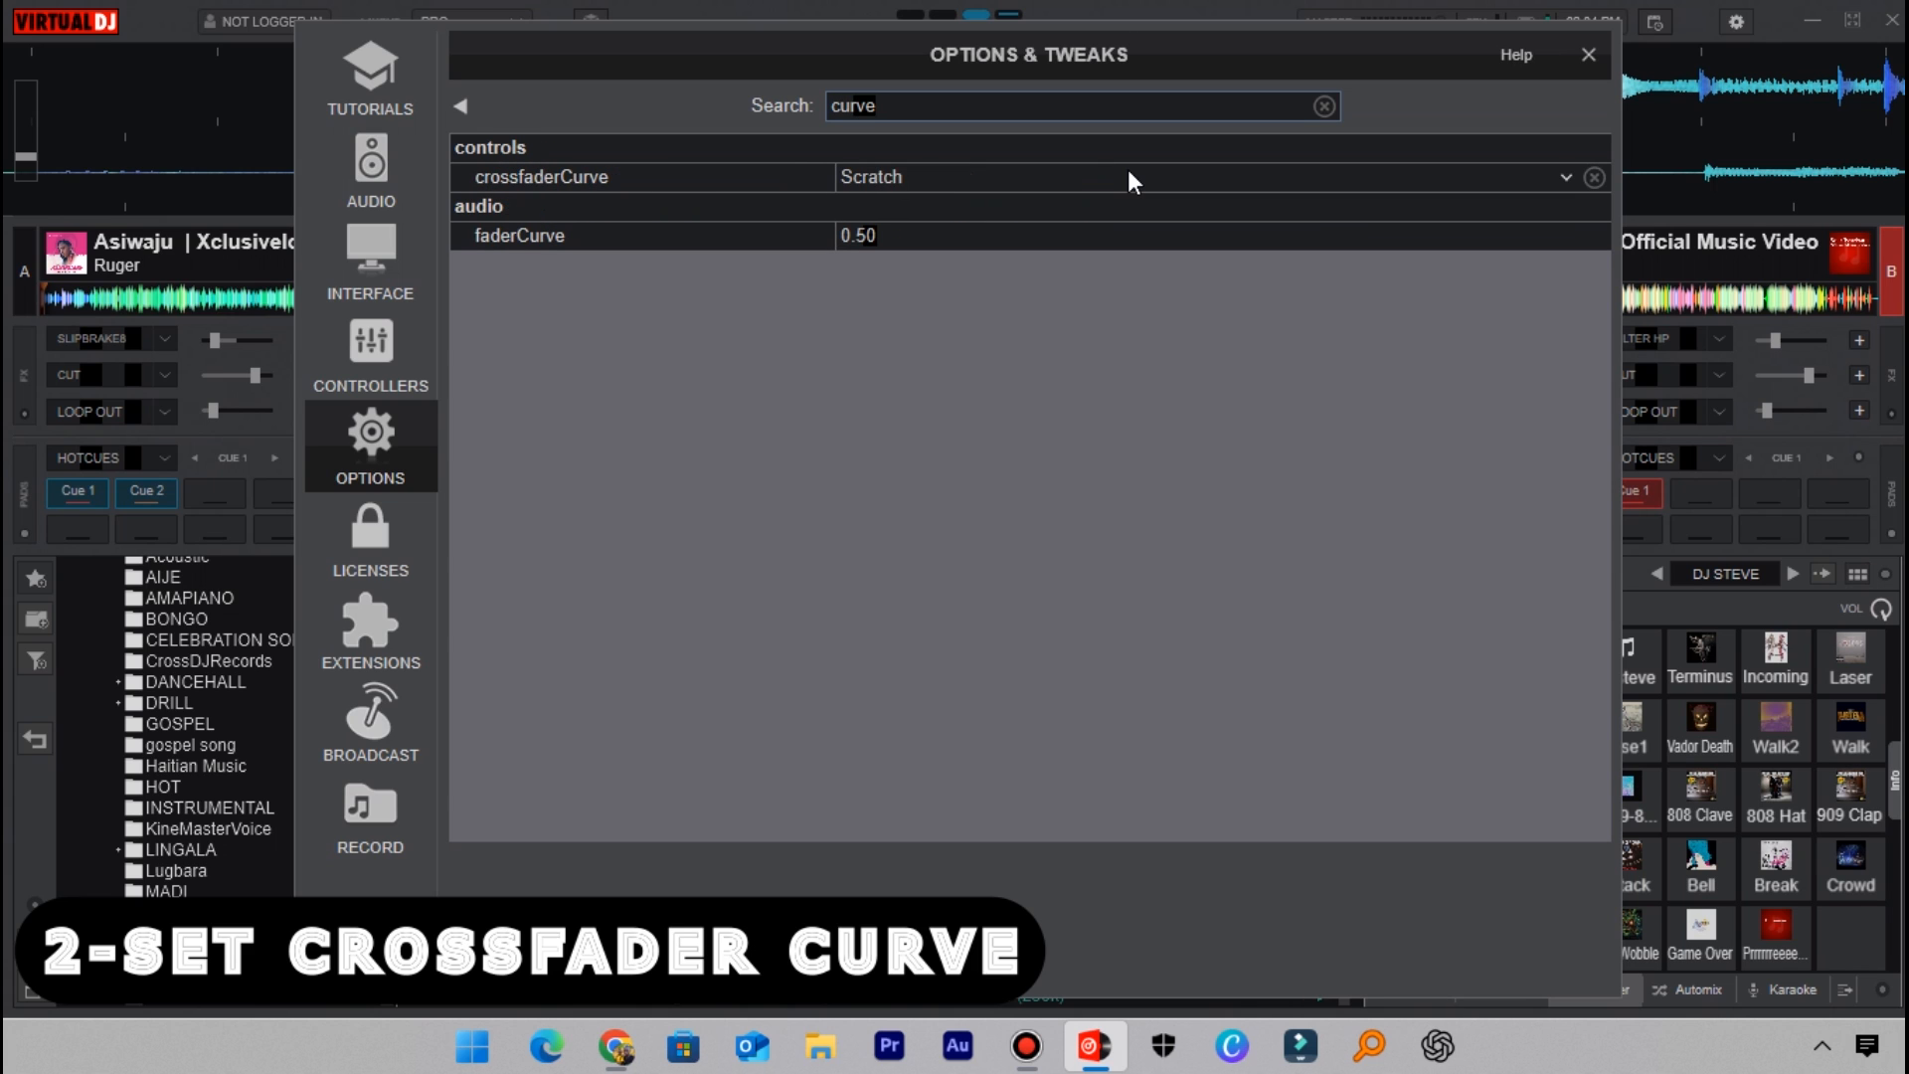
{"action": "mouse_move", "coordinate": [1130, 226]}
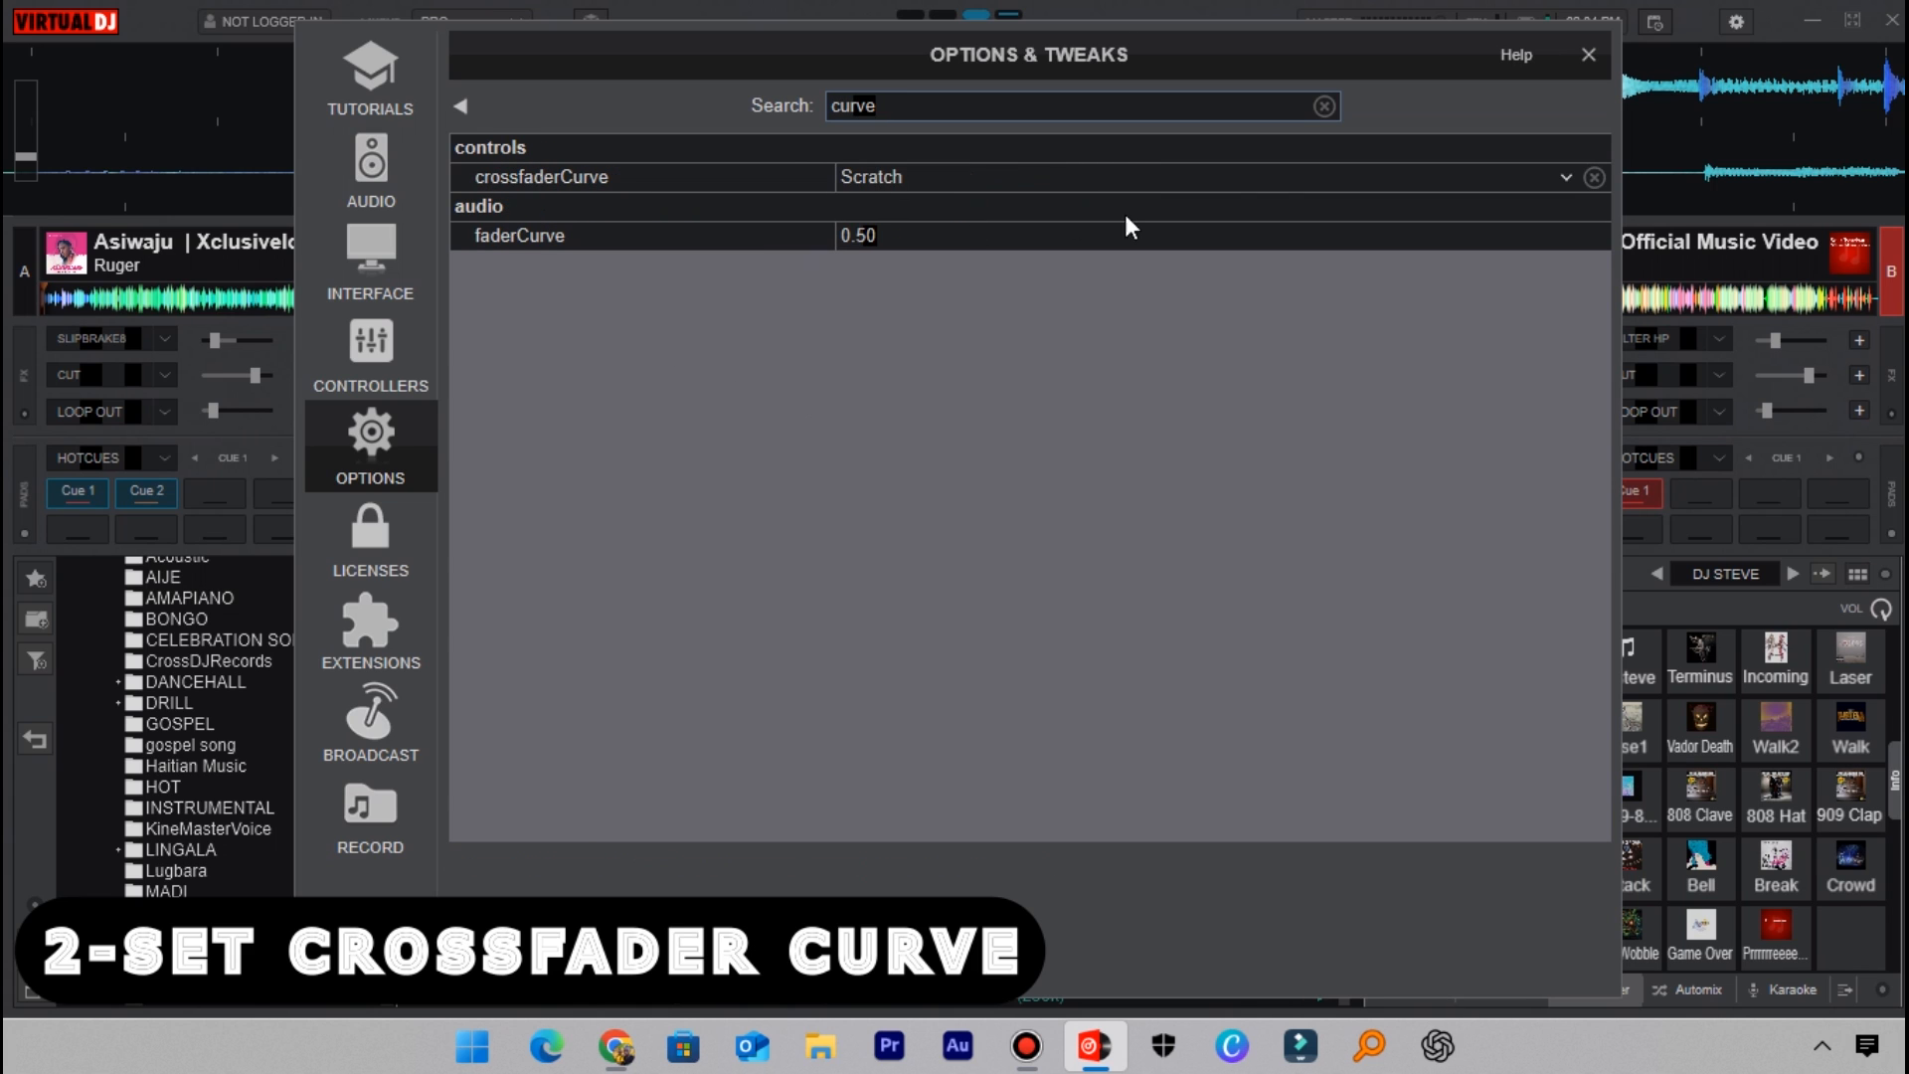
{"action": "mouse_move", "coordinate": [1584, 198]}
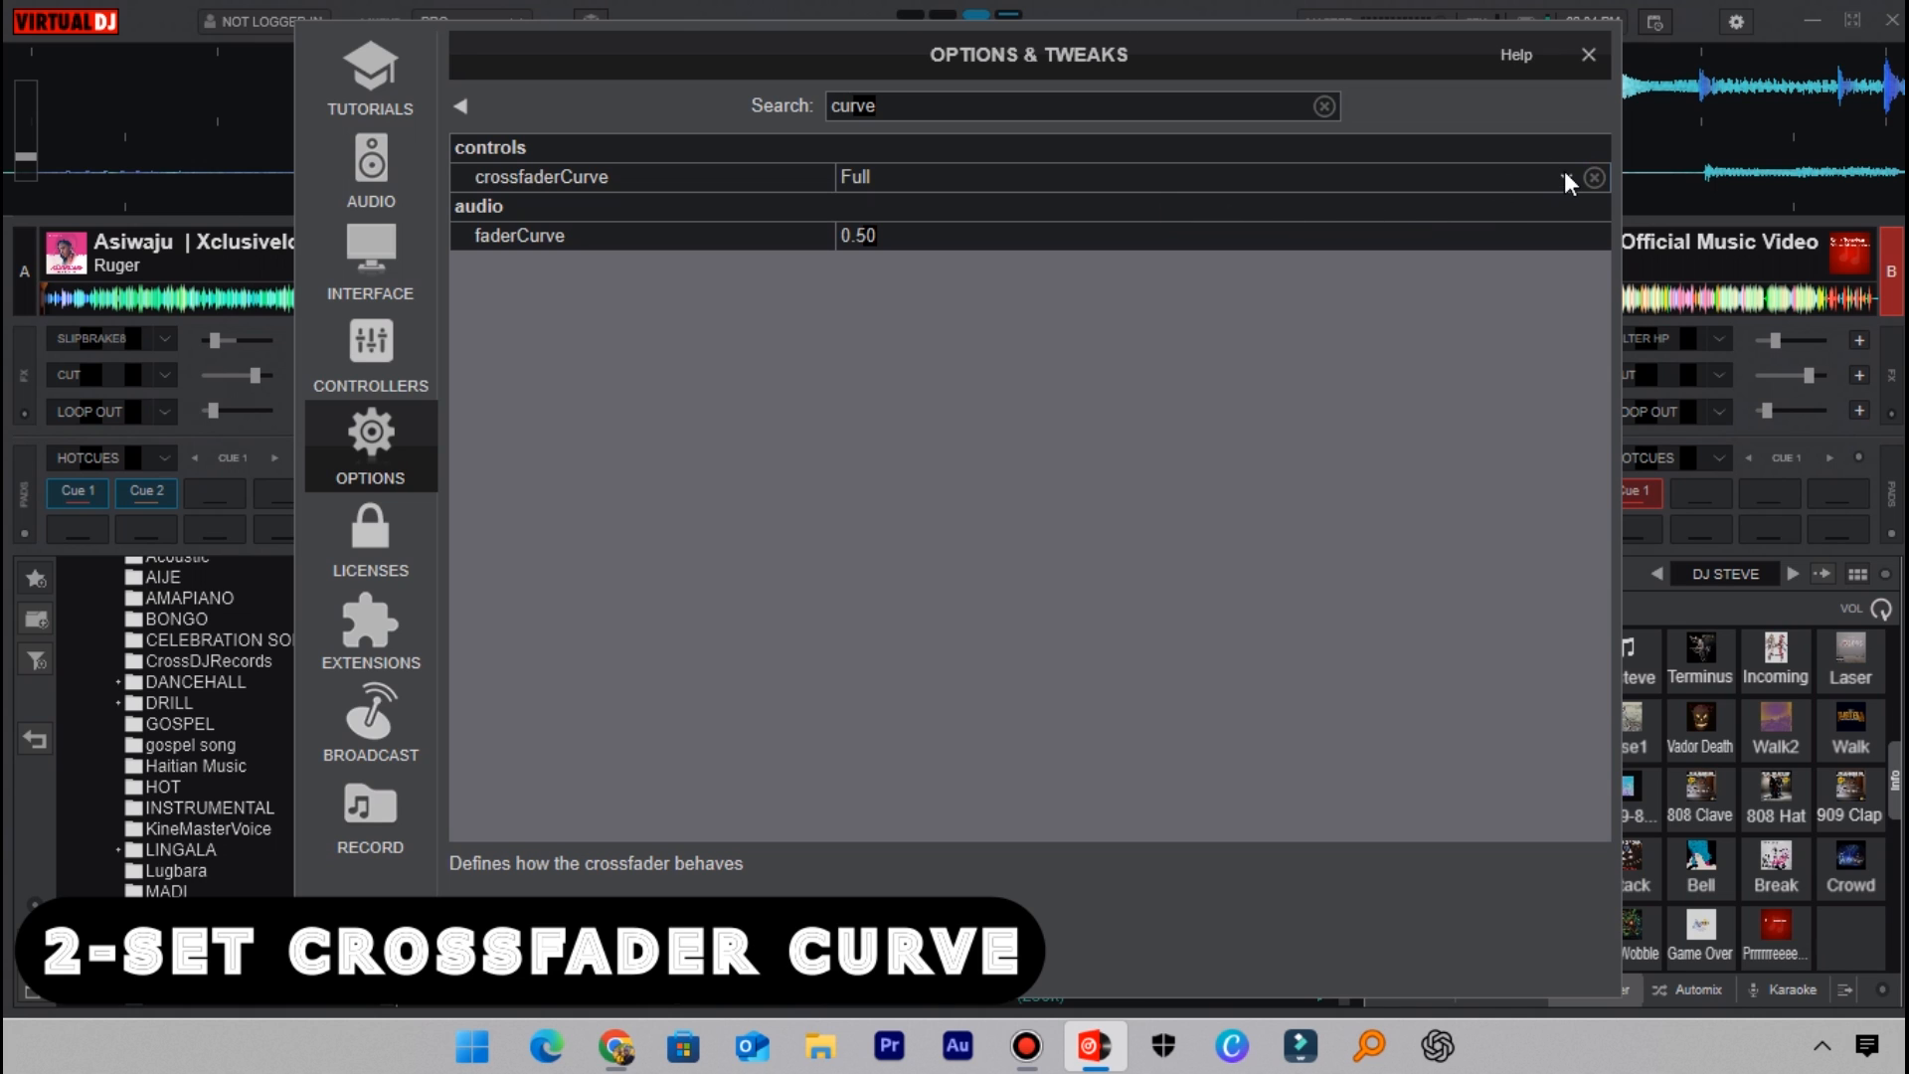
{"action": "left_click", "coordinate": [1563, 177]}
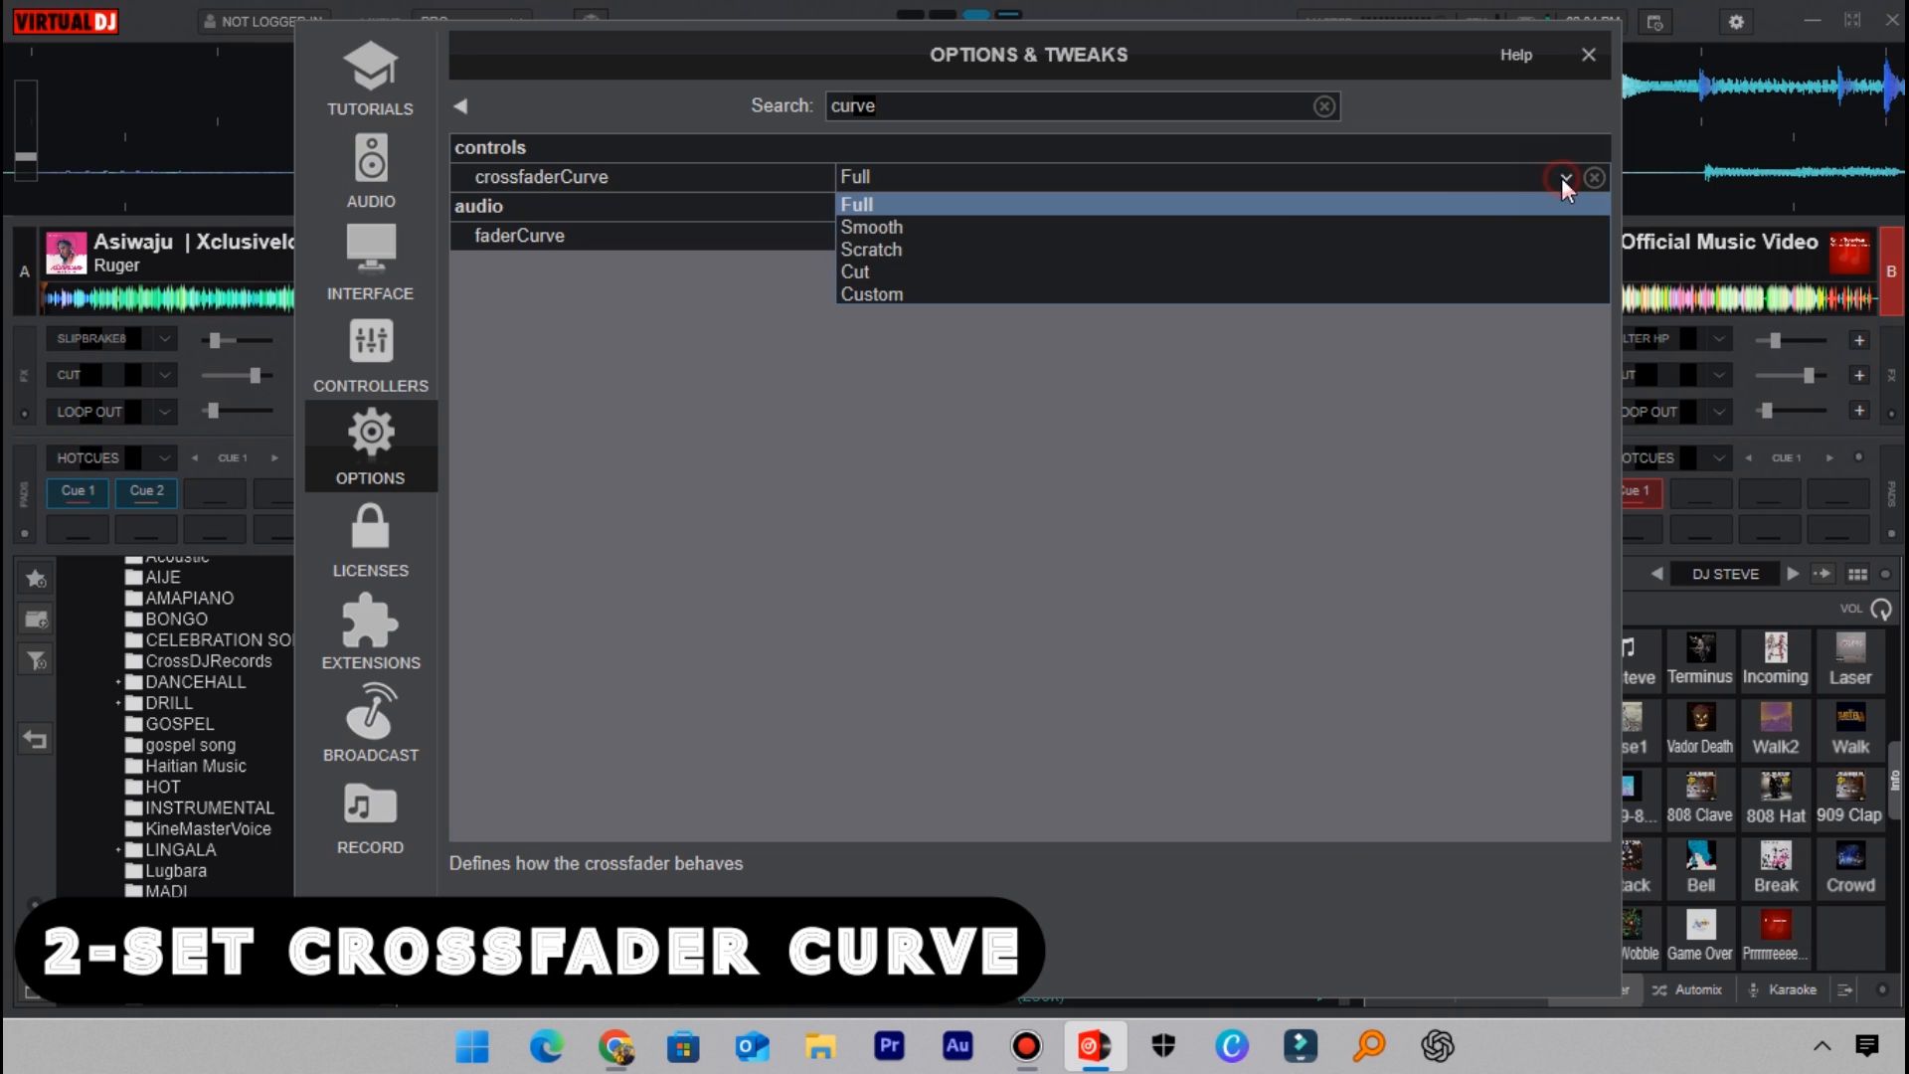
{"action": "left_click", "coordinate": [871, 250]}
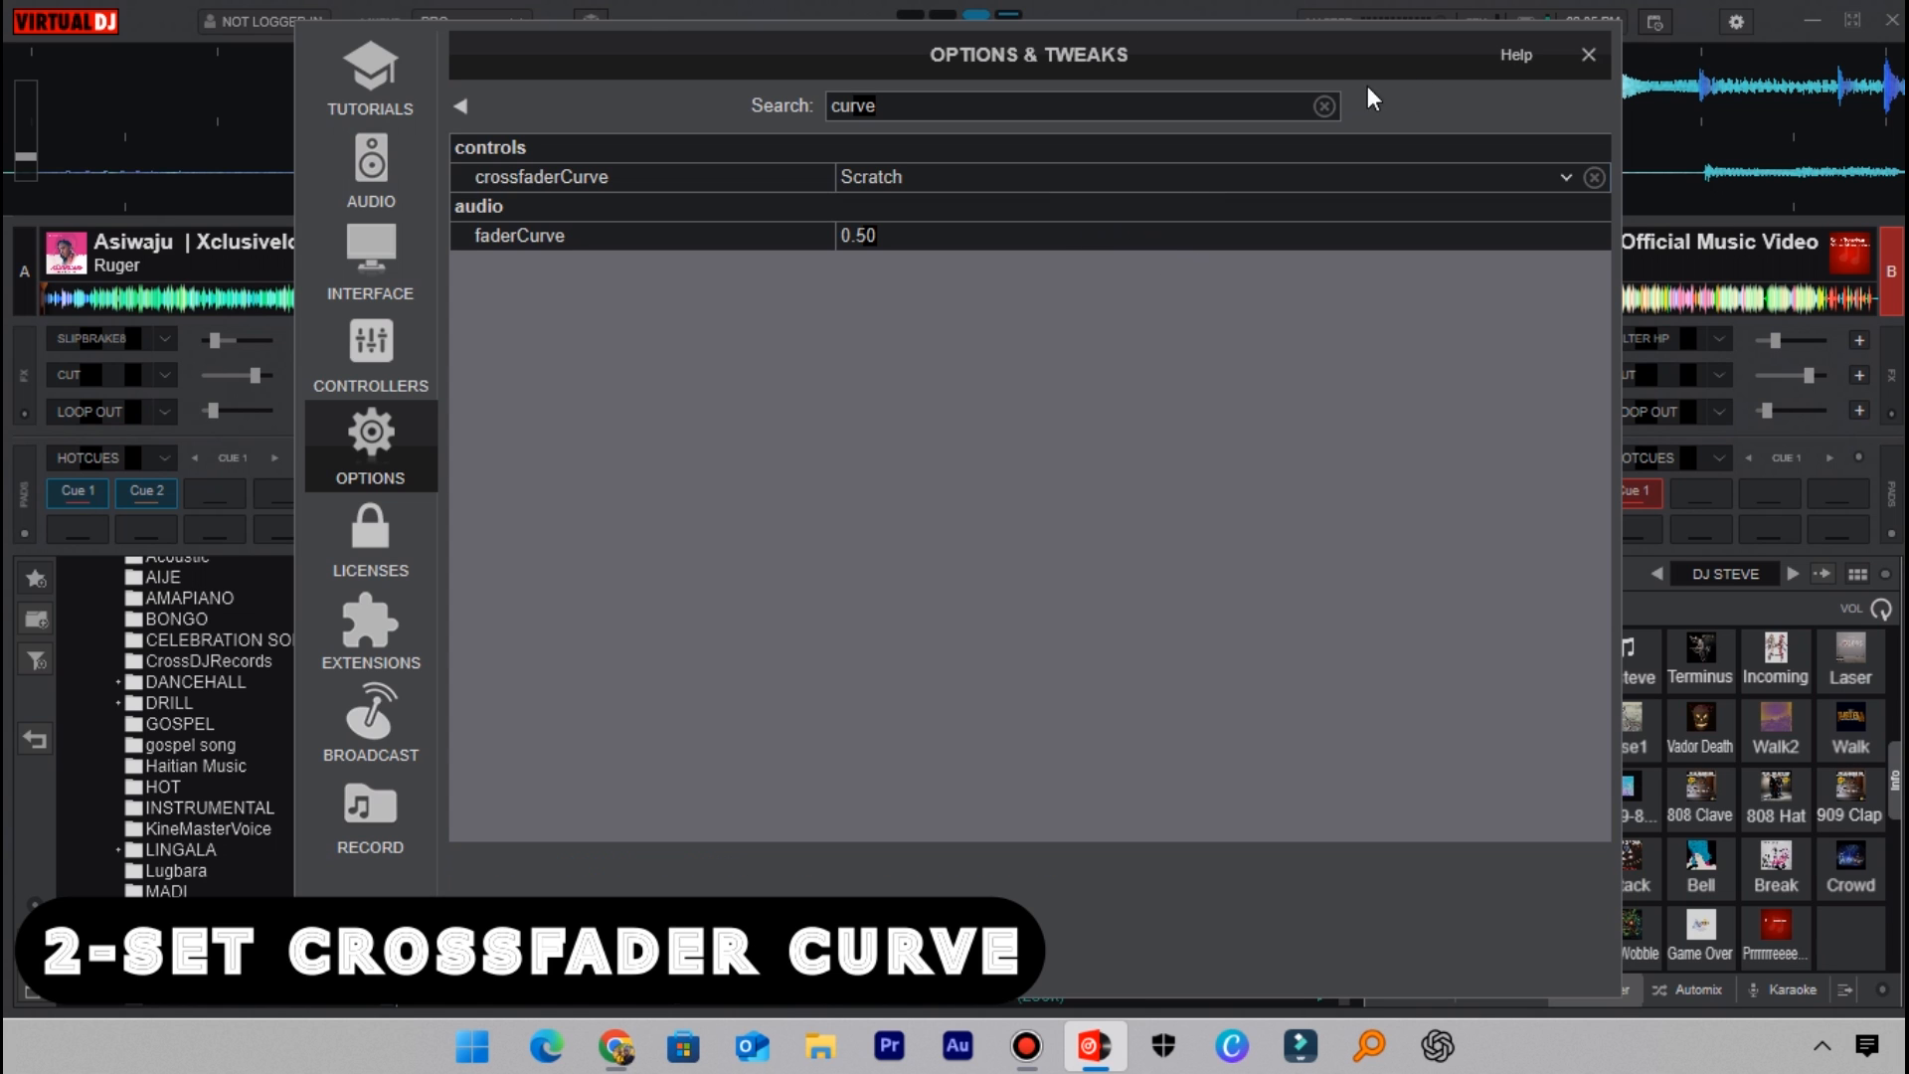
{"action": "left_click", "coordinate": [1587, 56]}
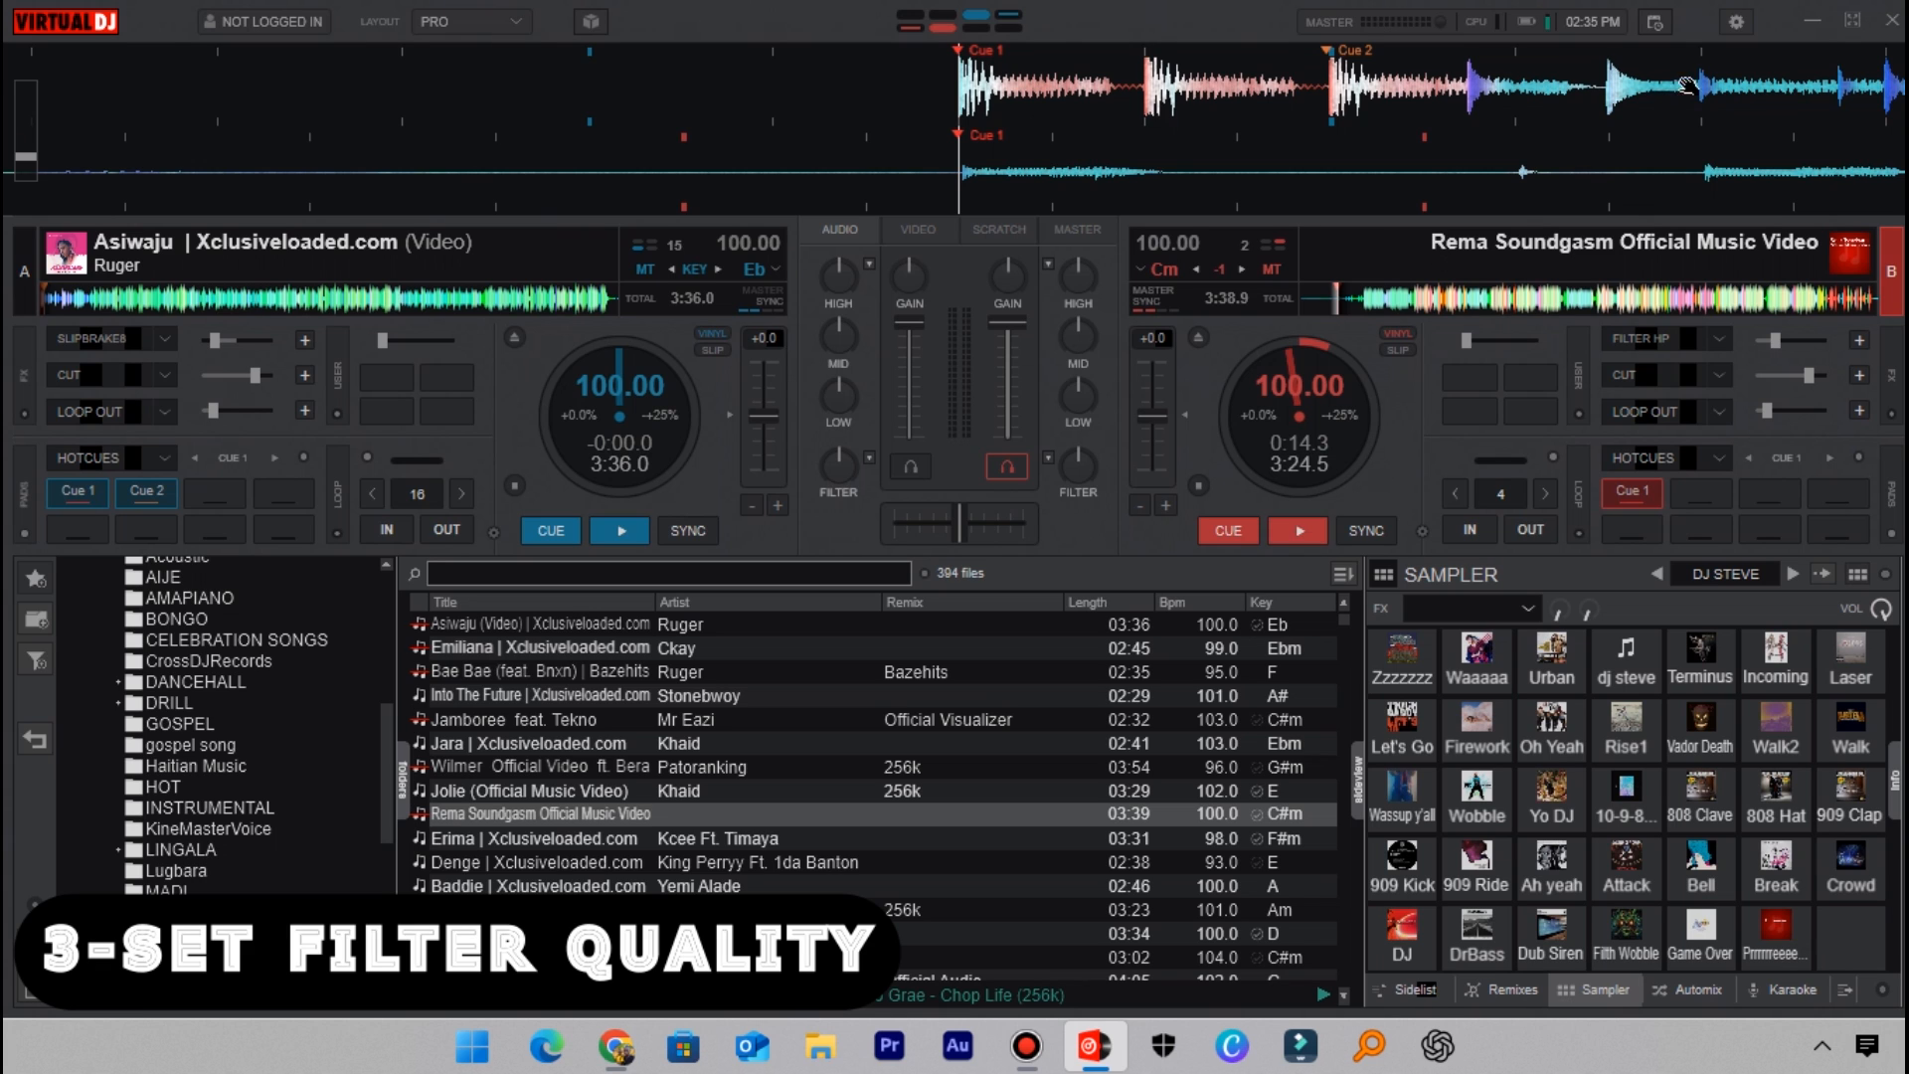
Step: Reopen the Options & Tweaks settings window from the gear icon
{"action": "left_click", "coordinate": [1734, 20]}
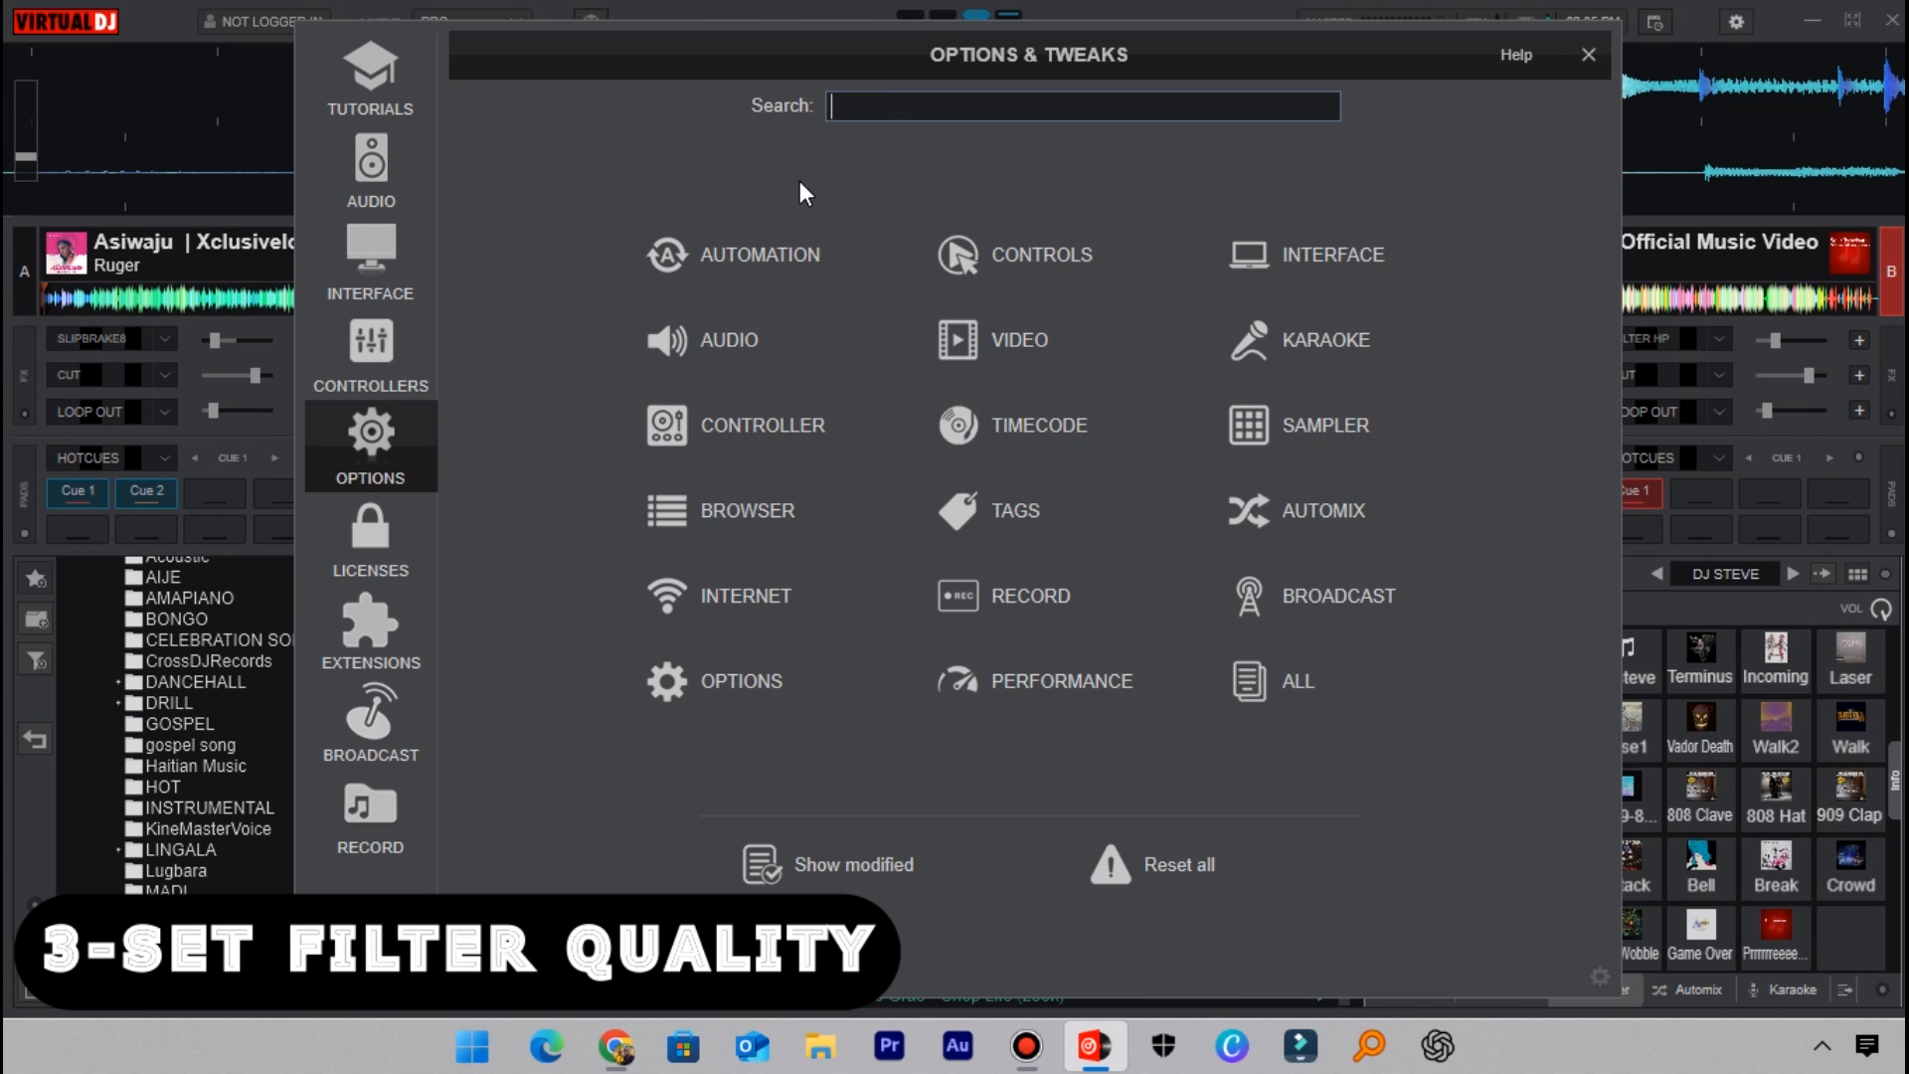
Step: Search 'sc' and set scratchFilterQuality from 14 to 32
{"action": "type", "text": "scratch fil"}
{"action": "type", "text": "14"}
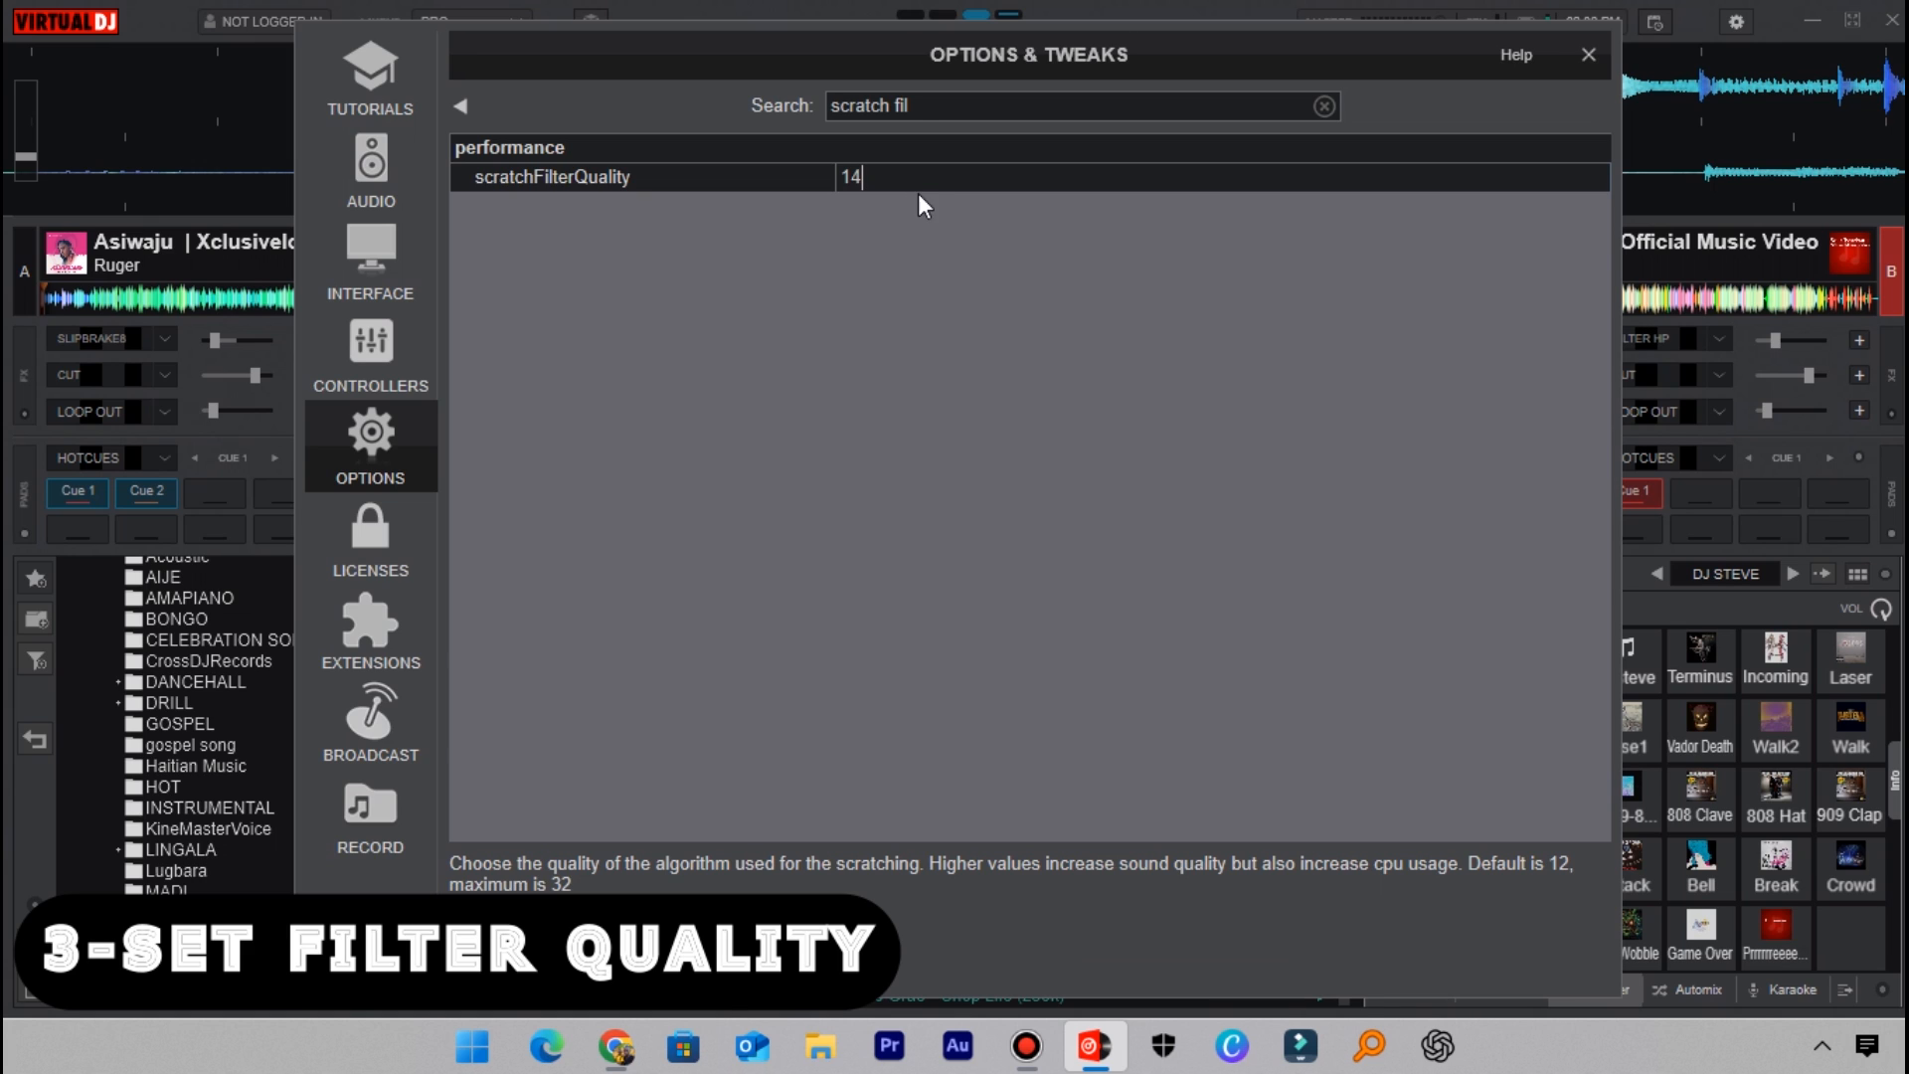
{"action": "mouse_move", "coordinate": [909, 175]}
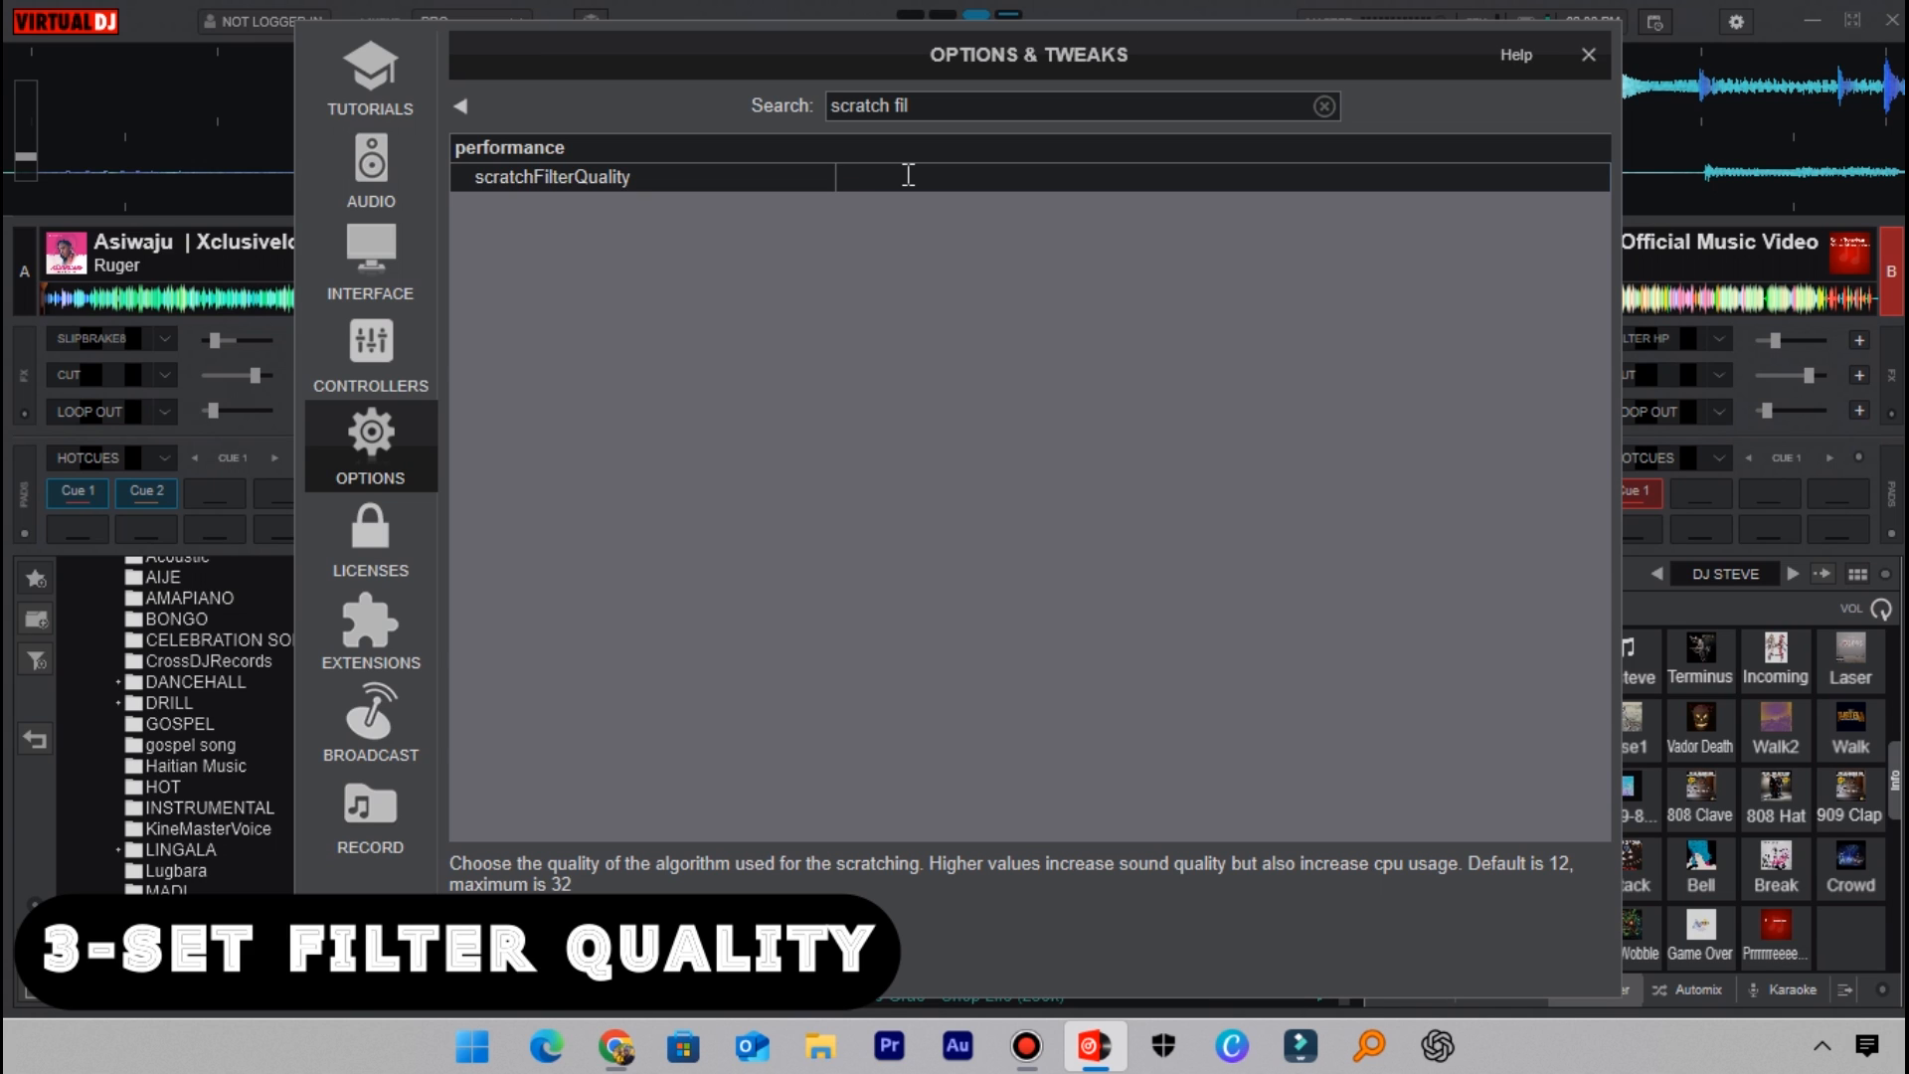
{"action": "type", "text": "32"}
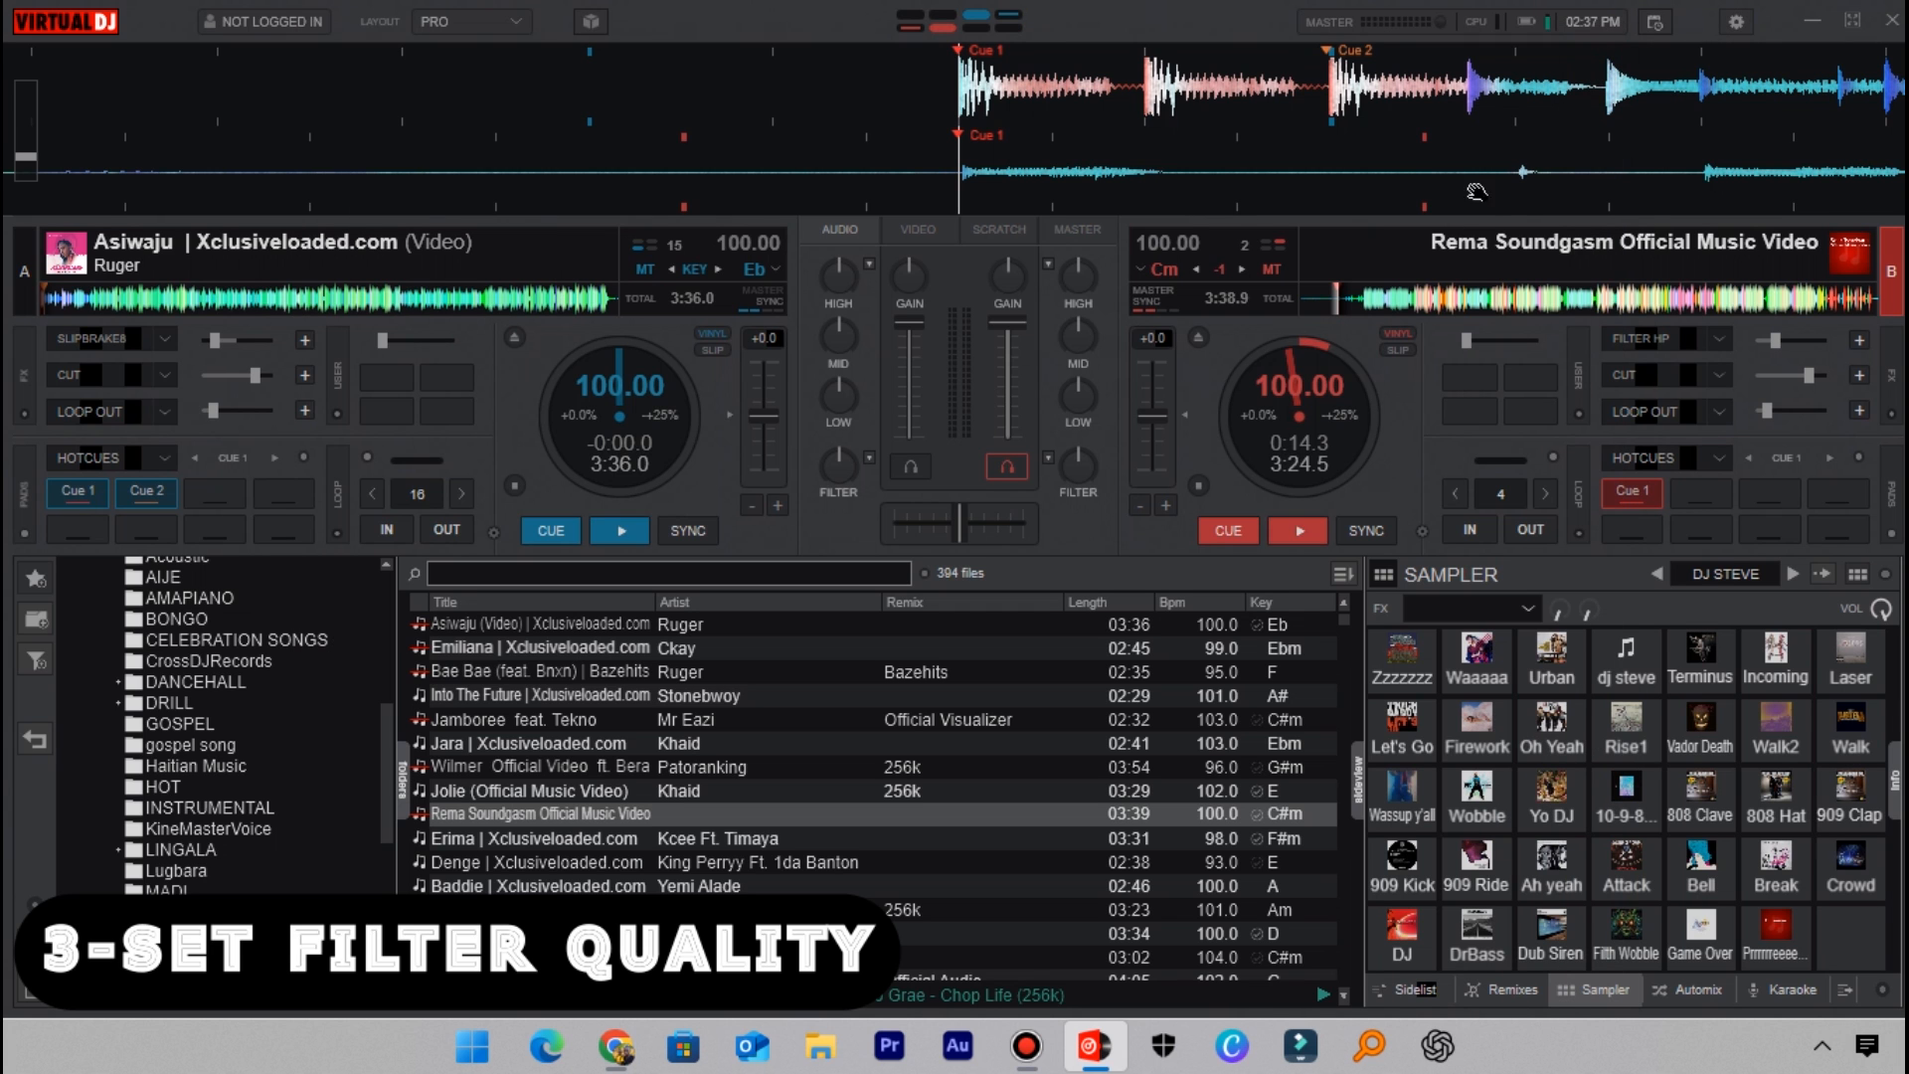
{"action": "mouse_move", "coordinate": [1084, 523]}
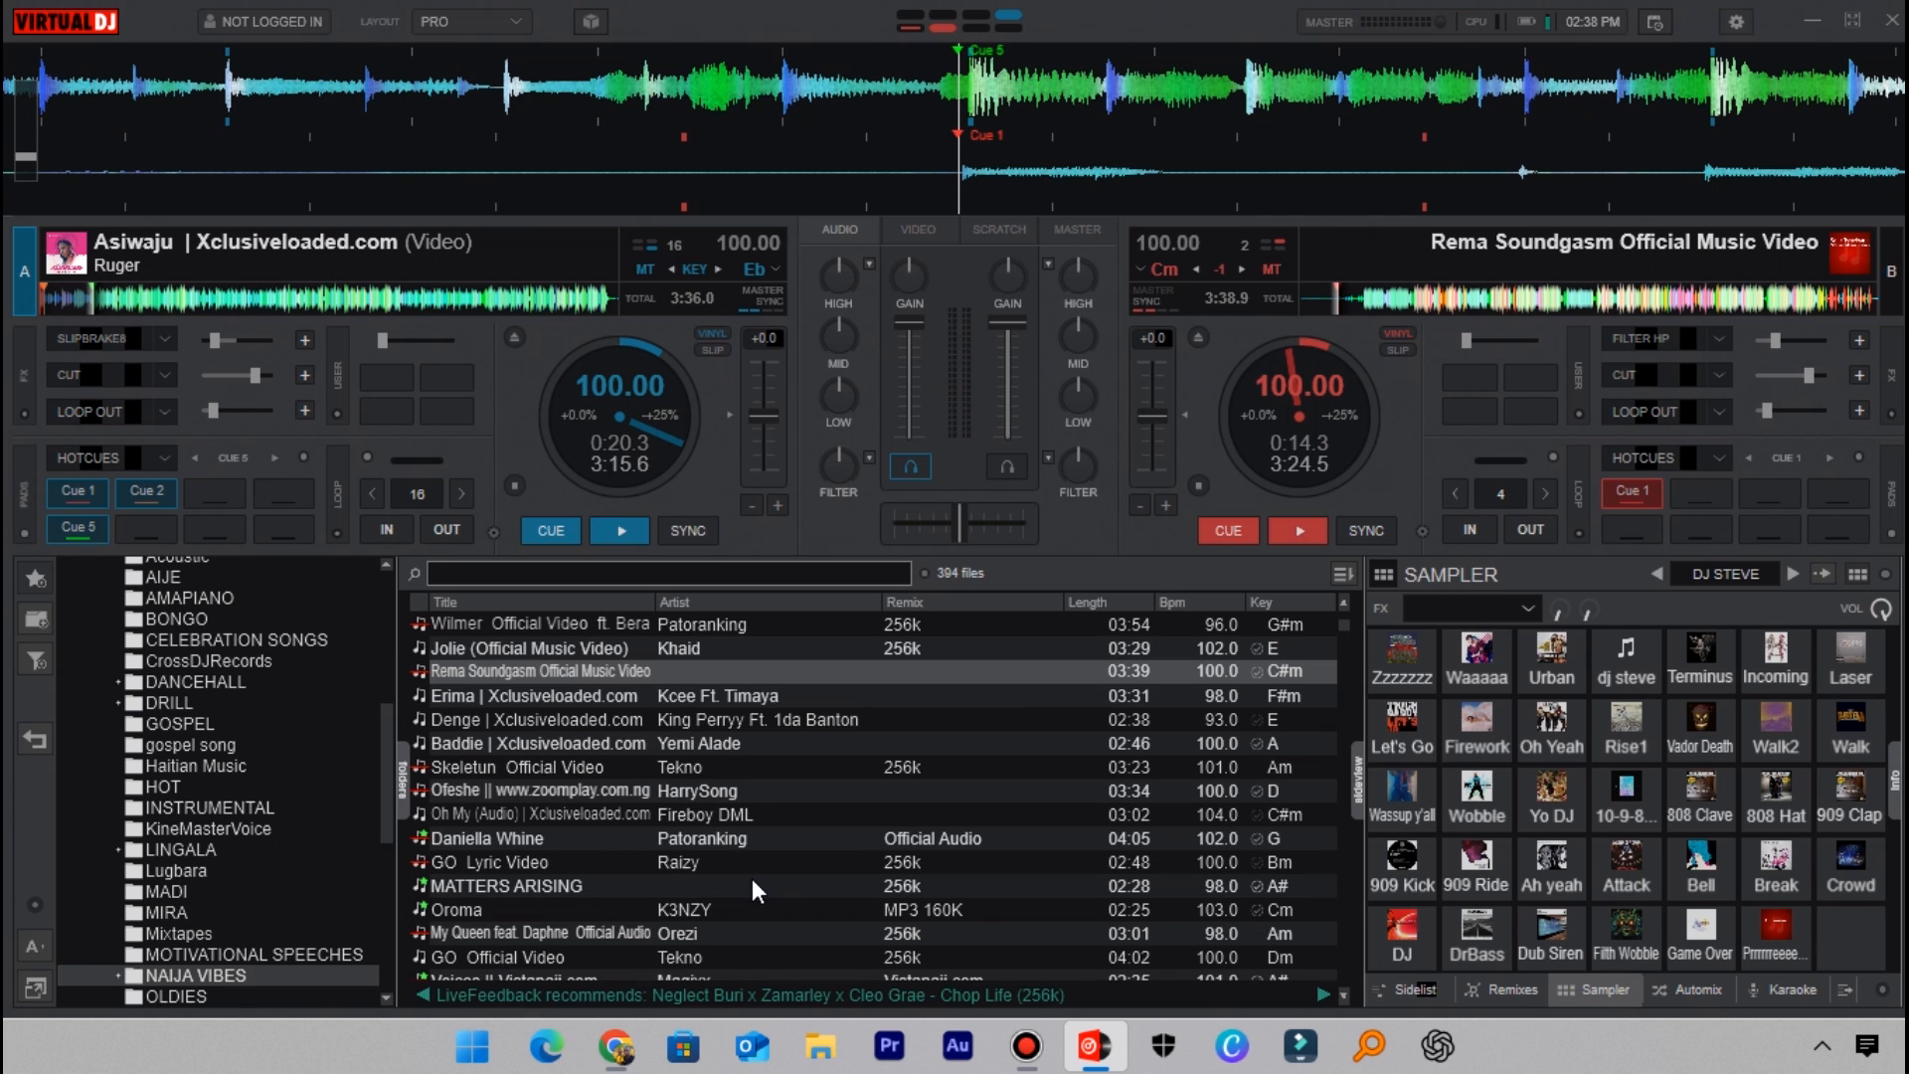
Step: Scroll the browser and load Reekado Banks' Like onto deck B near its start
{"action": "scroll", "scroll_direction": "down", "scroll_amount": 3}
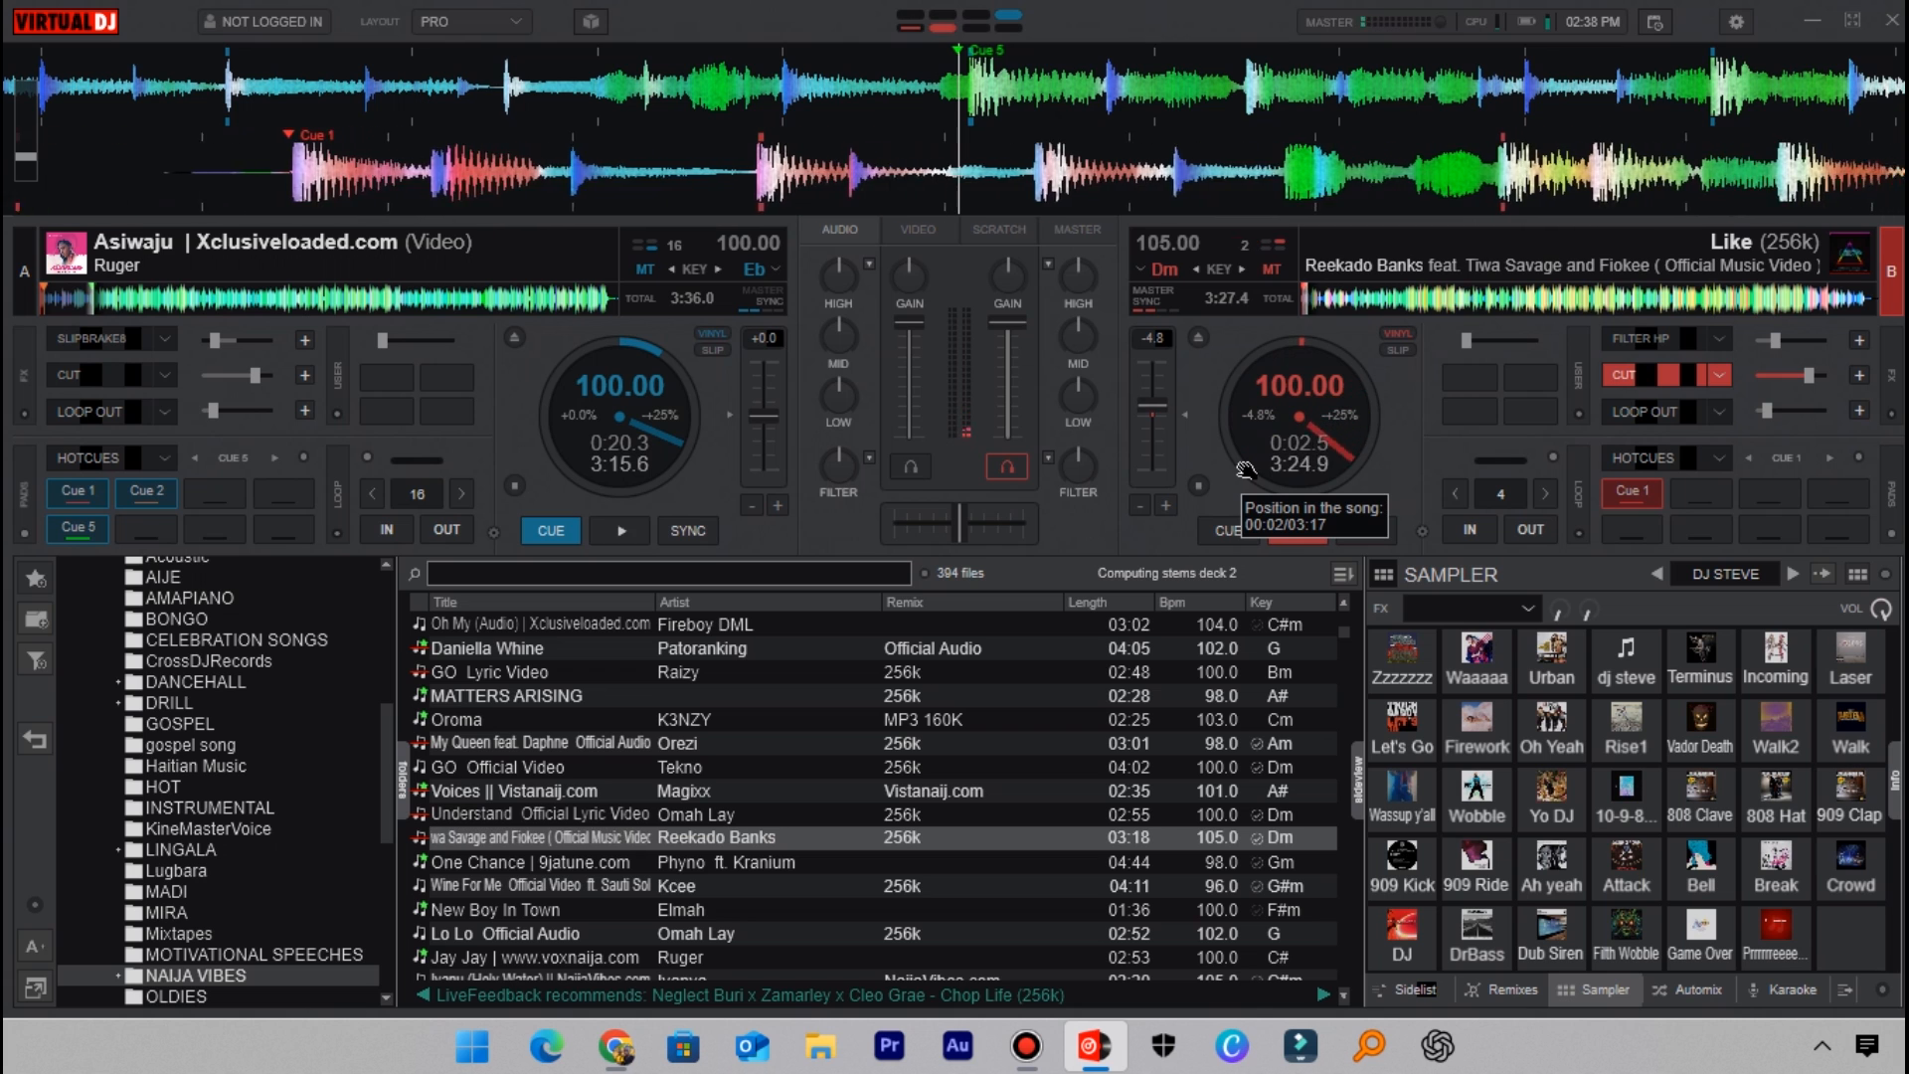
{"action": "left_click", "coordinate": [618, 529]}
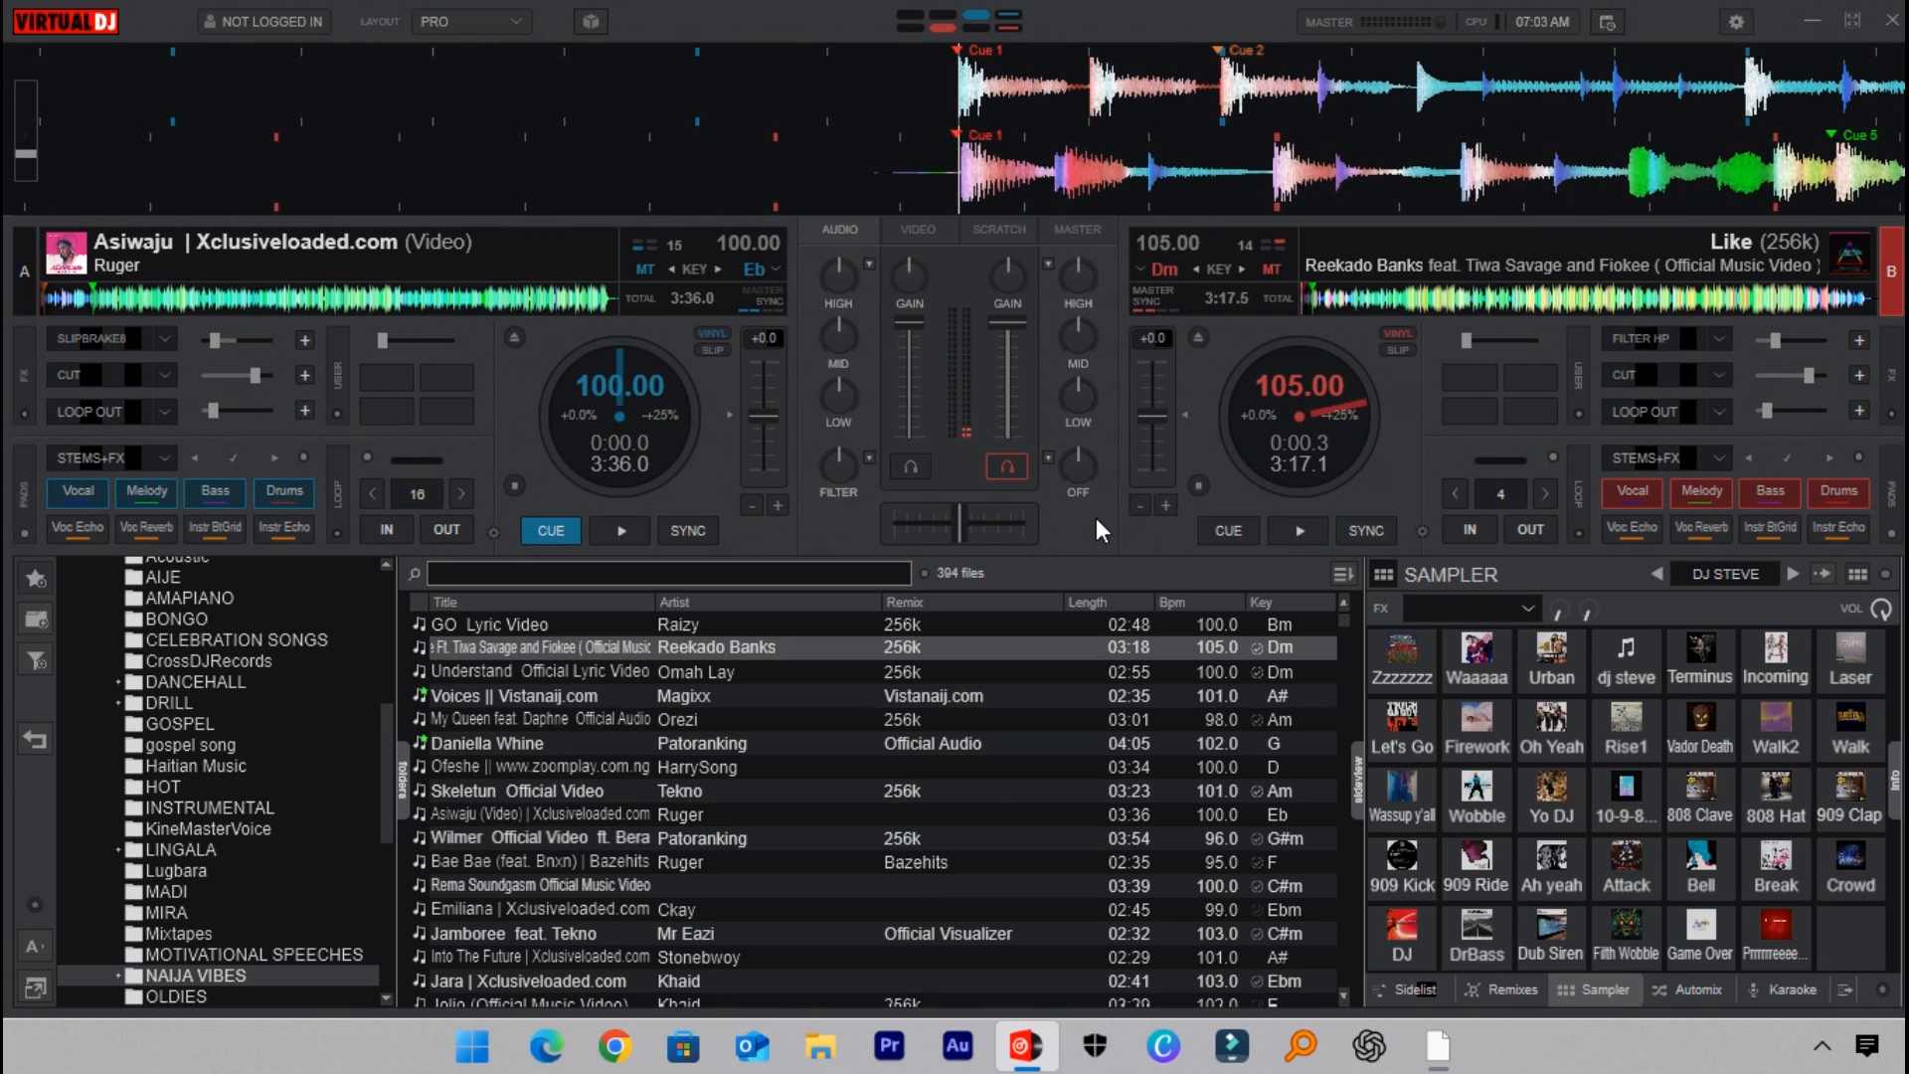
Step: Scratch-test Like on deck B at 100 BPM and set hot cue Cue 5
{"action": "left_click", "coordinate": [1295, 529]}
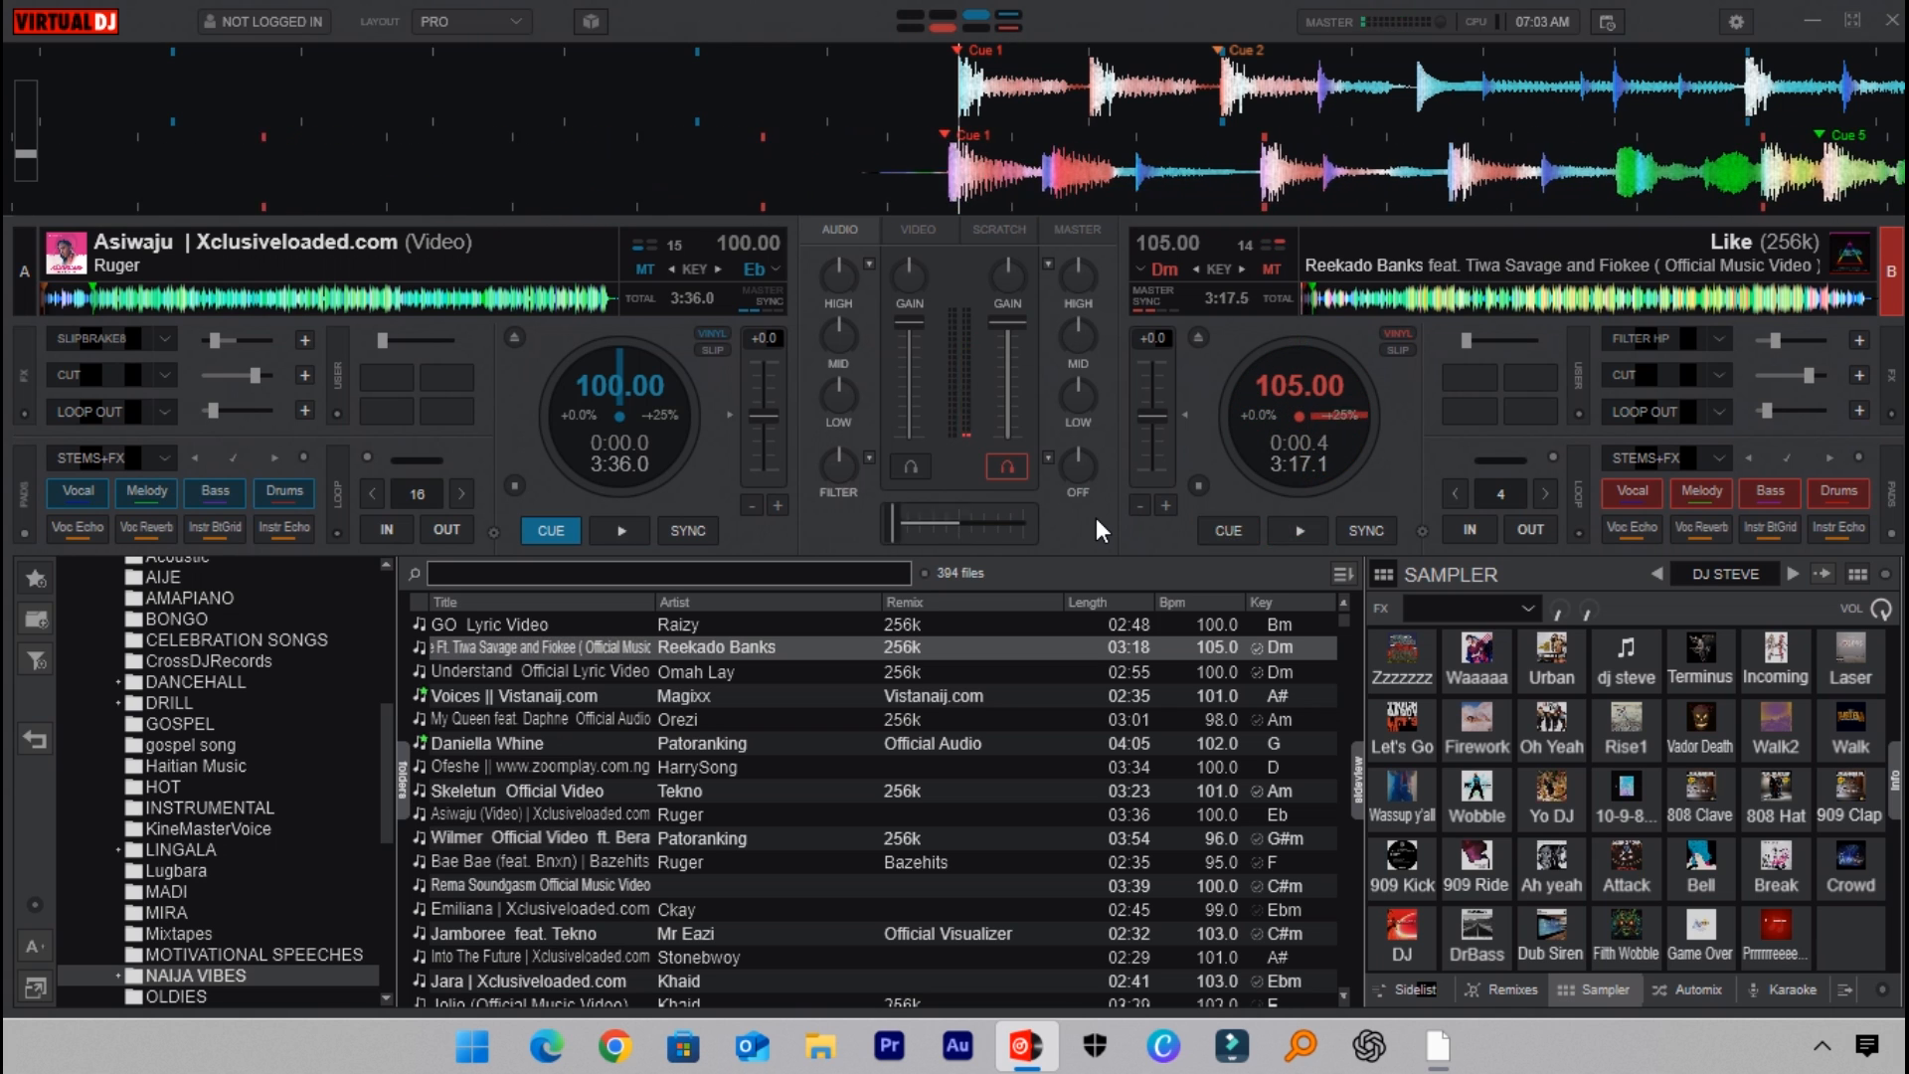
{"action": "left_click", "coordinate": [1295, 529]}
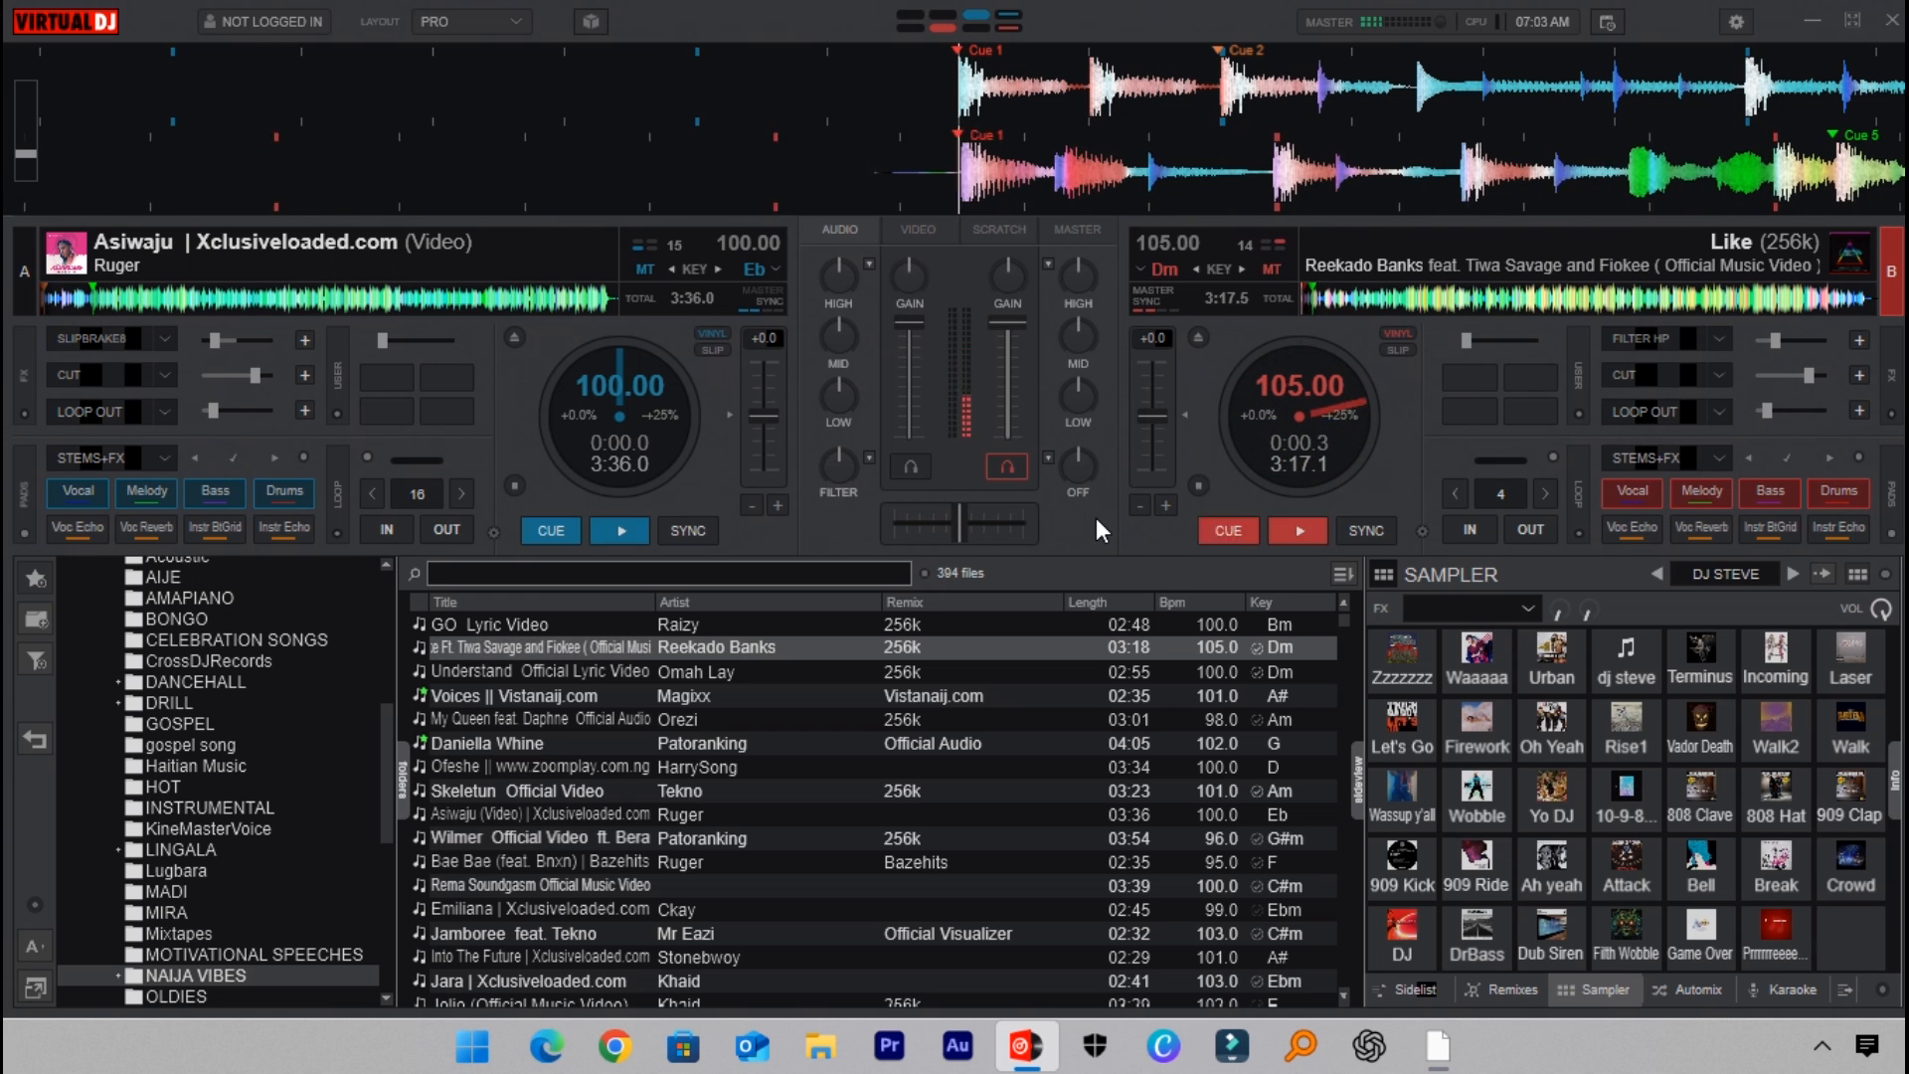
{"action": "left_click", "coordinate": [1226, 529]}
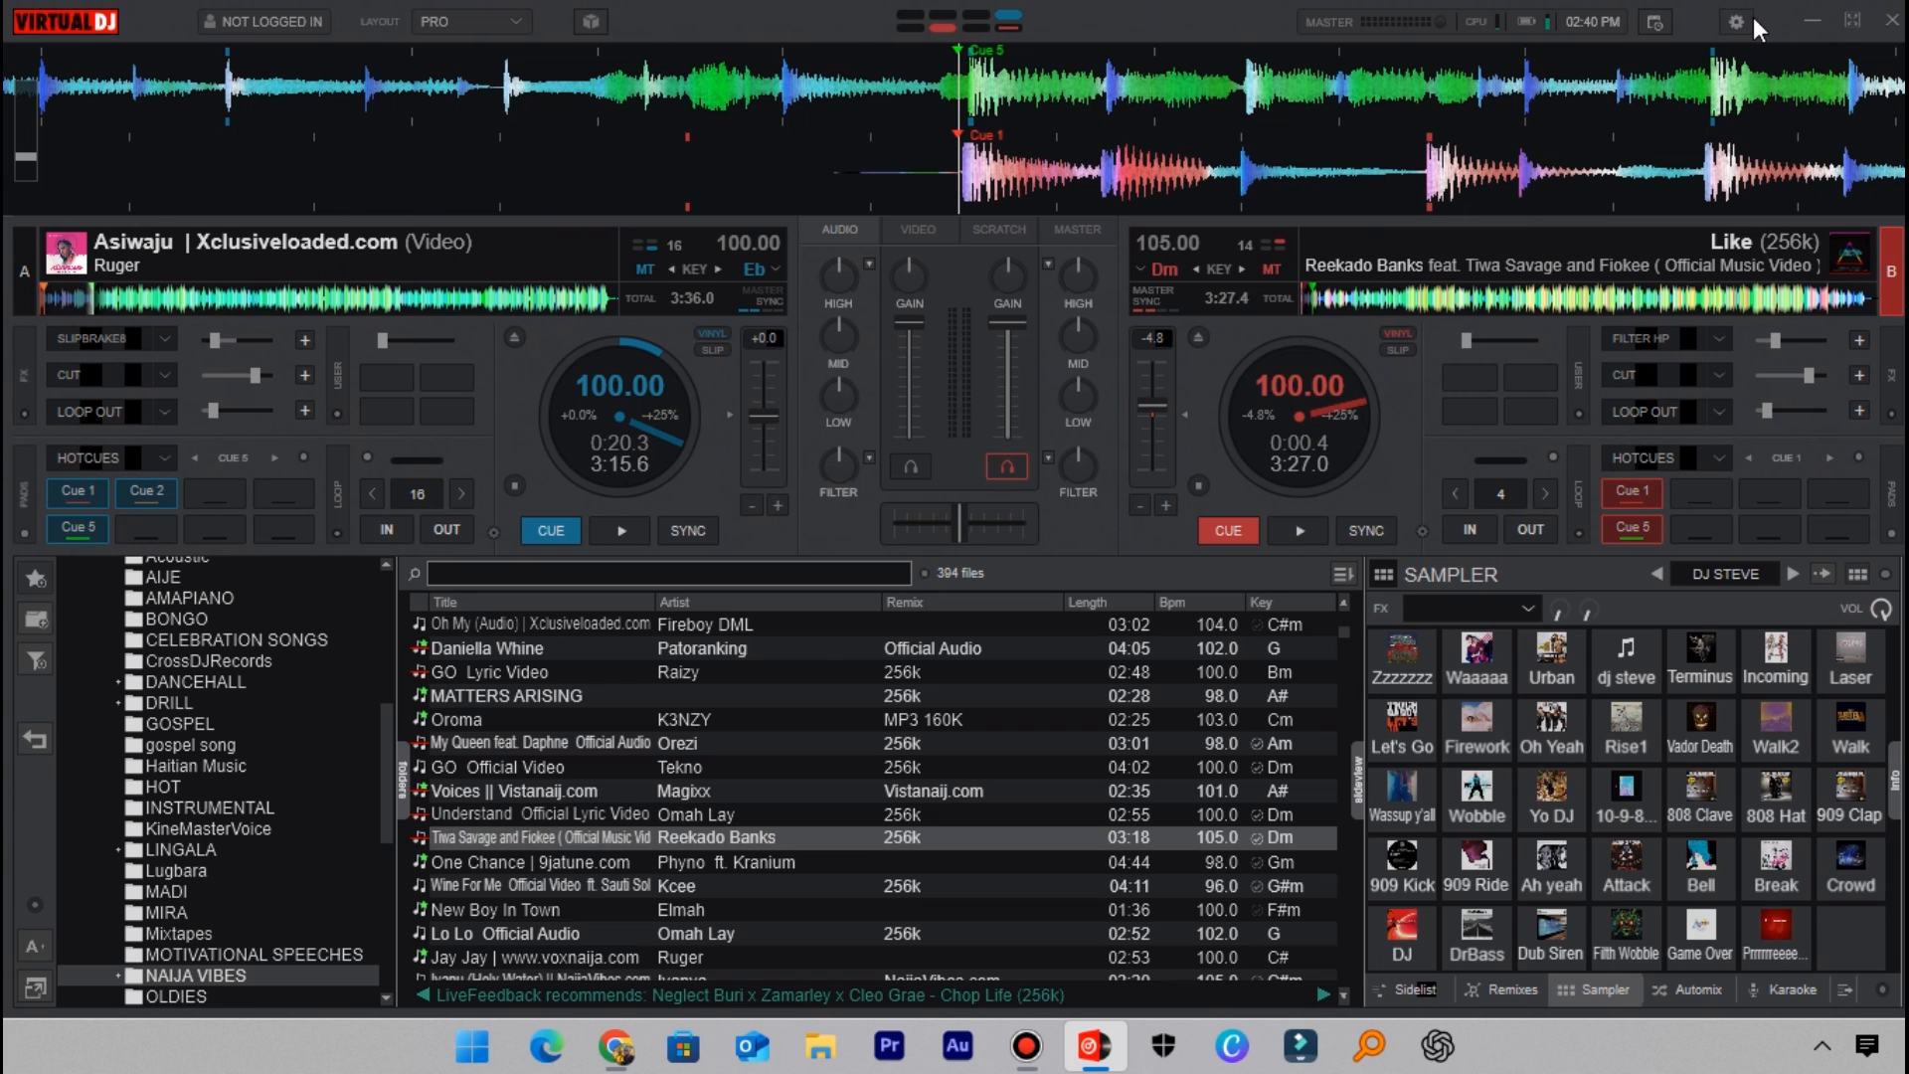
{"action": "left_click", "coordinate": [1736, 22]}
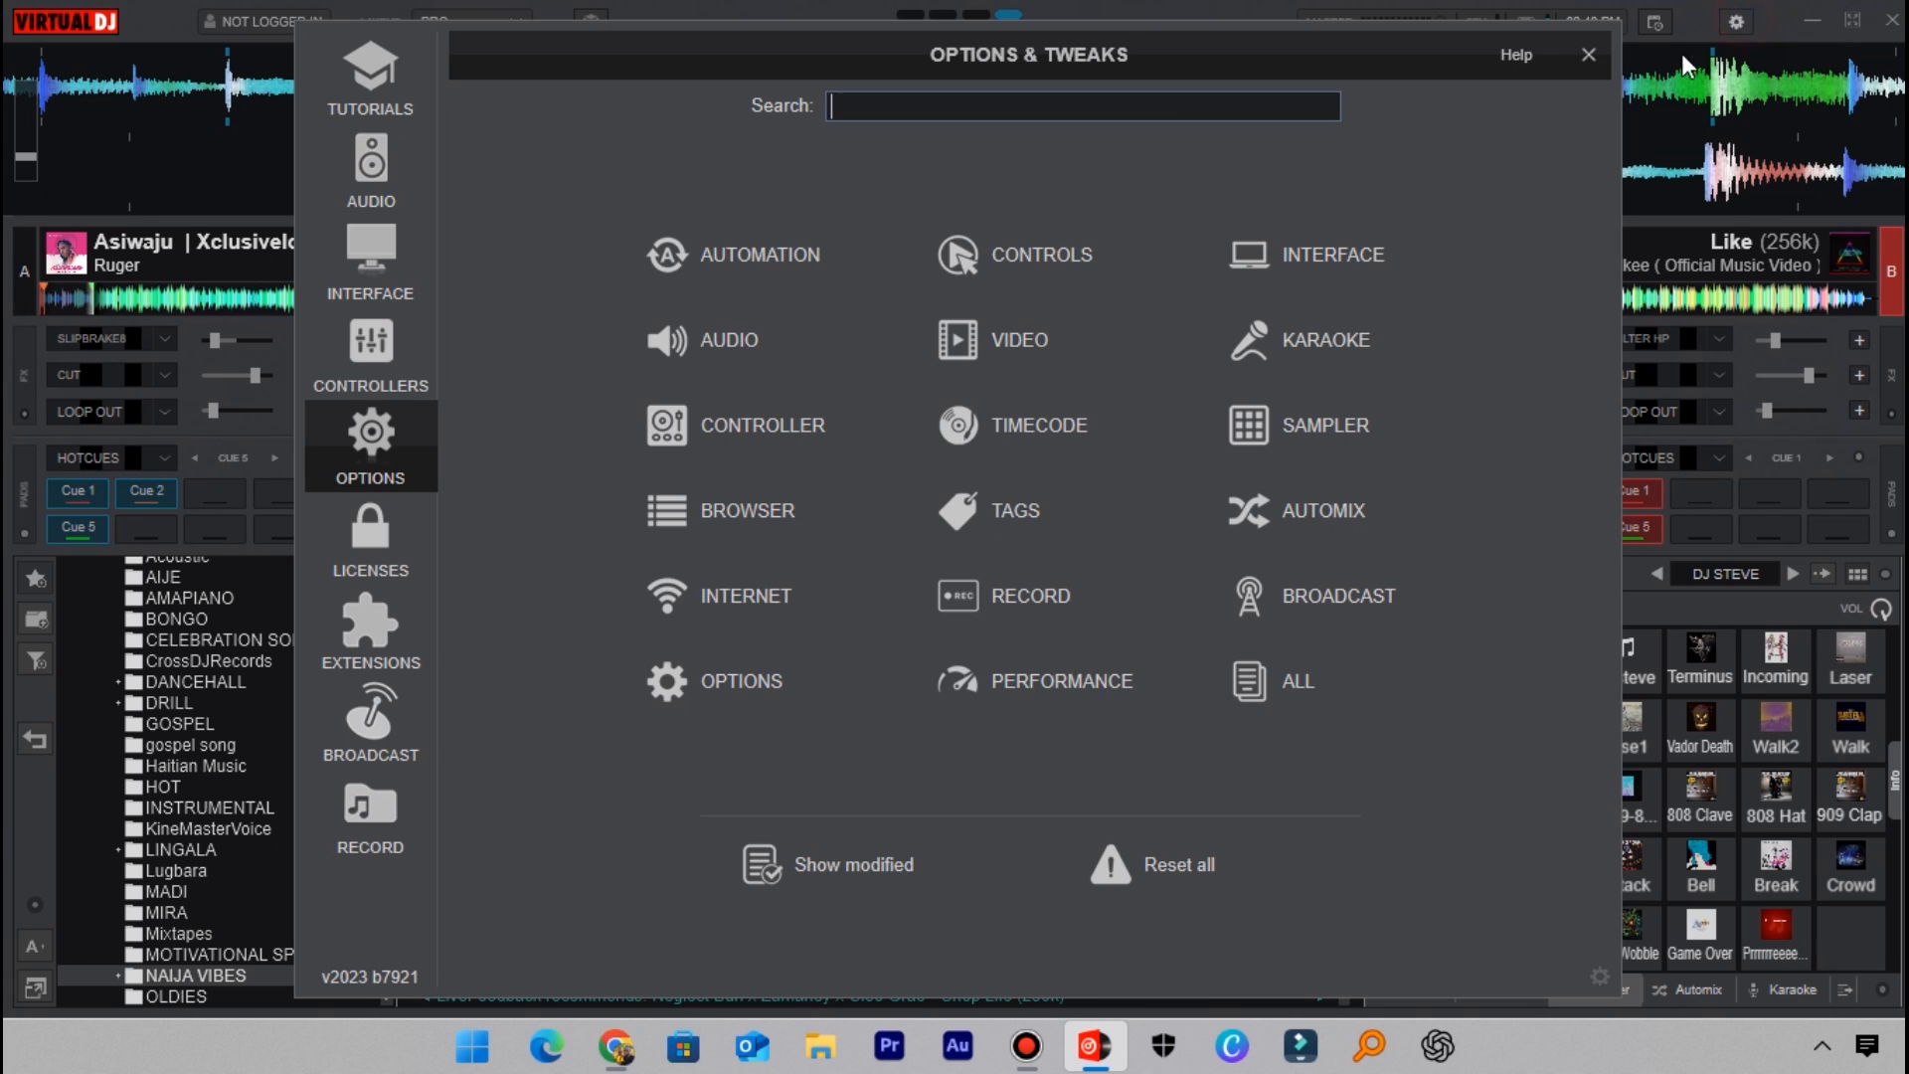
{"action": "left_click", "coordinate": [370, 354]}
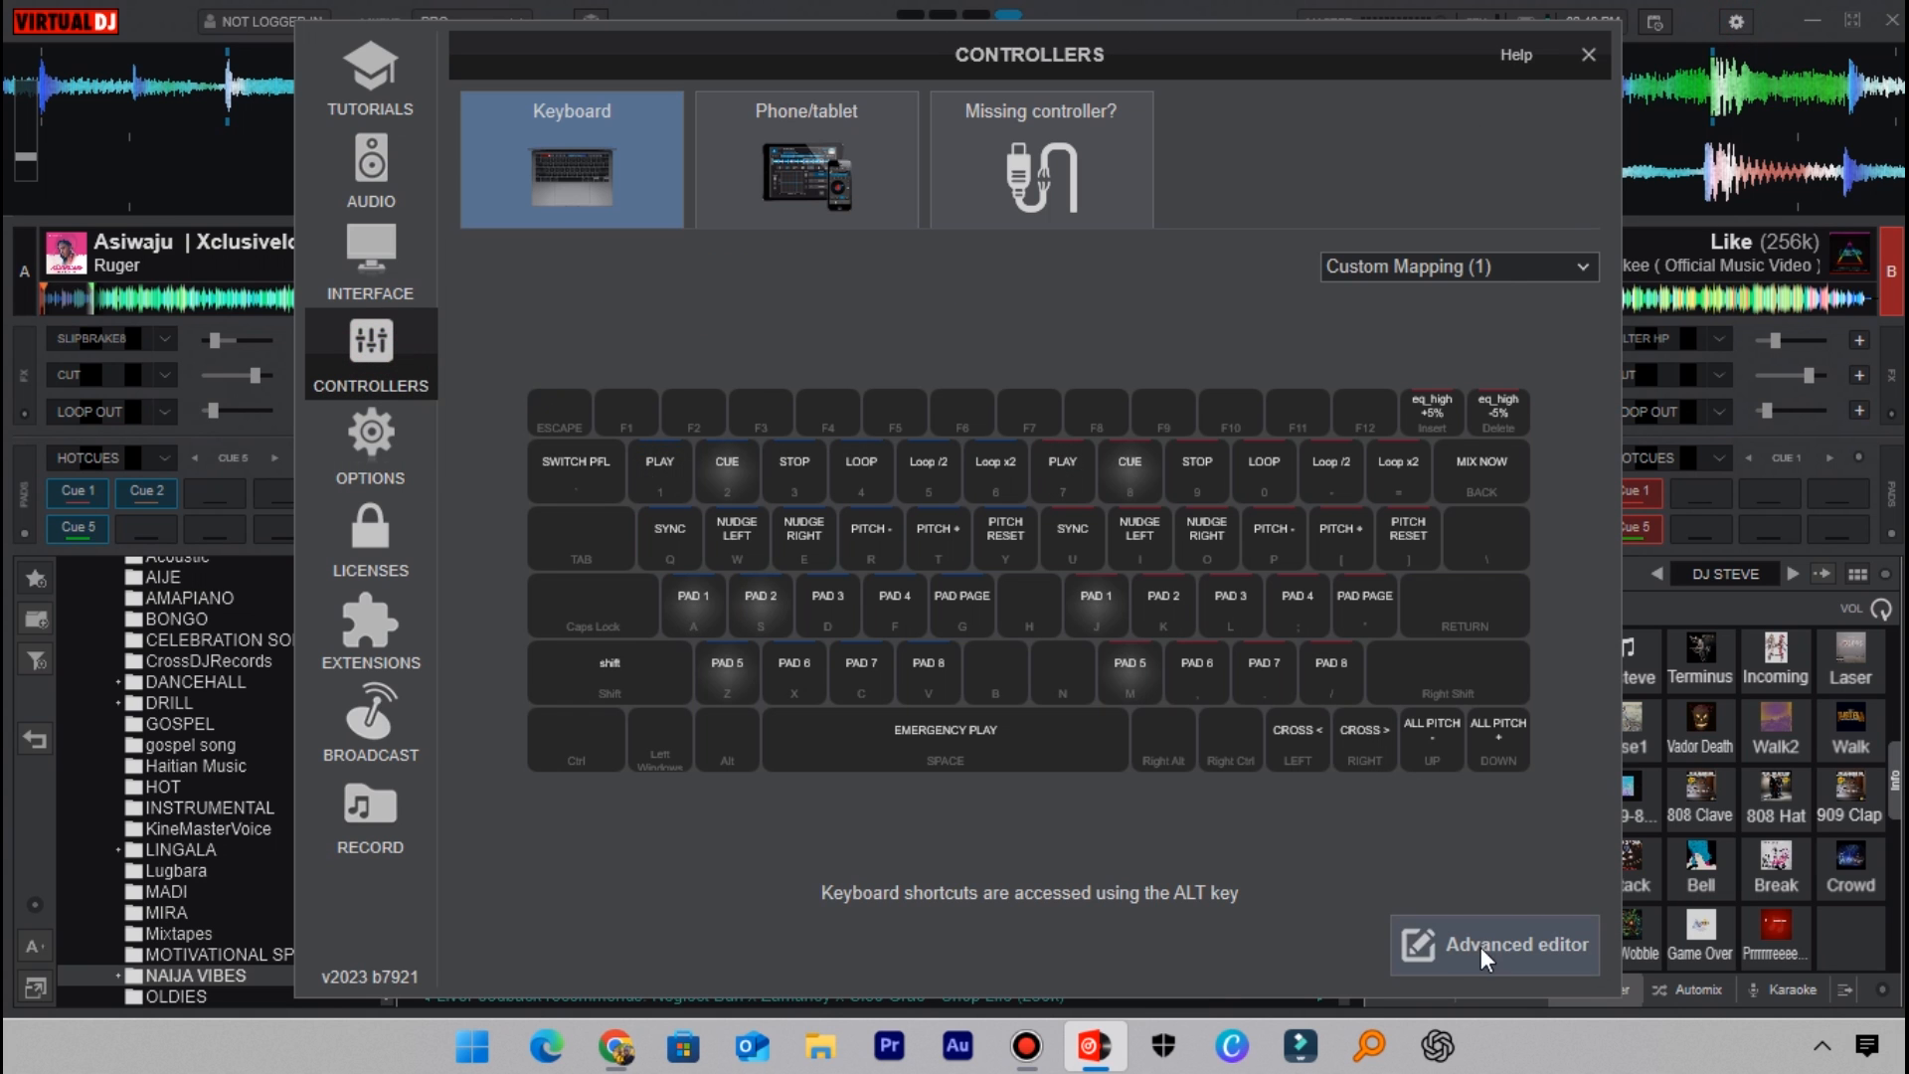
{"action": "left_click", "coordinate": [1493, 942]}
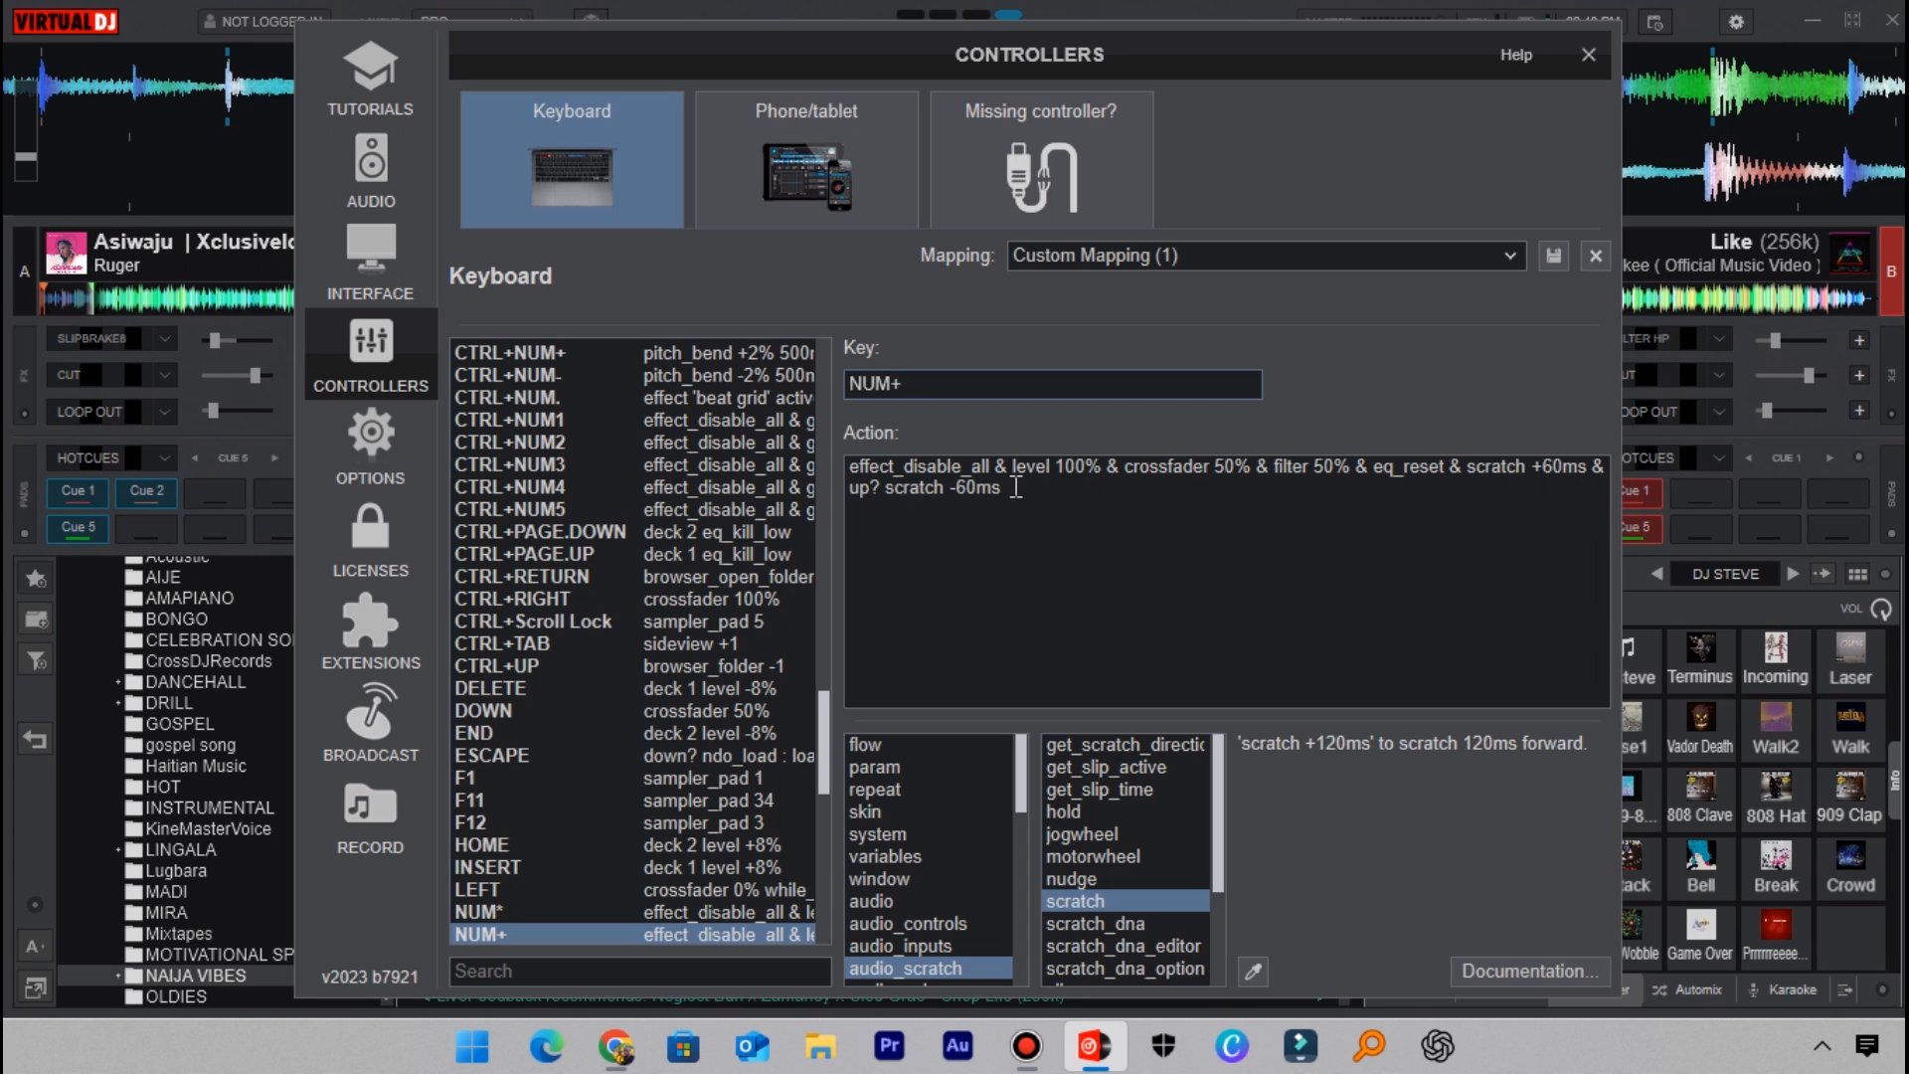
{"action": "mouse_move", "coordinate": [994, 368]}
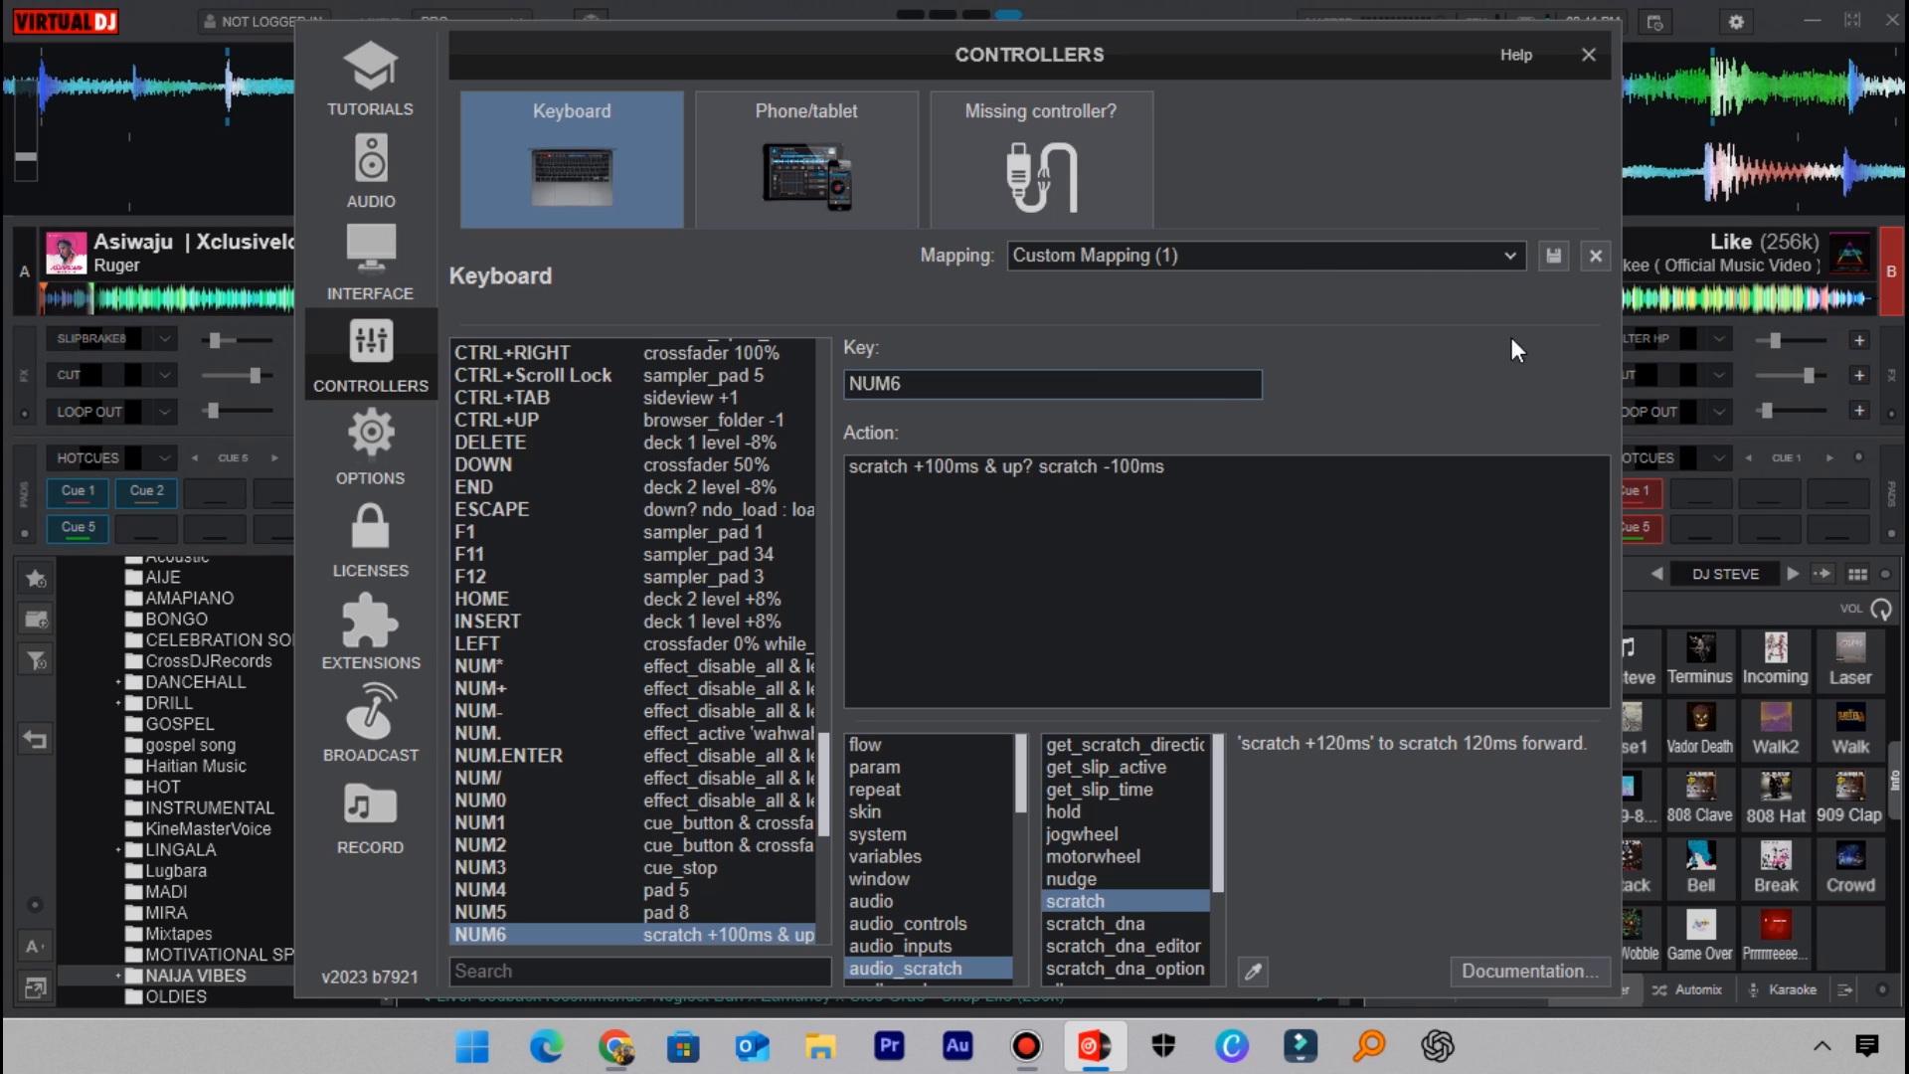
{"action": "mouse_move", "coordinate": [1589, 56]}
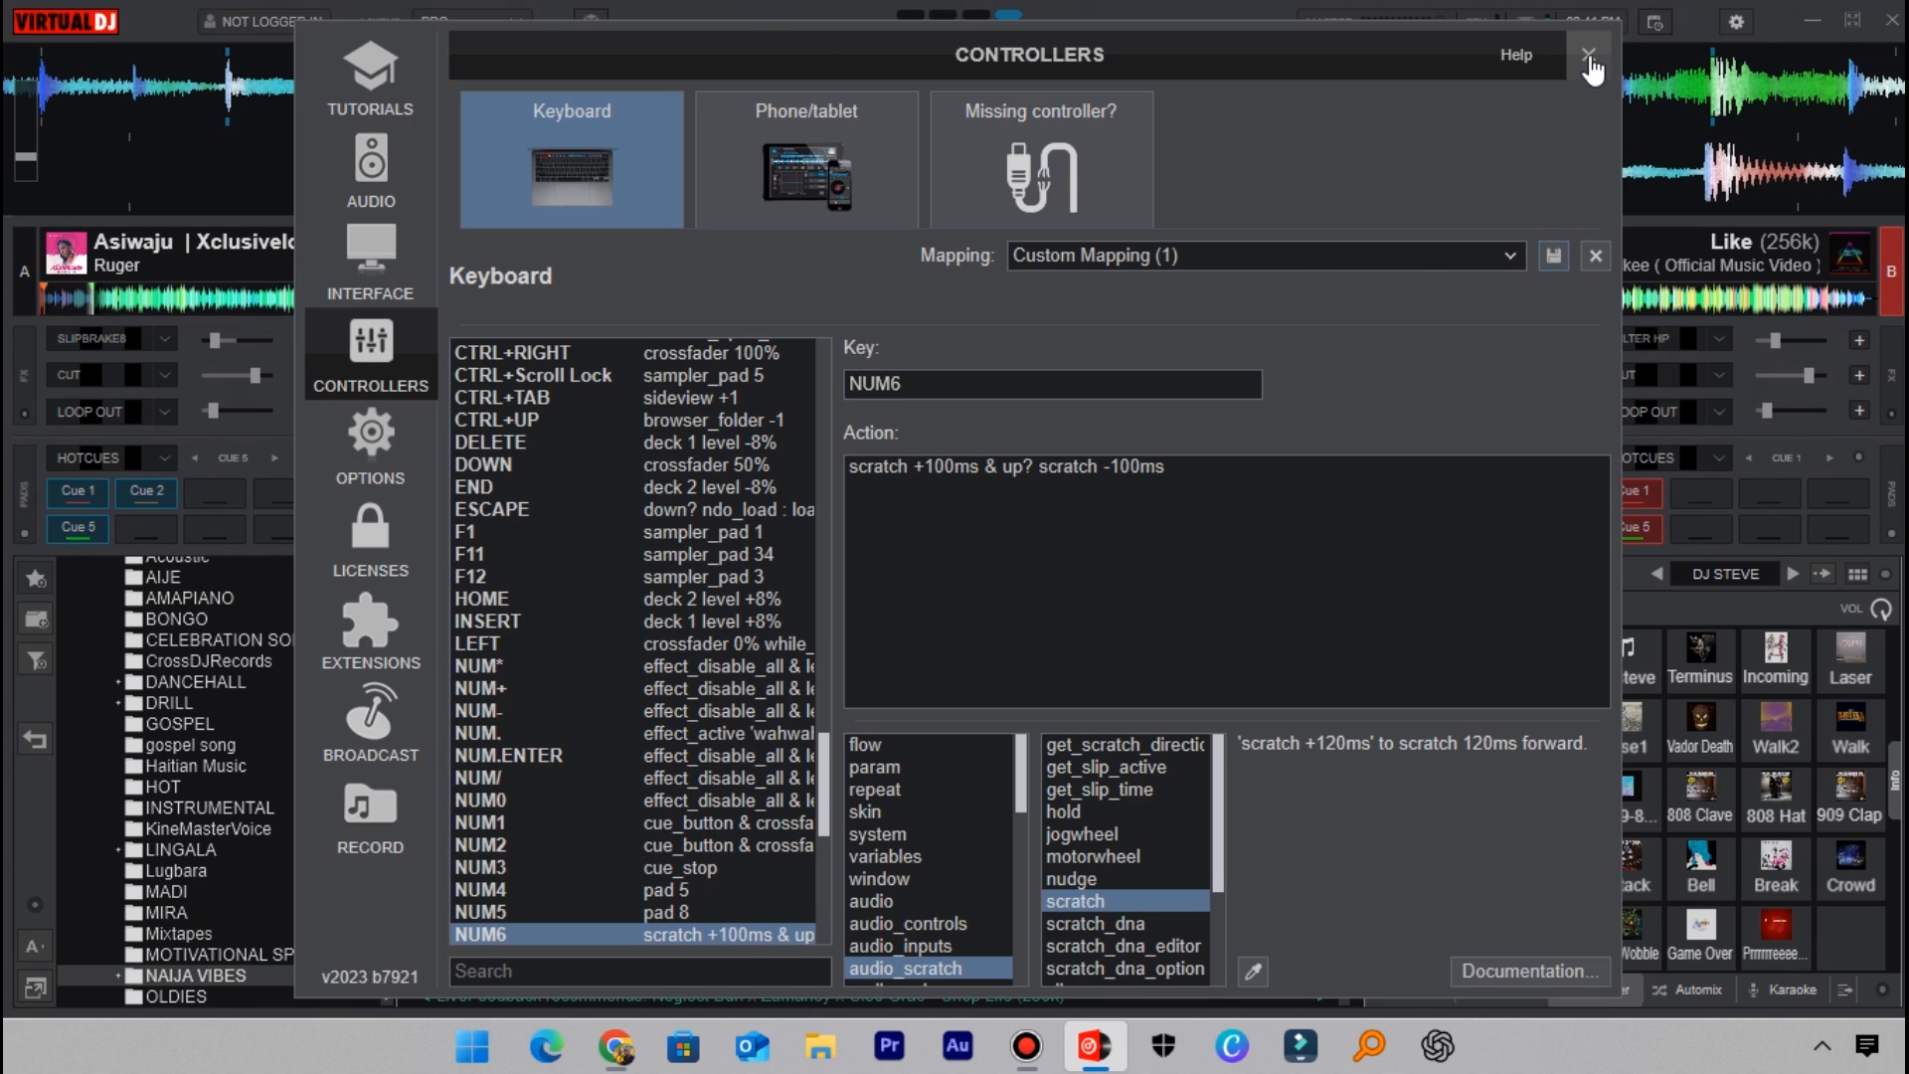
{"action": "left_click", "coordinate": [1589, 55]}
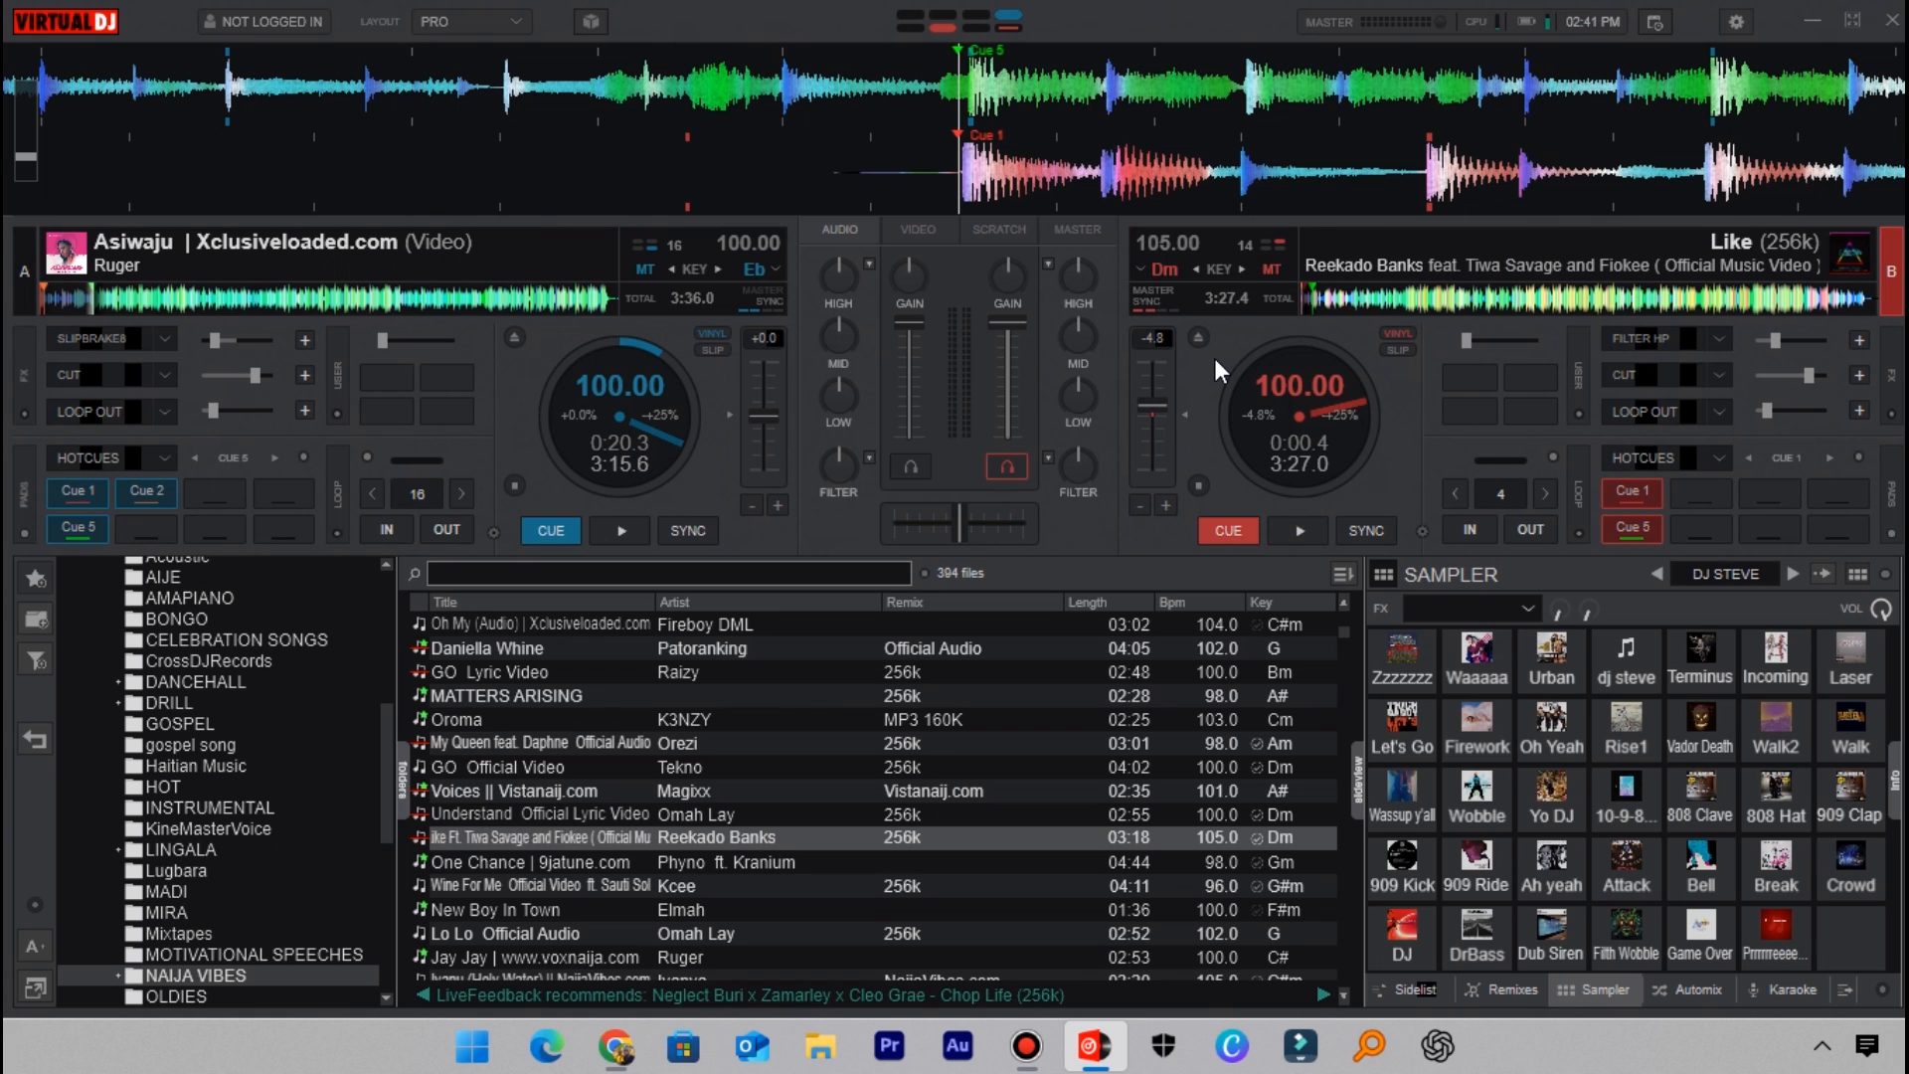